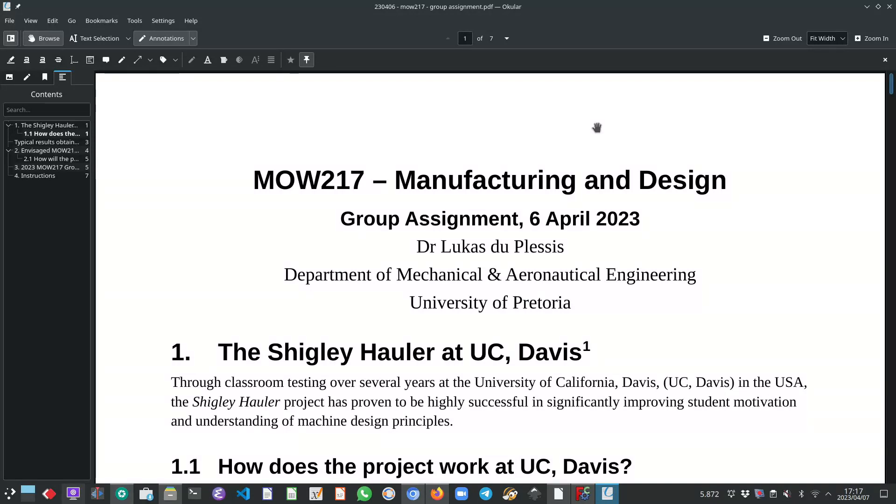
{"action": "mouse_move", "coordinate": [414, 350]}
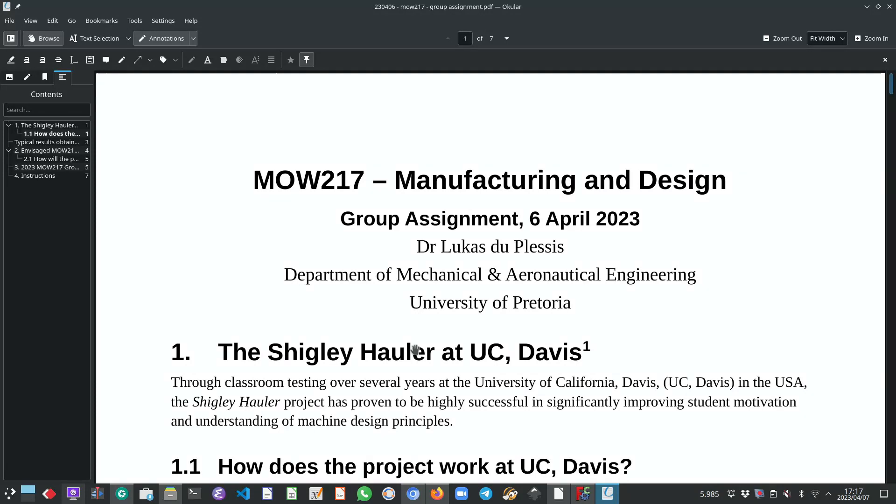
{"action": "mouse_move", "coordinate": [454, 367]}
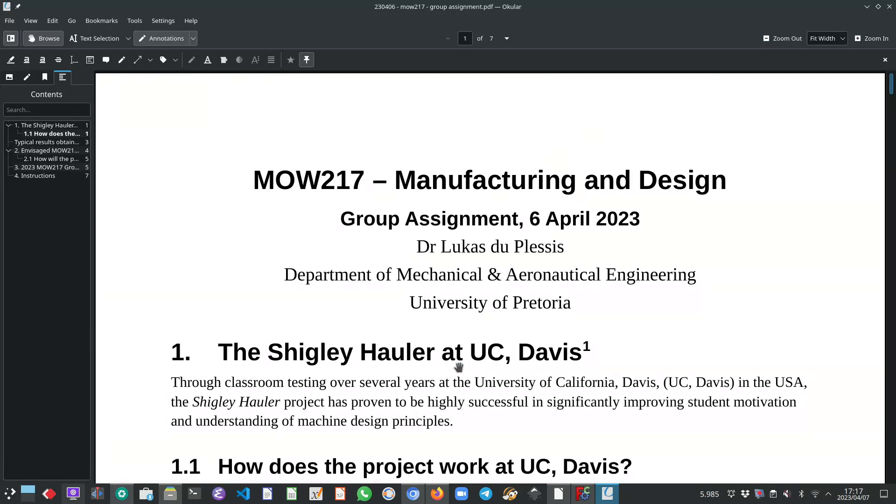
{"action": "mouse_move", "coordinate": [414, 376]}
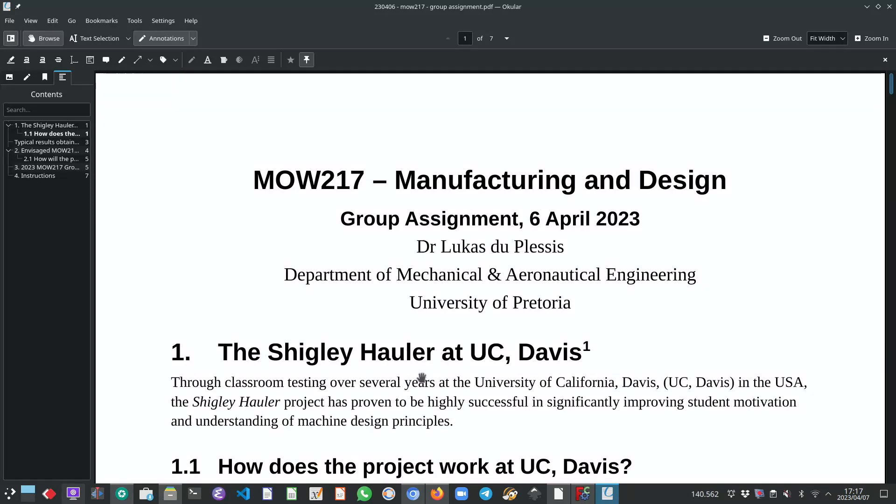
Scroll page 1 from the title down to Figure 1, the Mabuchi motor and spur gears photo
{"action": "scroll", "scroll_direction": "down", "scroll_amount": 3}
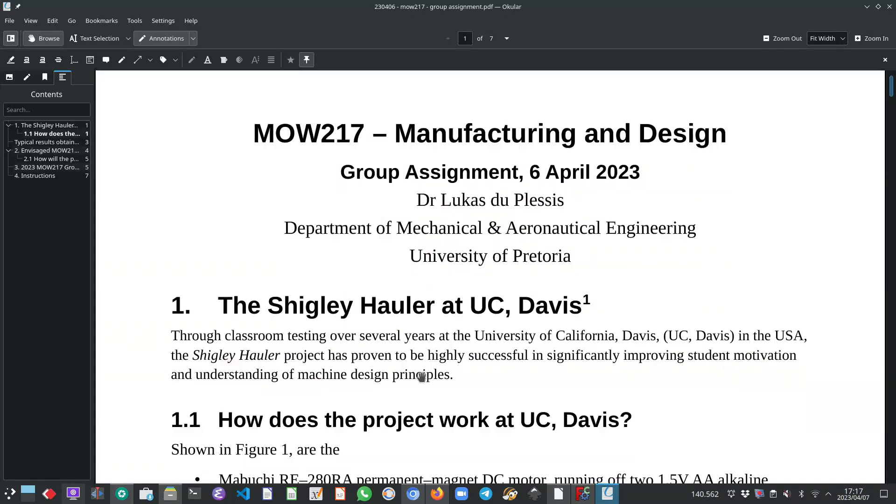
{"action": "scroll", "scroll_direction": "down", "scroll_amount": 3}
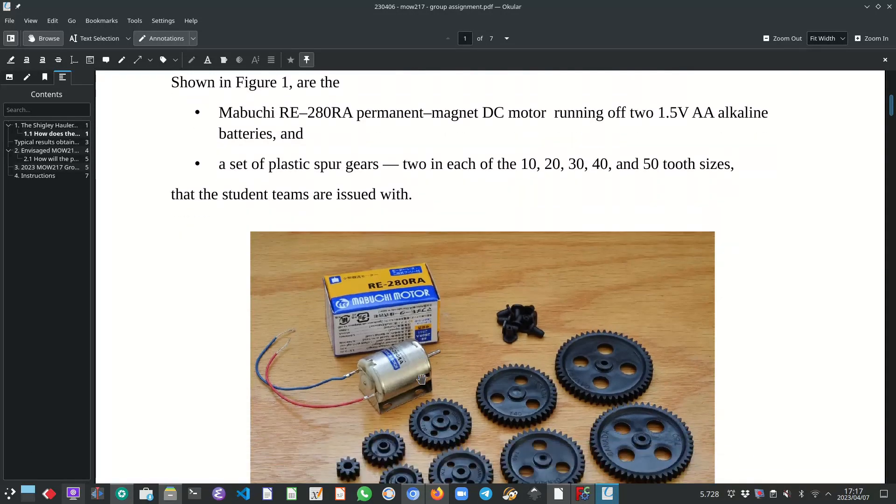
{"action": "scroll", "scroll_direction": "down", "scroll_amount": 3}
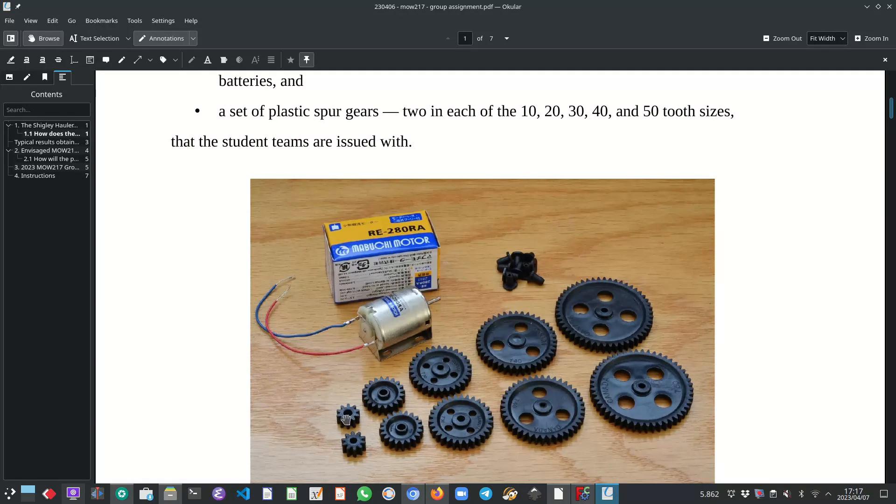
{"action": "mouse_move", "coordinate": [409, 385]}
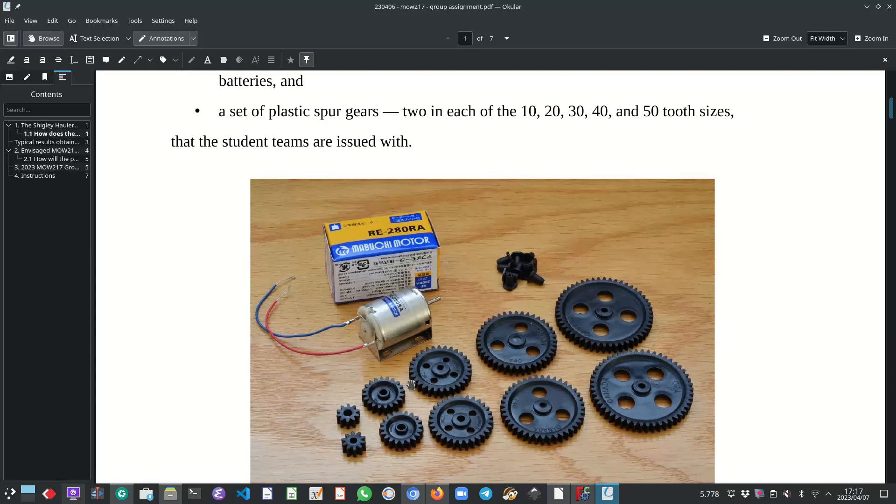
Scroll into page 2 to show Figure 2, a Shigley Hauler clamped to the test ramp
{"action": "scroll", "scroll_direction": "down", "scroll_amount": 3}
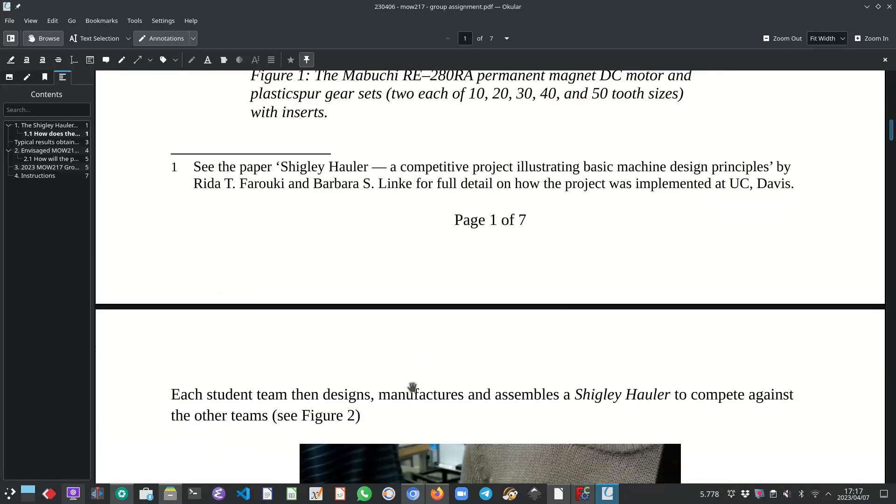
{"action": "scroll", "scroll_direction": "down", "scroll_amount": 3}
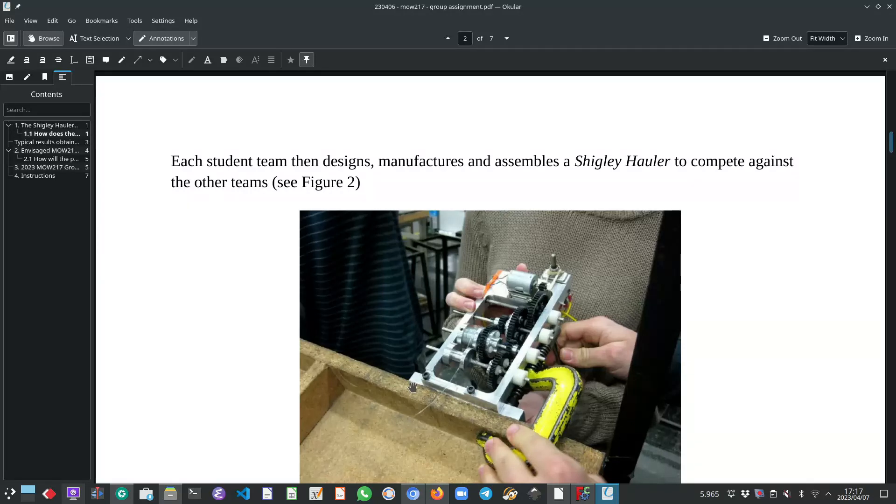
{"action": "mouse_move", "coordinate": [432, 413]}
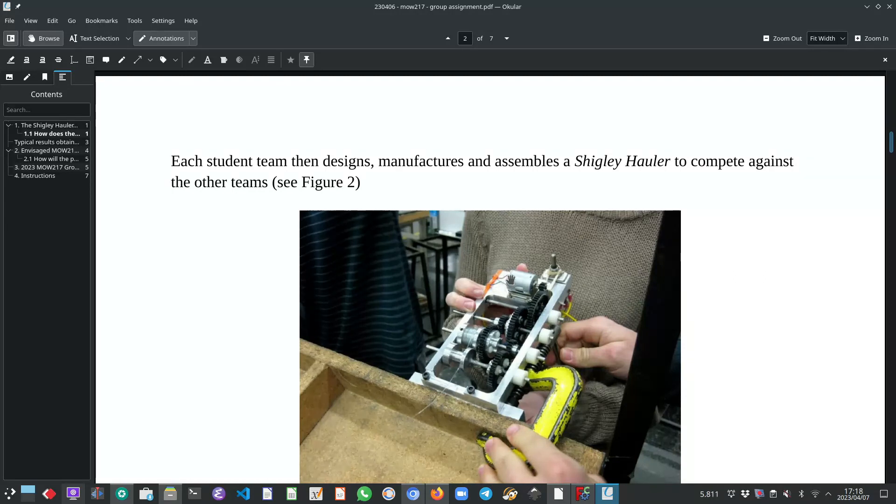
{"action": "mouse_move", "coordinate": [491, 365]}
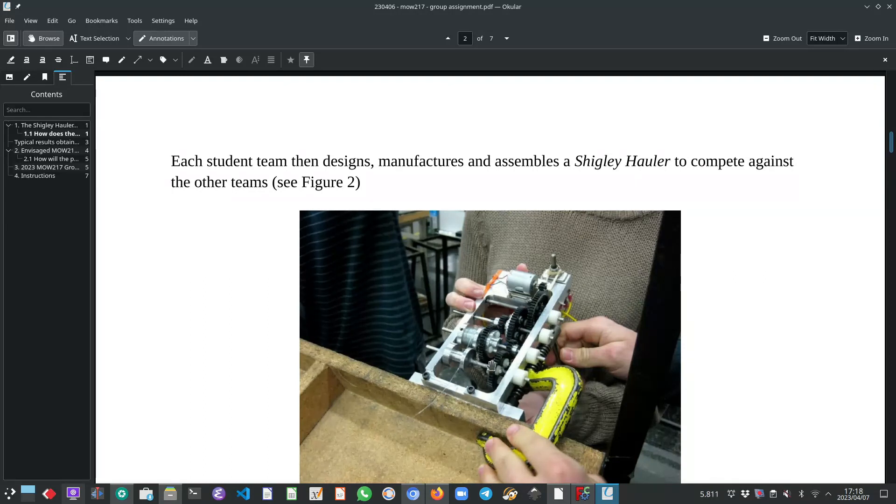
{"action": "mouse_move", "coordinate": [516, 348]}
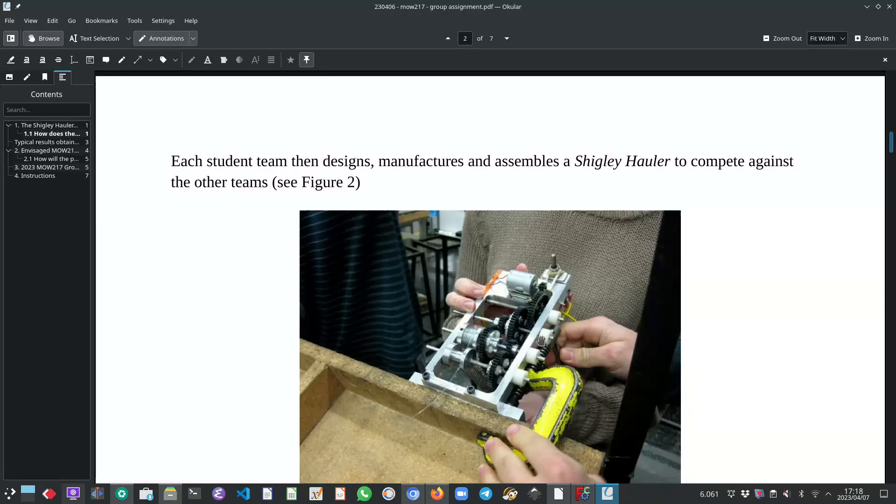
{"action": "mouse_move", "coordinate": [455, 294]}
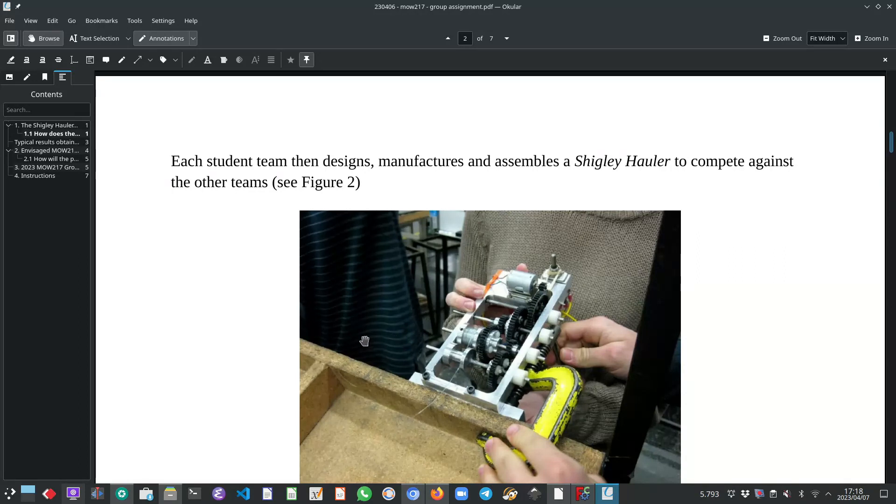
{"action": "mouse_move", "coordinate": [374, 350]}
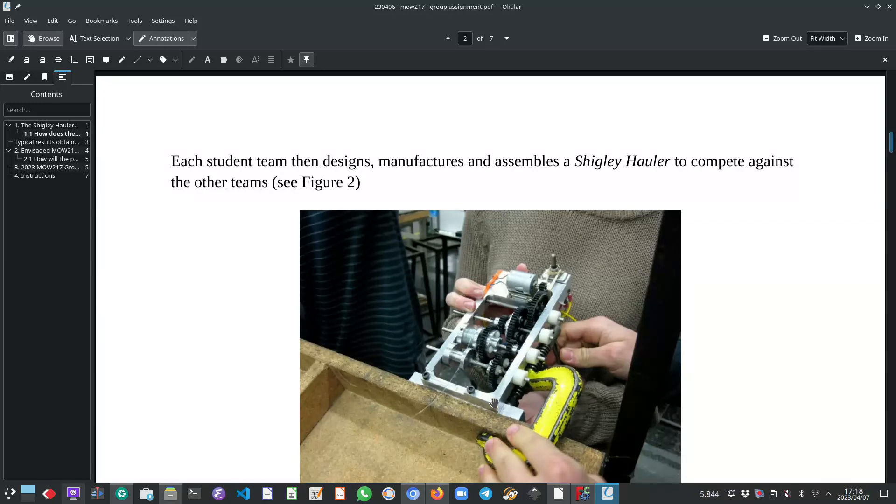
{"action": "mouse_move", "coordinate": [464, 406]}
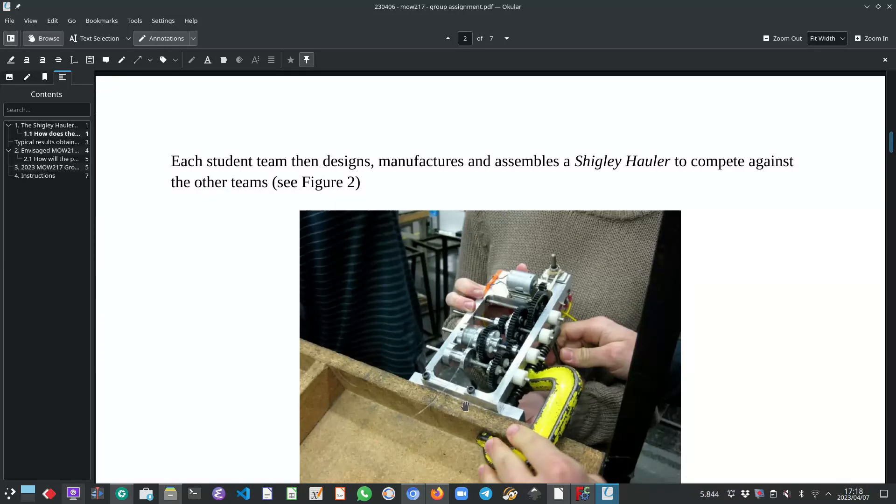
{"action": "mouse_move", "coordinate": [467, 411]}
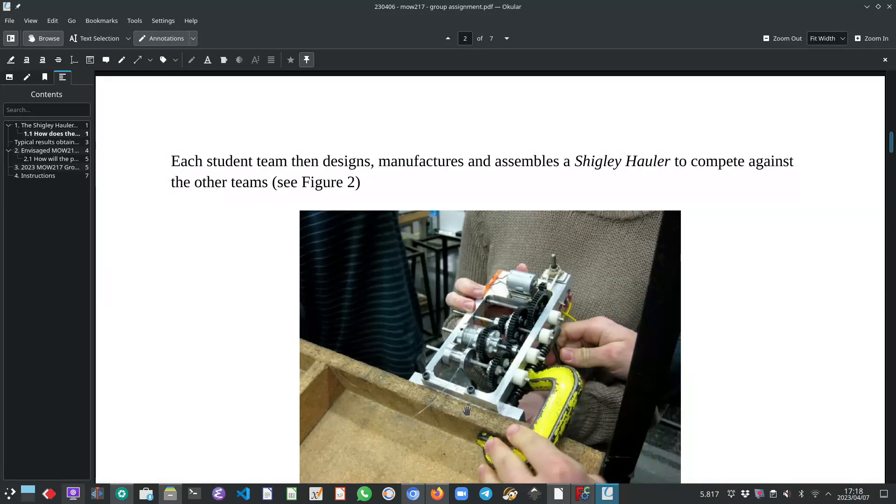
{"action": "scroll", "scroll_direction": "down", "scroll_amount": 3}
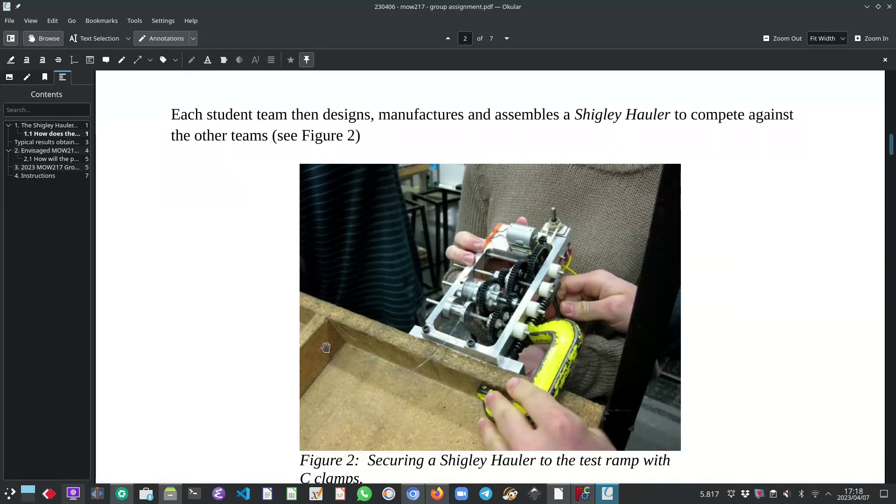
{"action": "mouse_move", "coordinate": [418, 344]}
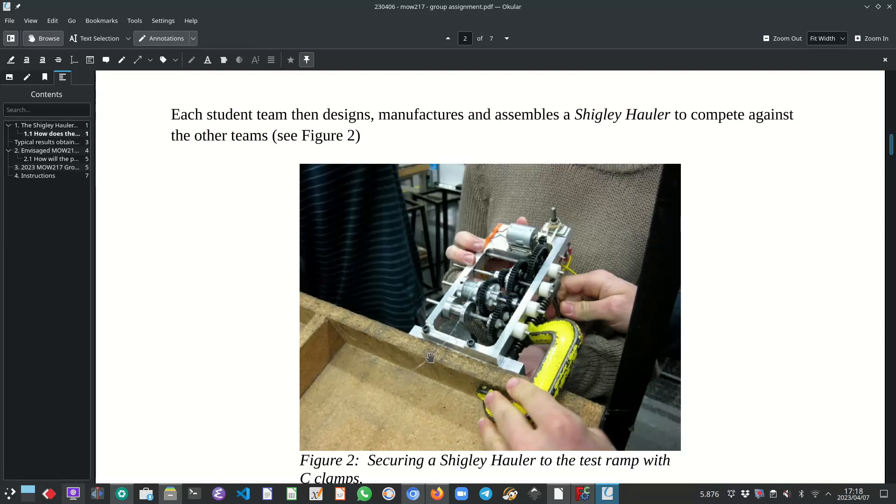
{"action": "mouse_move", "coordinate": [480, 387]}
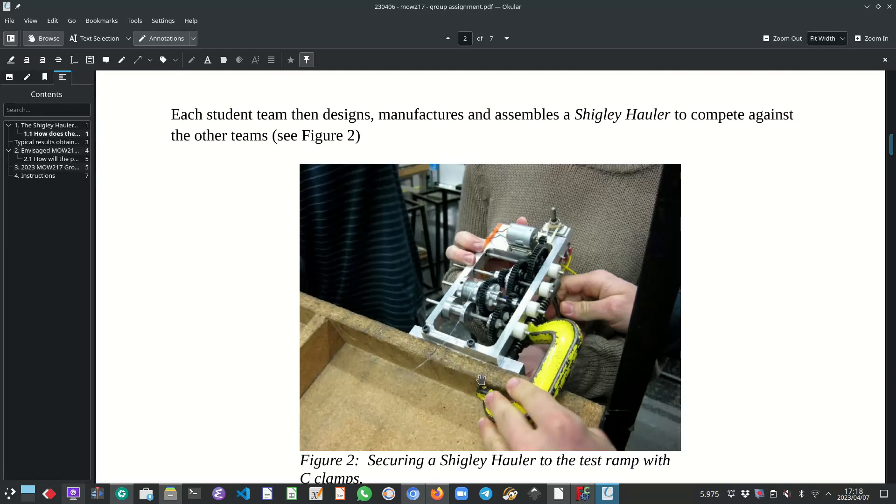
Scroll past Figure 2 to the Figure 3 ramp schematic and the shigley loads and angles table
{"action": "scroll", "scroll_direction": "down", "scroll_amount": 3}
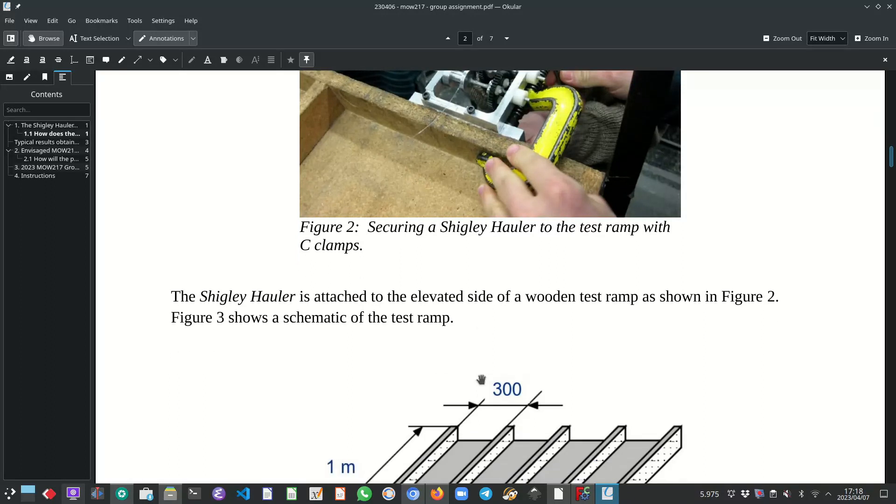
{"action": "scroll", "scroll_direction": "down", "scroll_amount": 3}
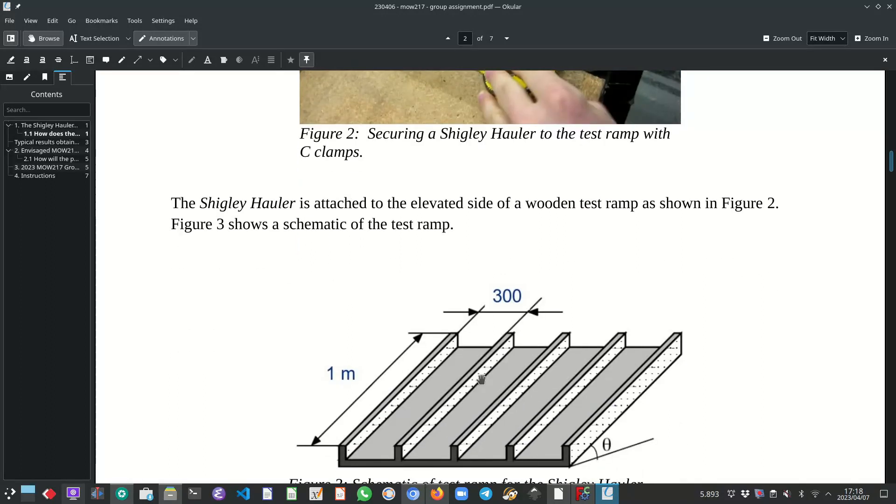
{"action": "mouse_move", "coordinate": [333, 403]}
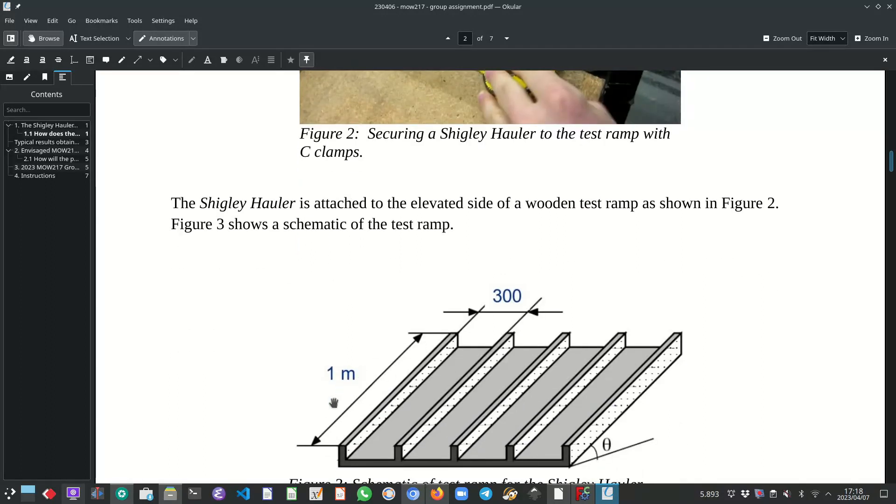
{"action": "mouse_move", "coordinate": [494, 312]}
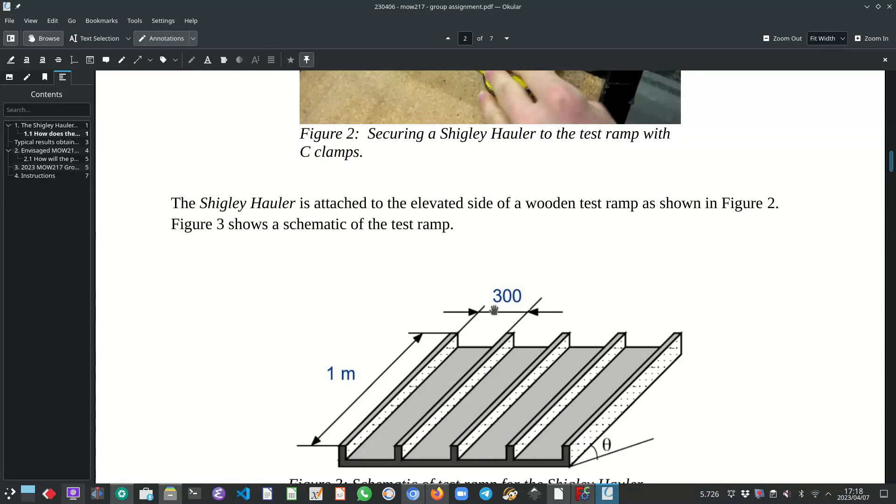
{"action": "mouse_move", "coordinate": [574, 315]}
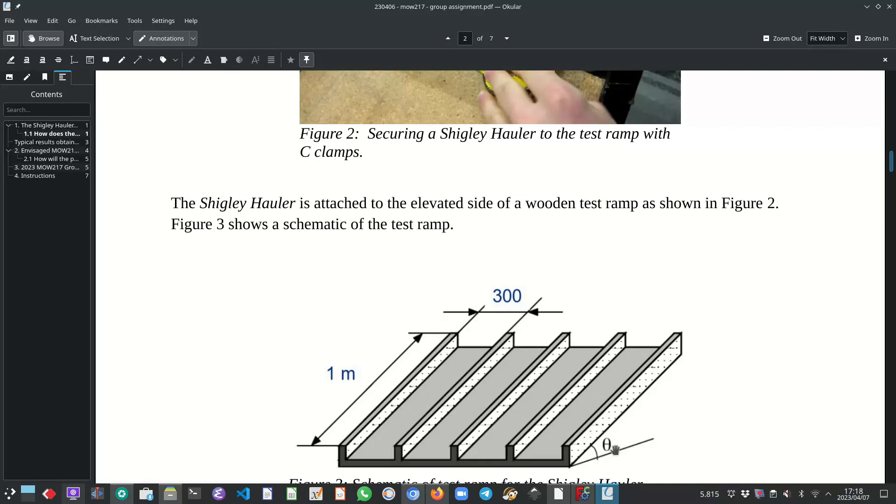
{"action": "mouse_move", "coordinate": [627, 436]}
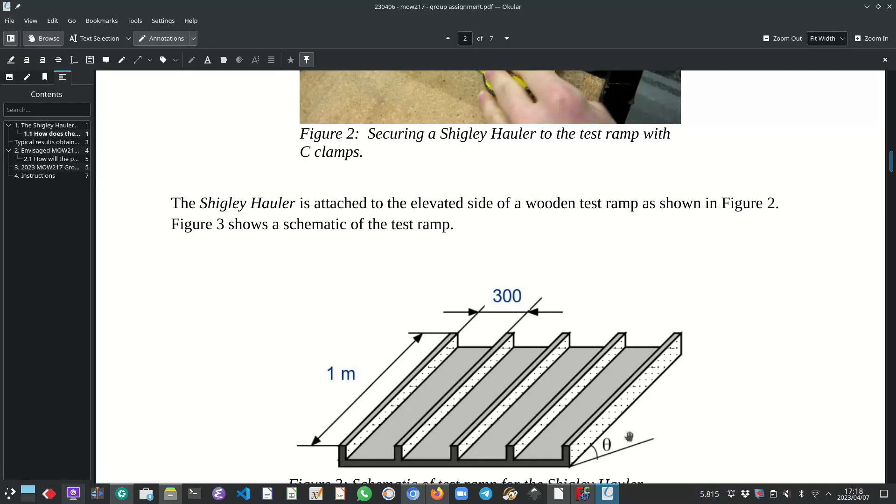
{"action": "scroll", "scroll_direction": "down", "scroll_amount": 3}
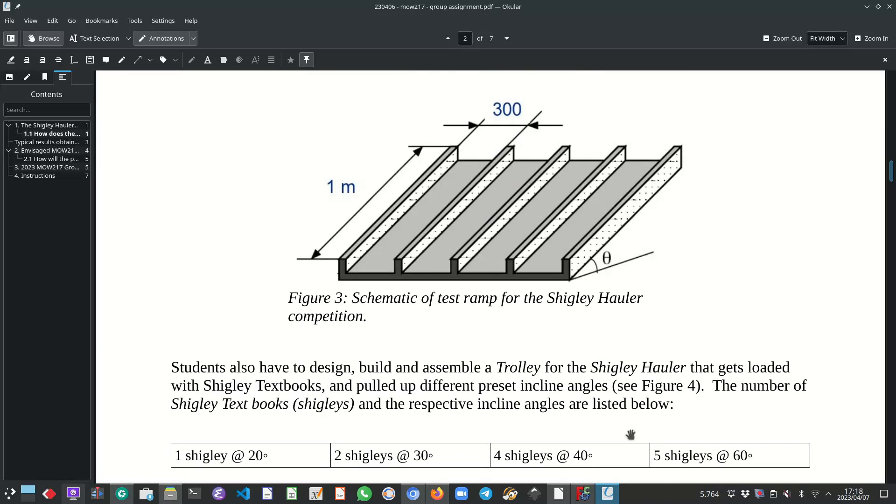
{"action": "scroll", "scroll_direction": "down", "scroll_amount": 3}
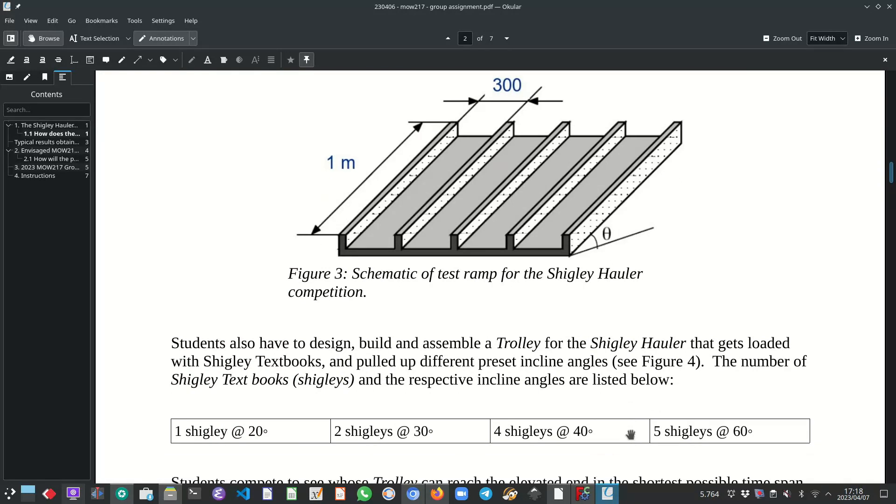
{"action": "scroll", "scroll_direction": "down", "scroll_amount": 3}
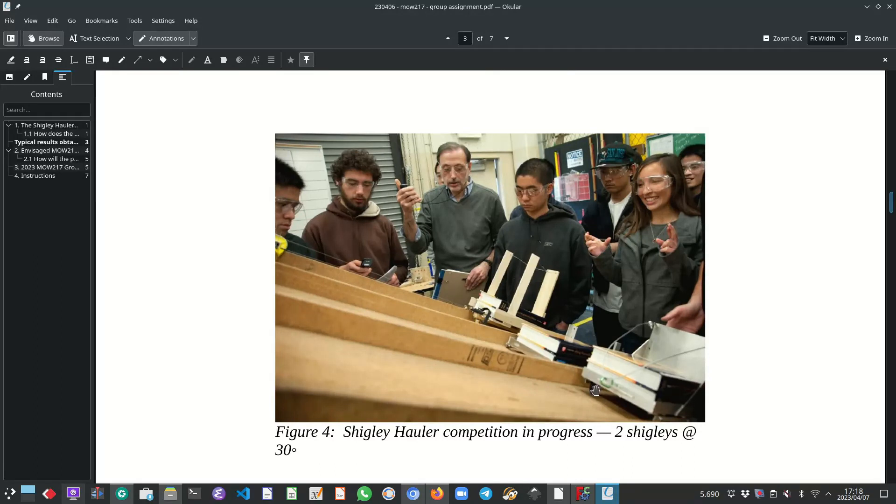
{"action": "mouse_move", "coordinate": [488, 308]}
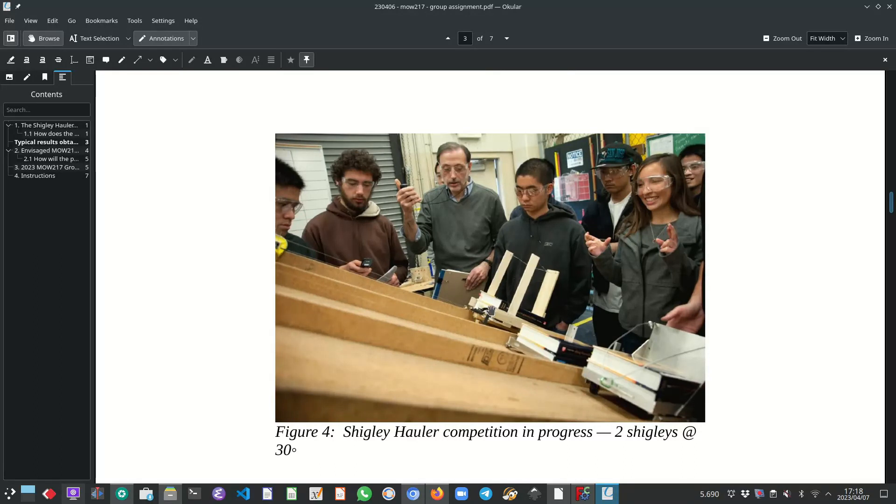
{"action": "mouse_move", "coordinate": [499, 326]}
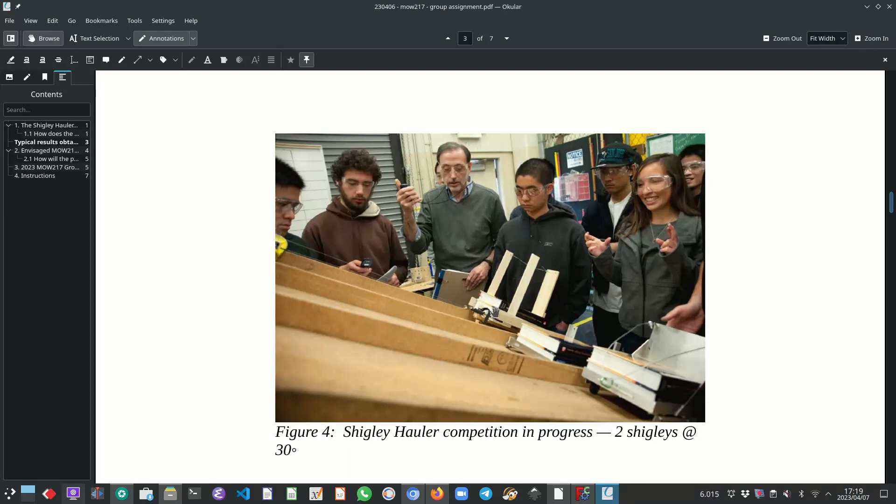
{"action": "mouse_move", "coordinate": [608, 382]}
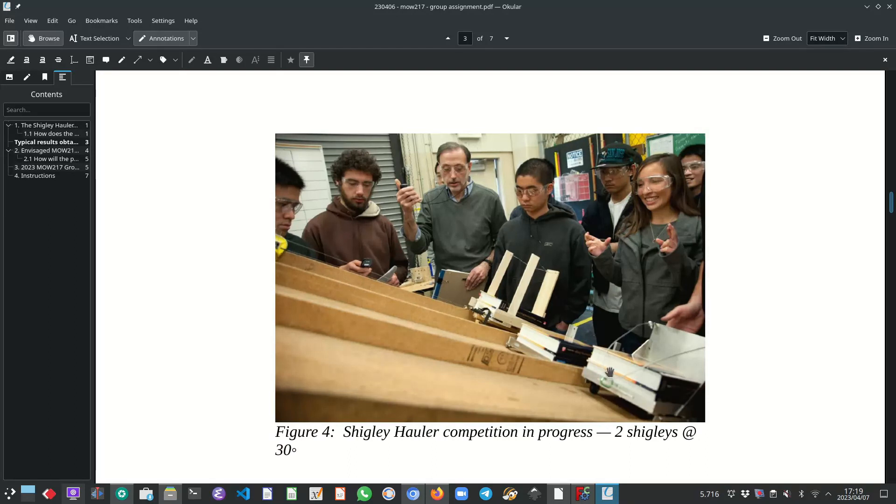
{"action": "mouse_move", "coordinate": [502, 302]}
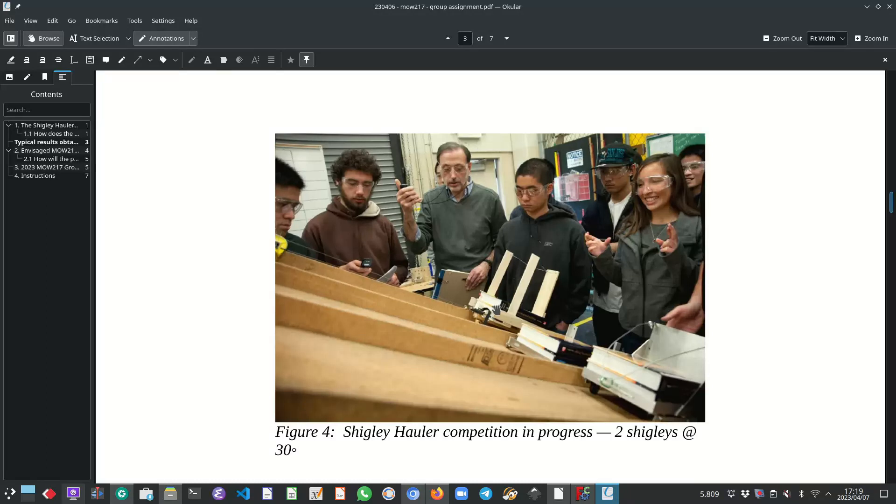
{"action": "mouse_move", "coordinate": [504, 307]}
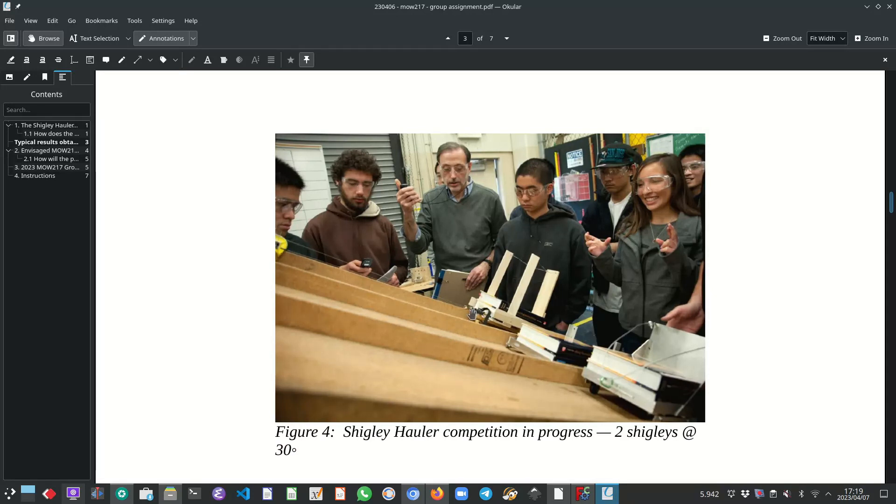
{"action": "mouse_move", "coordinate": [364, 270]}
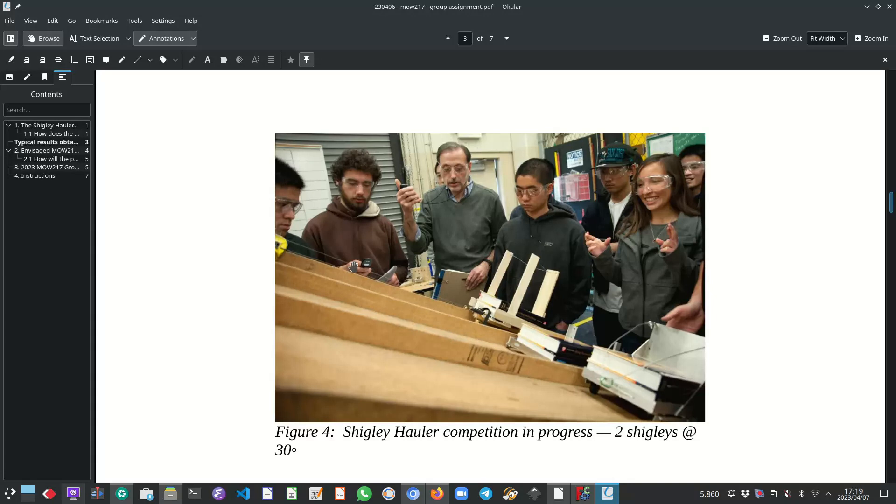
Return to page 2's Figure 3 ramp schematic and the shigley loads and angles table
{"action": "scroll", "scroll_direction": "up", "scroll_amount": 3}
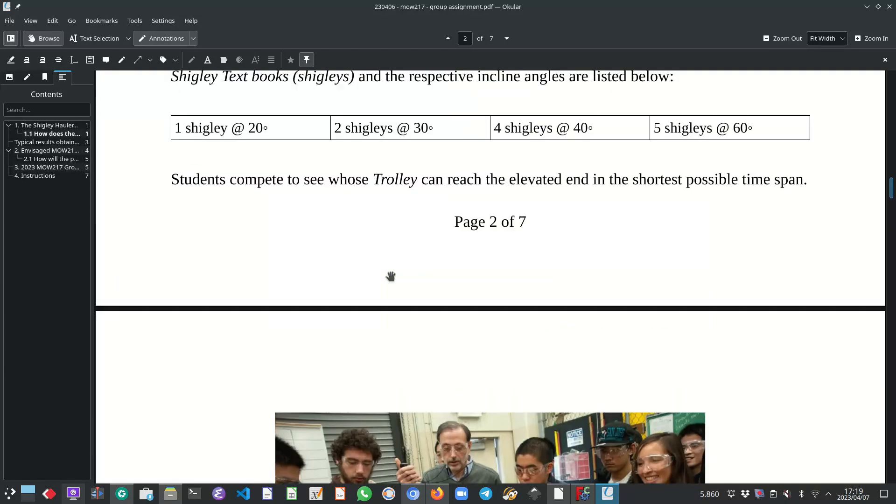
{"action": "scroll", "scroll_direction": "down", "scroll_amount": 3}
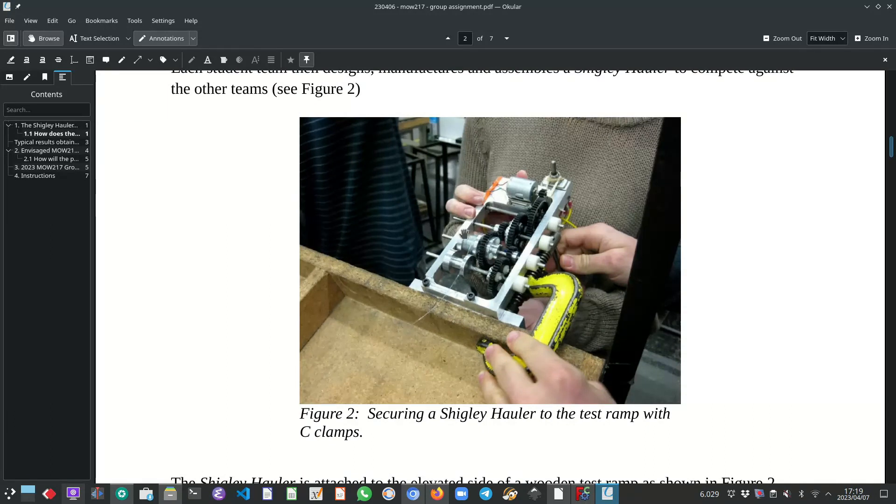
{"action": "mouse_move", "coordinate": [472, 255]}
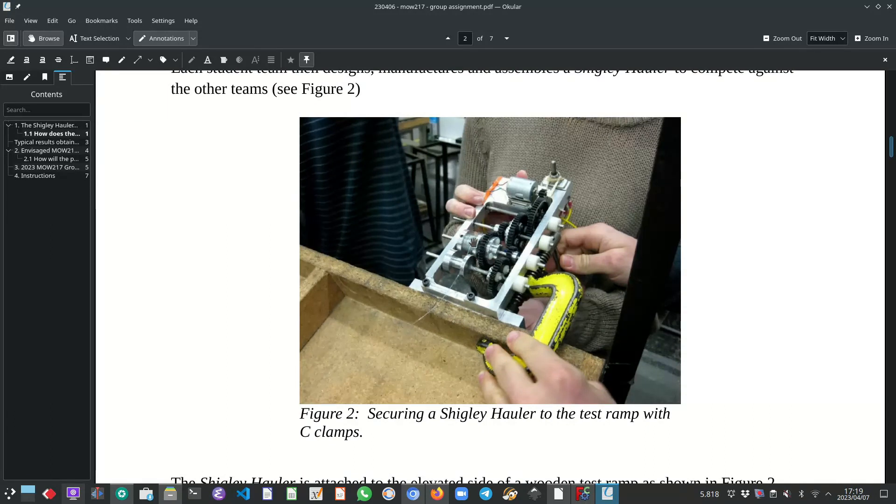
{"action": "mouse_move", "coordinate": [471, 262]}
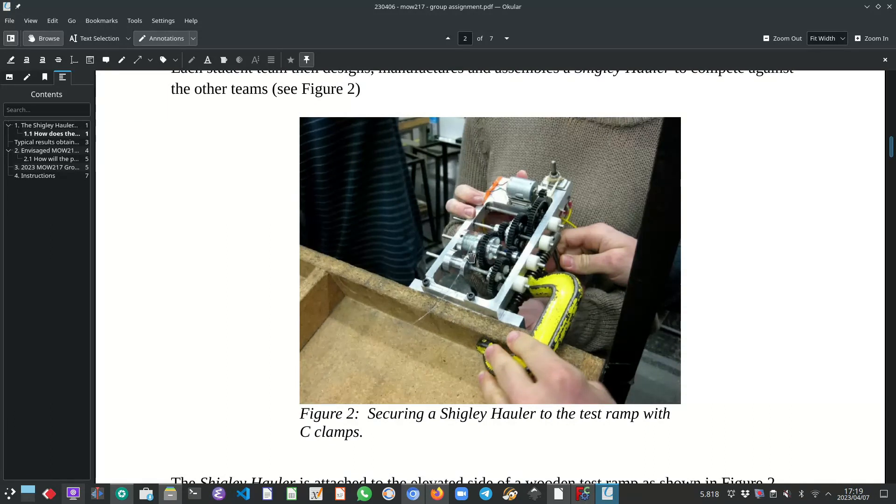
{"action": "mouse_move", "coordinate": [484, 233]}
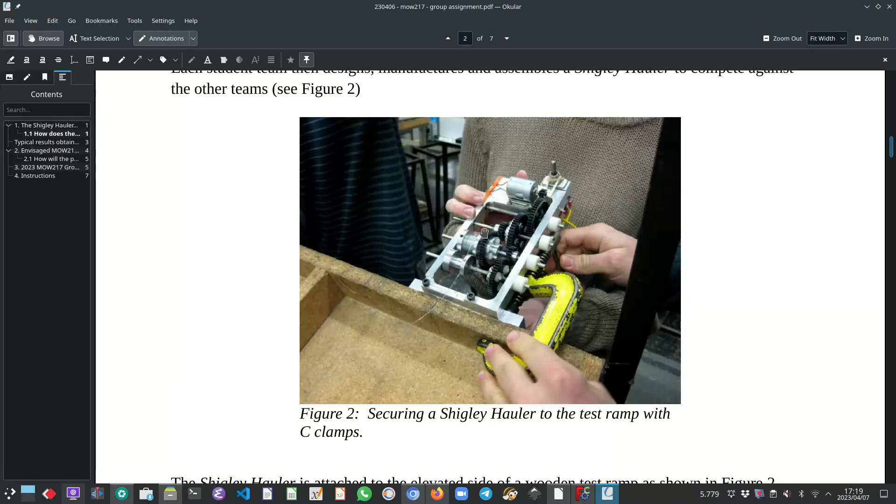
{"action": "mouse_move", "coordinate": [541, 189]}
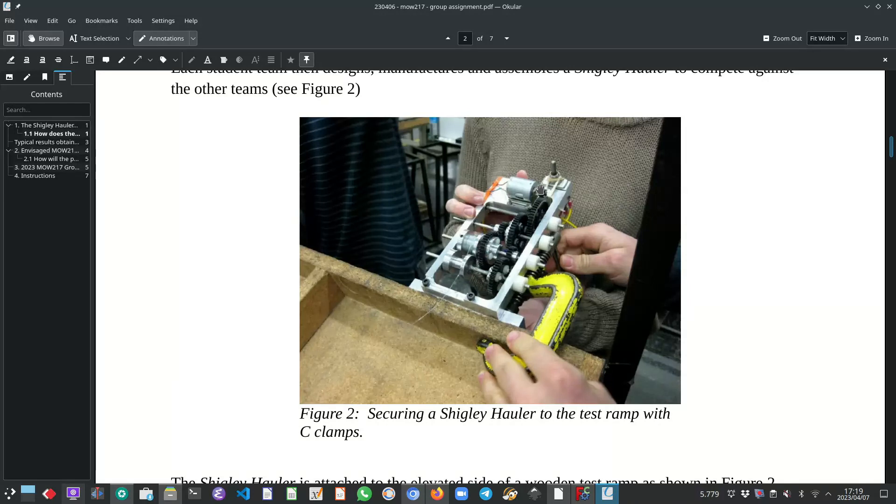
{"action": "mouse_move", "coordinate": [499, 282]}
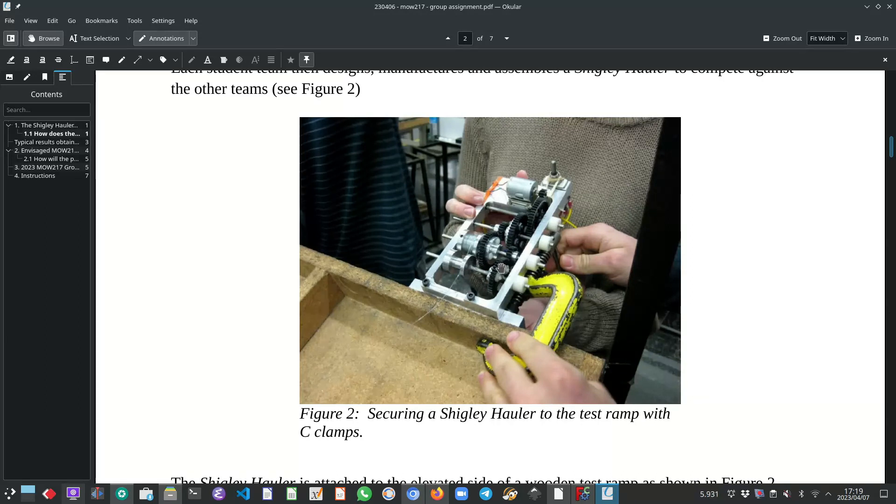
{"action": "mouse_move", "coordinate": [461, 303]}
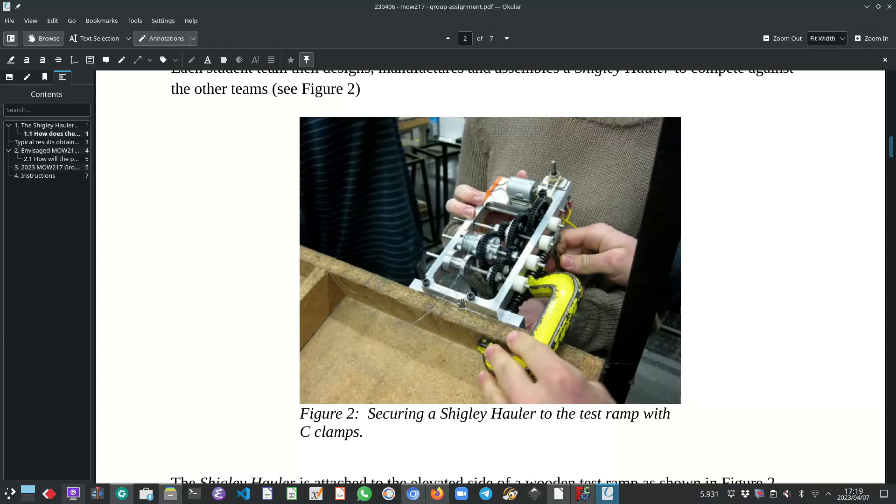
{"action": "scroll", "scroll_direction": "down", "scroll_amount": 3}
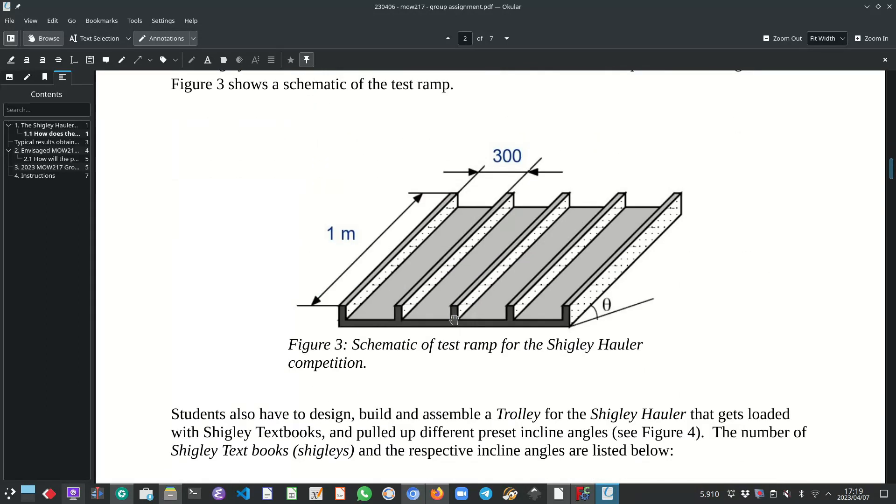
{"action": "scroll", "scroll_direction": "down", "scroll_amount": 3}
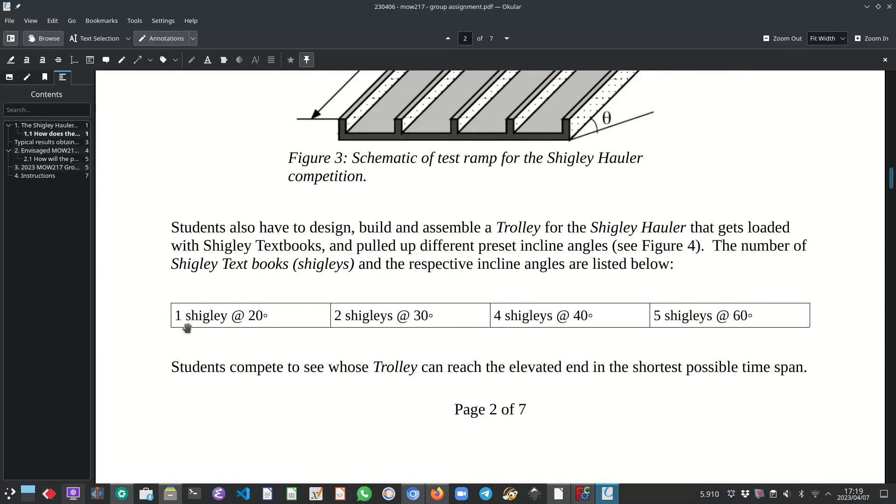
{"action": "mouse_move", "coordinate": [181, 329]}
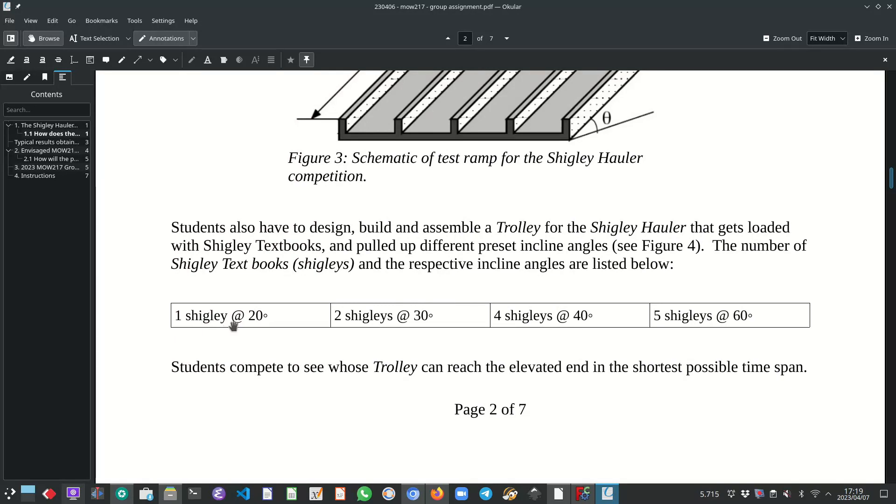
{"action": "mouse_move", "coordinate": [338, 328]}
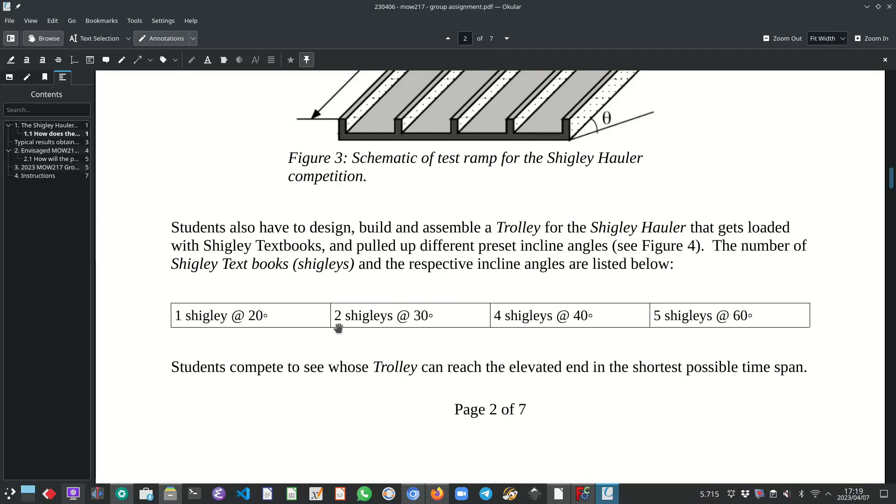
{"action": "mouse_move", "coordinate": [421, 333]}
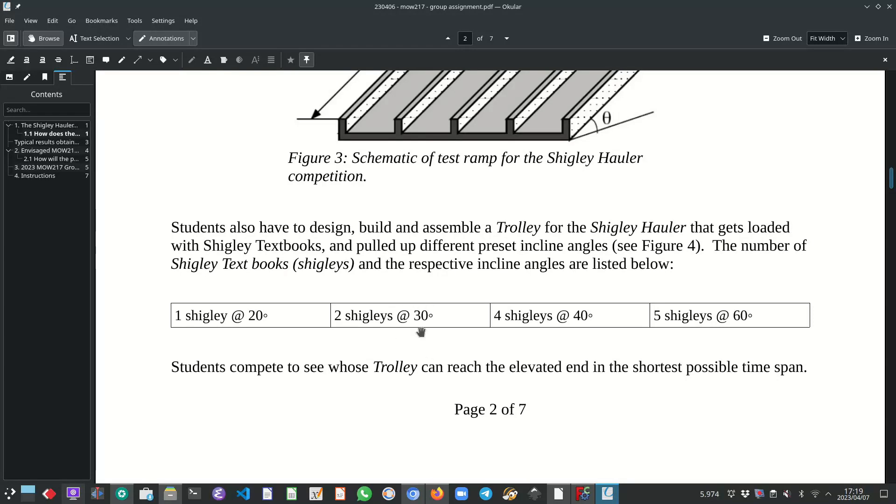
{"action": "mouse_move", "coordinate": [362, 328]}
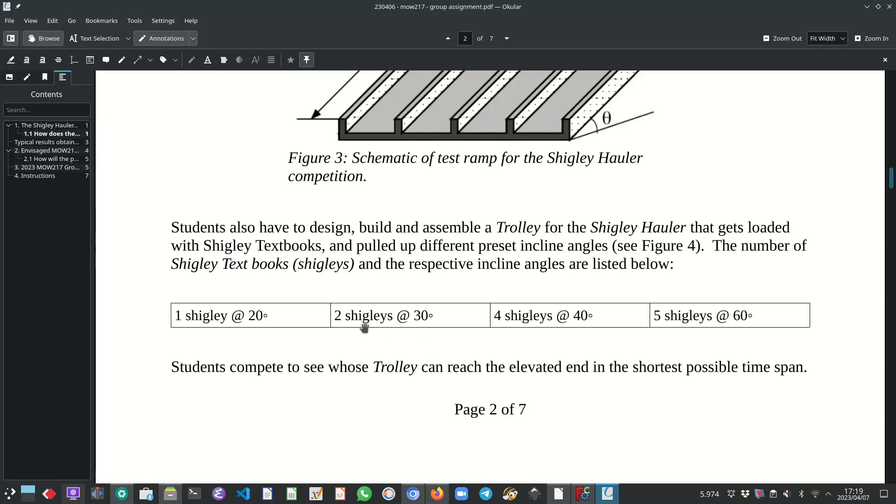
{"action": "mouse_move", "coordinate": [526, 335]}
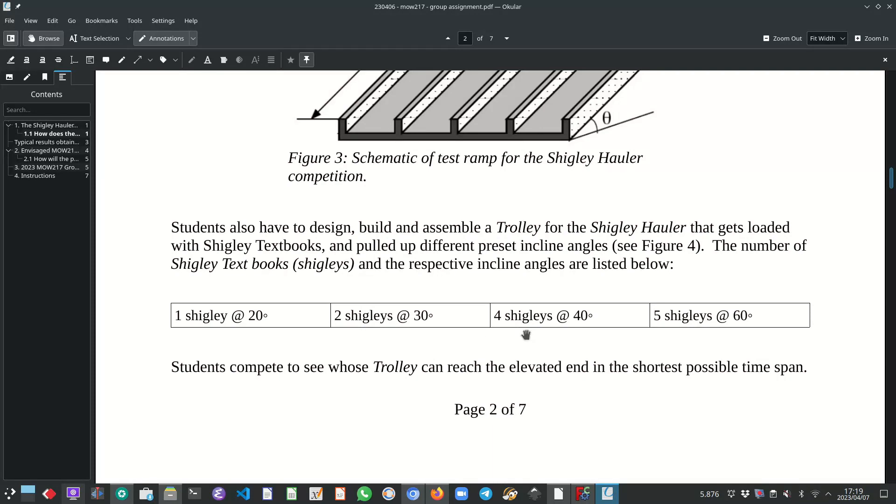
{"action": "mouse_move", "coordinate": [588, 319]}
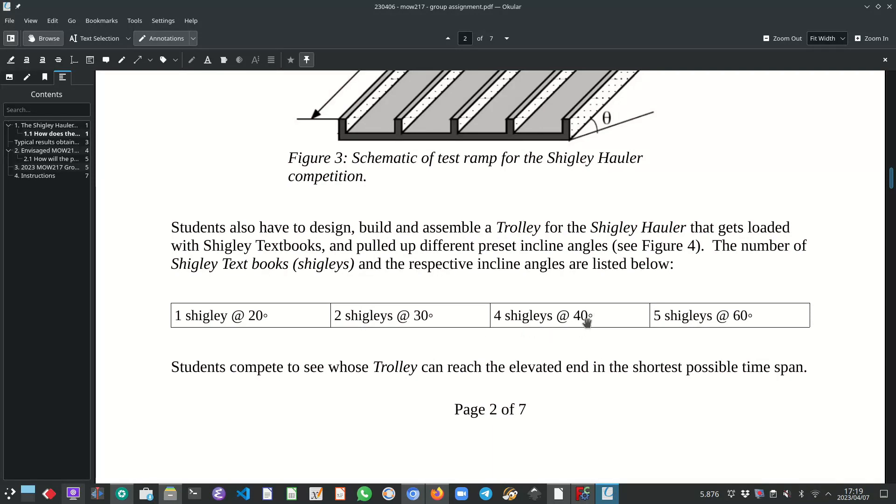
{"action": "mouse_move", "coordinate": [741, 342]}
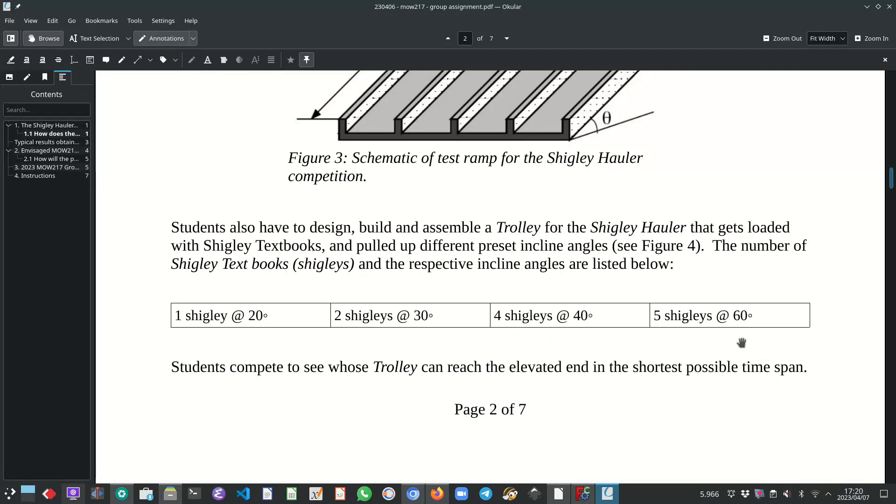
{"action": "mouse_move", "coordinate": [670, 331]}
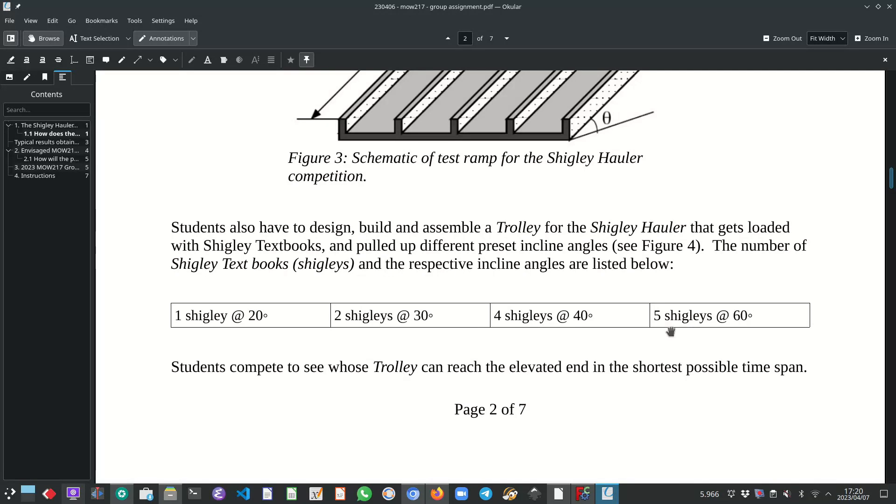
{"action": "mouse_move", "coordinate": [509, 406]}
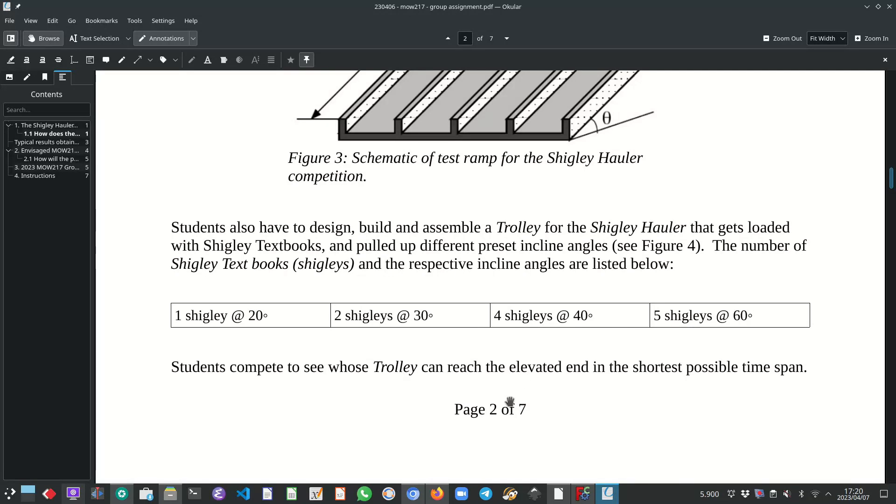
Scroll past Figure 4 to Figure 5, the textbook on a scale, and its 1,942kg mass note
{"action": "scroll", "scroll_direction": "down", "scroll_amount": 3}
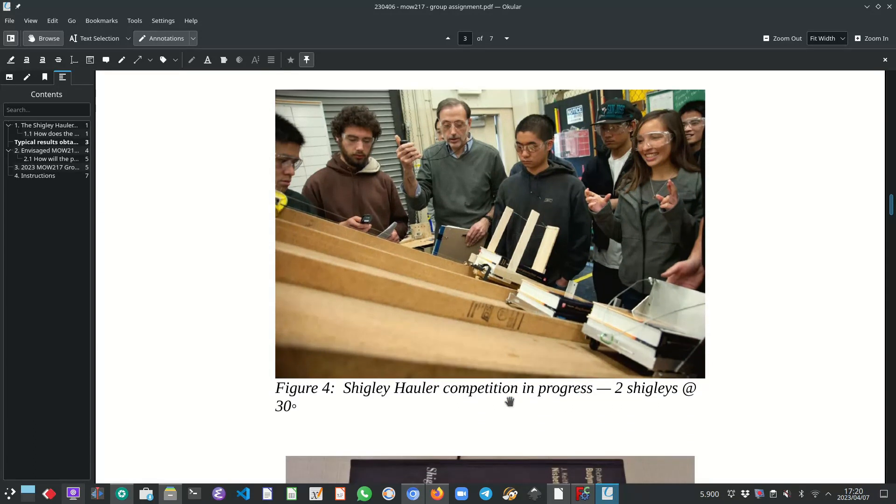
{"action": "scroll", "scroll_direction": "down", "scroll_amount": 3}
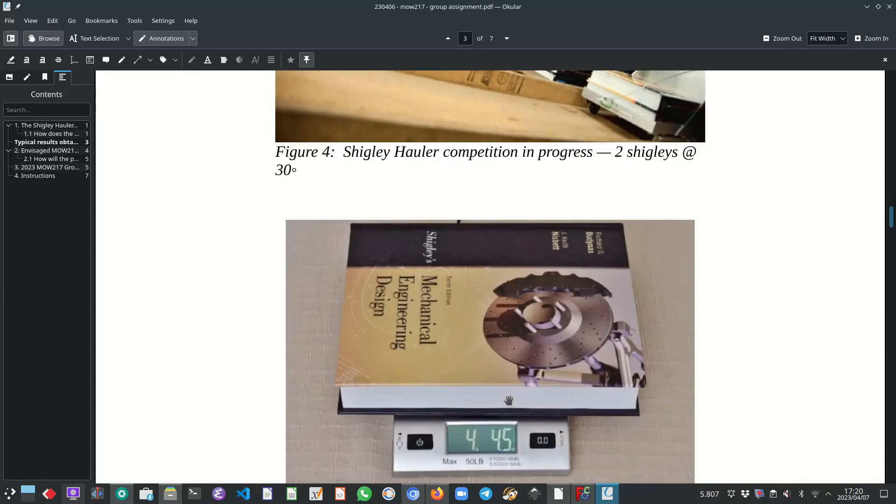
{"action": "mouse_move", "coordinate": [454, 384]}
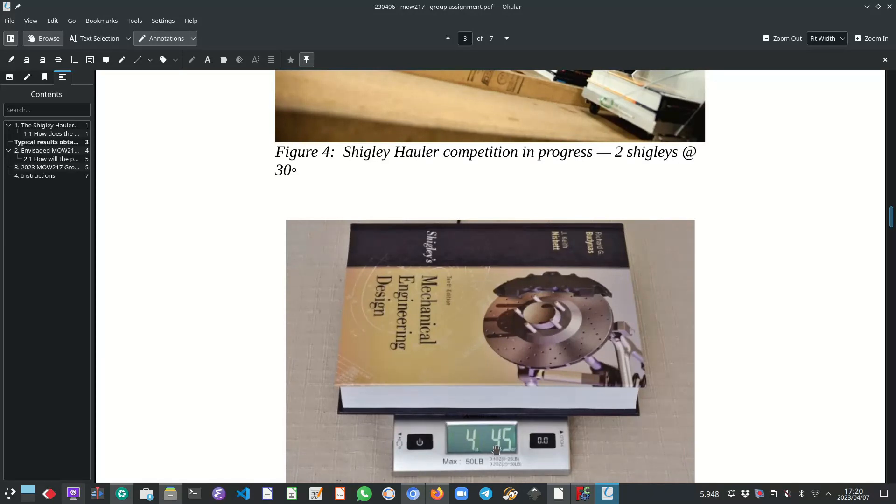
{"action": "mouse_move", "coordinate": [478, 457]}
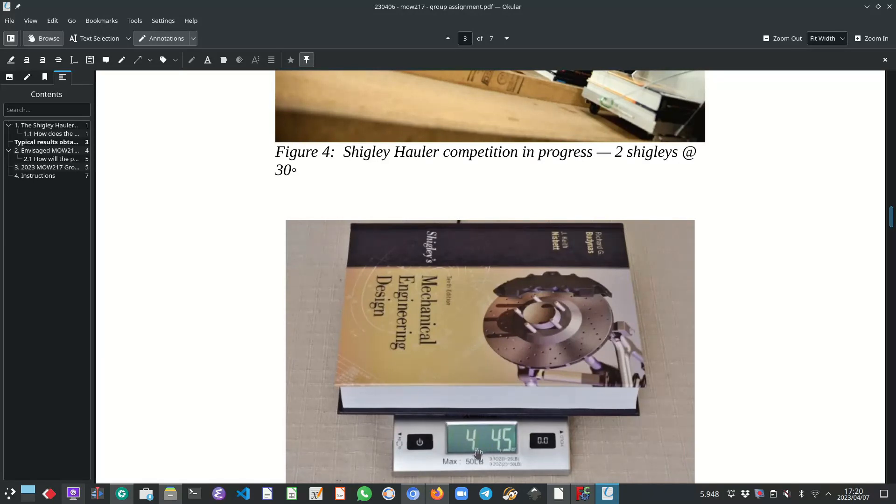
{"action": "mouse_move", "coordinate": [502, 455]}
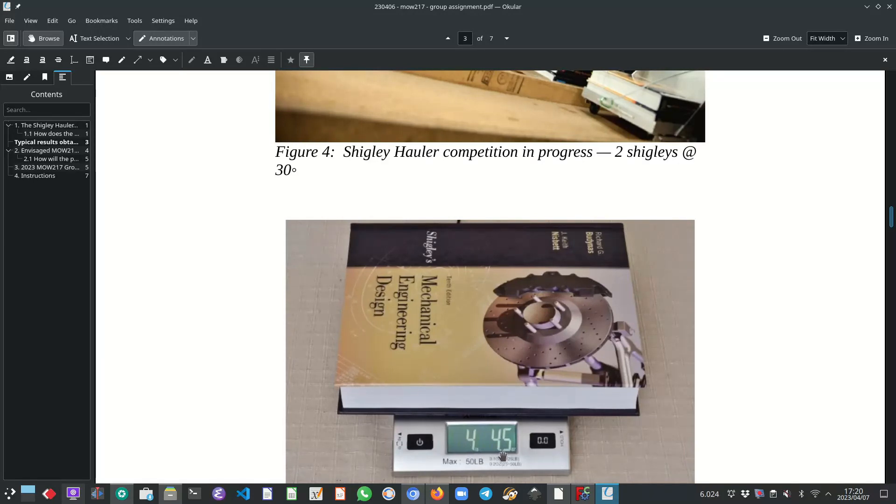
{"action": "scroll", "scroll_direction": "down", "scroll_amount": 3}
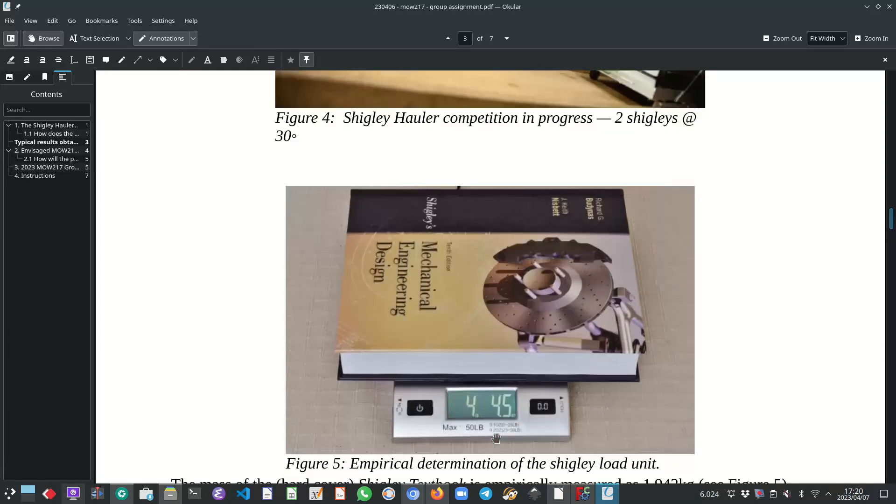
{"action": "scroll", "scroll_direction": "down", "scroll_amount": 3}
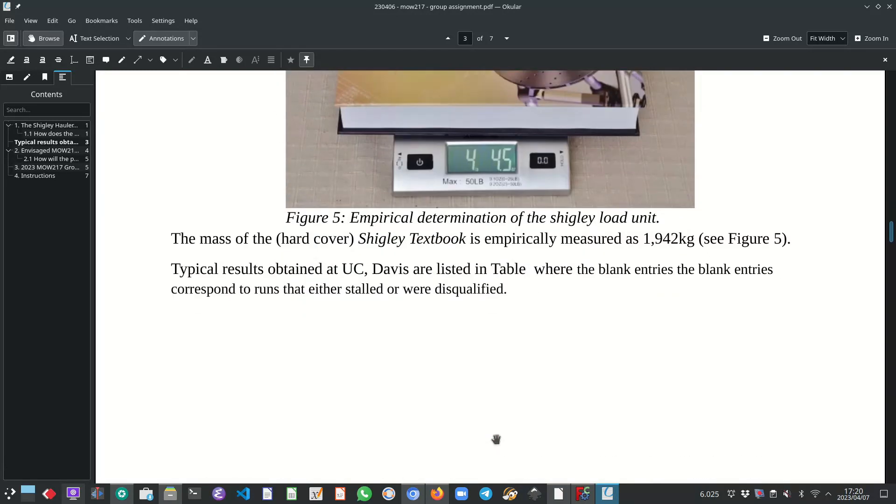
Scroll past Table 1 to the Section 2 heading and the Figure 6 gearbox rendering
{"action": "scroll", "scroll_direction": "down", "scroll_amount": 3}
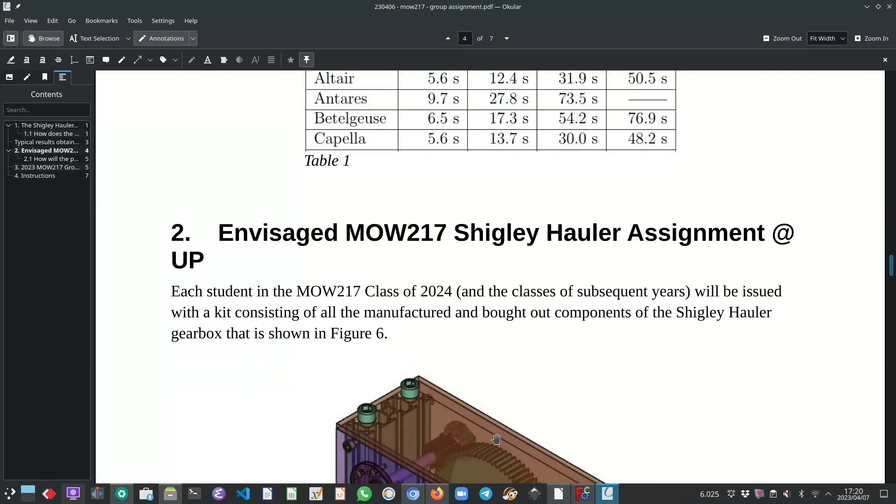
{"action": "scroll", "scroll_direction": "down", "scroll_amount": 3}
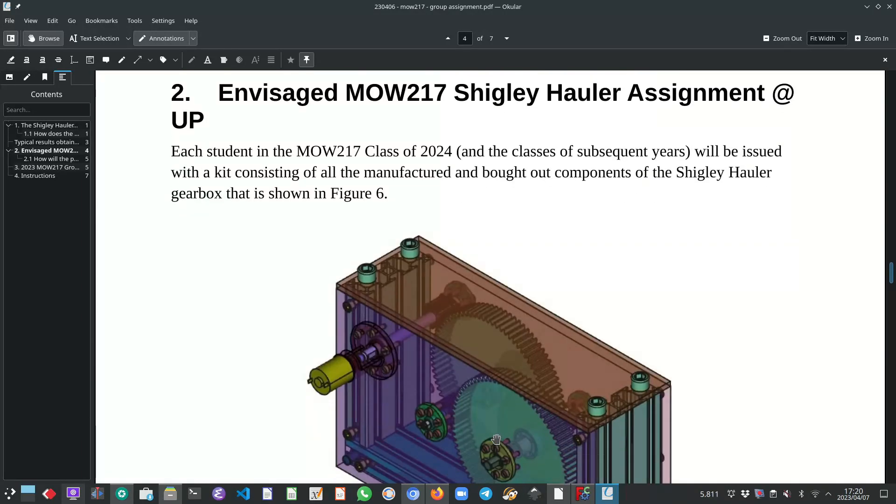
{"action": "mouse_move", "coordinate": [468, 151]}
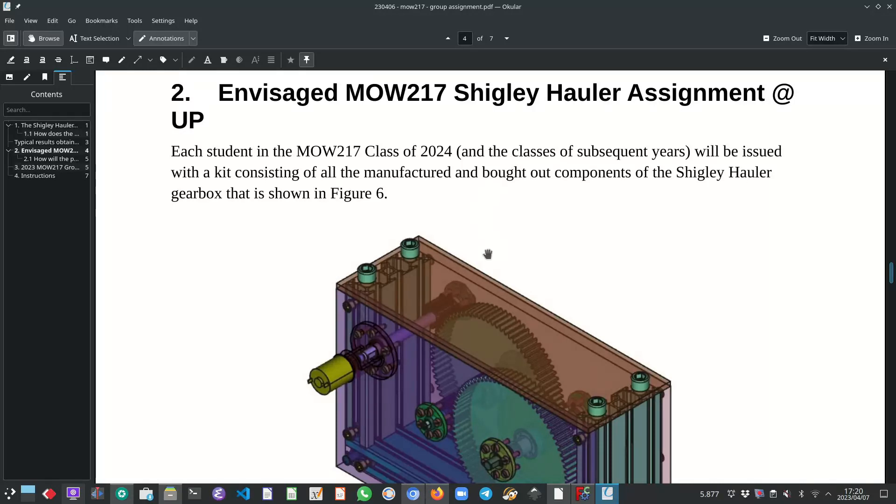
{"action": "mouse_move", "coordinate": [461, 298]}
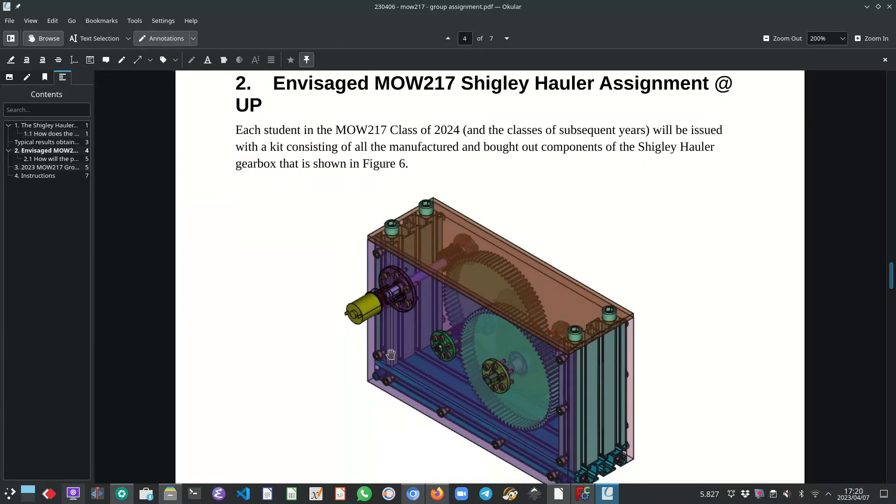
{"action": "mouse_move", "coordinate": [417, 294]}
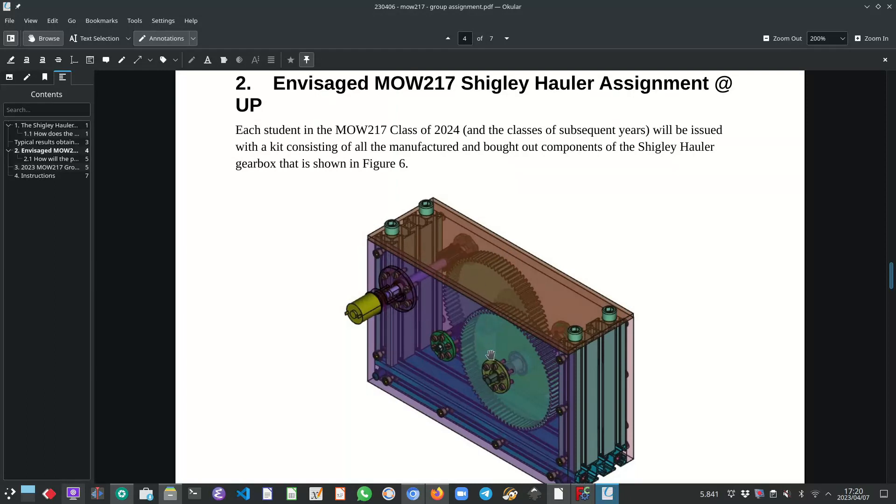
{"action": "mouse_move", "coordinate": [361, 295]}
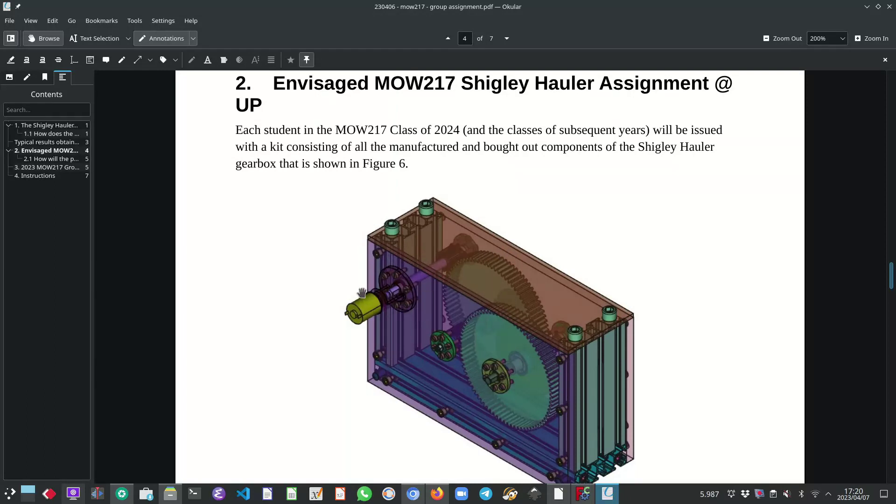
{"action": "mouse_move", "coordinate": [559, 394]}
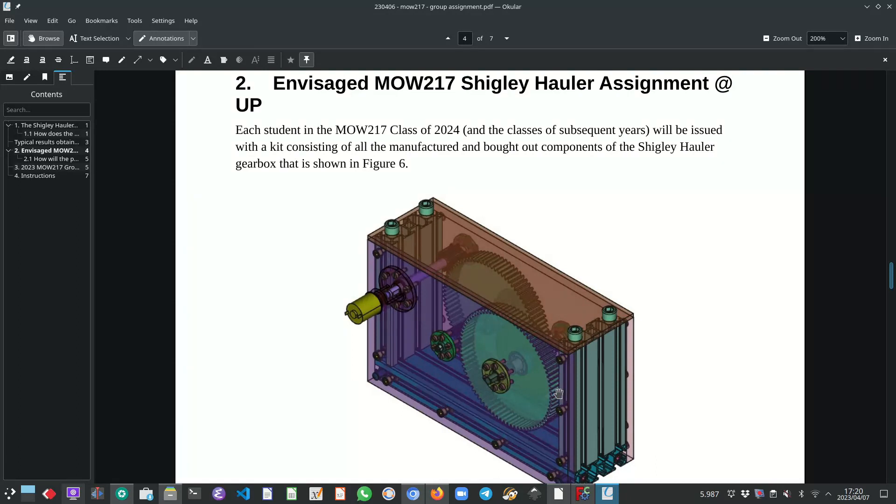
{"action": "mouse_move", "coordinate": [538, 288]}
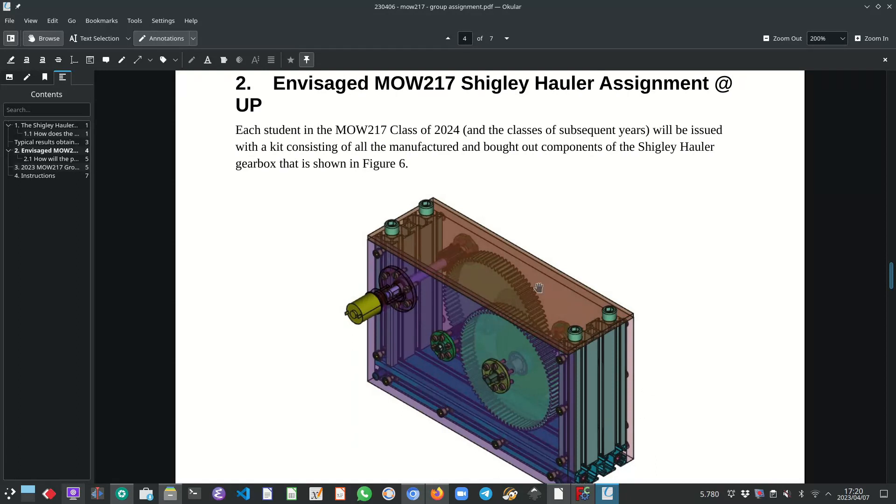
{"action": "mouse_move", "coordinate": [509, 331]}
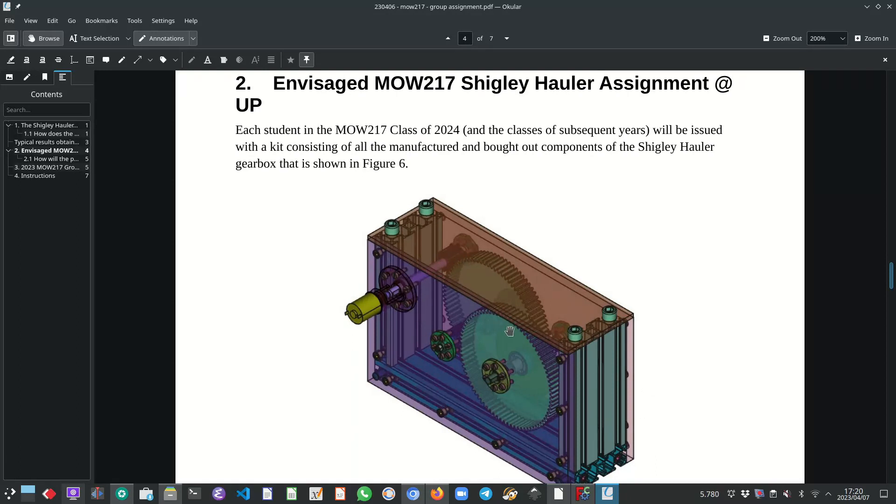
{"action": "mouse_move", "coordinate": [516, 367]}
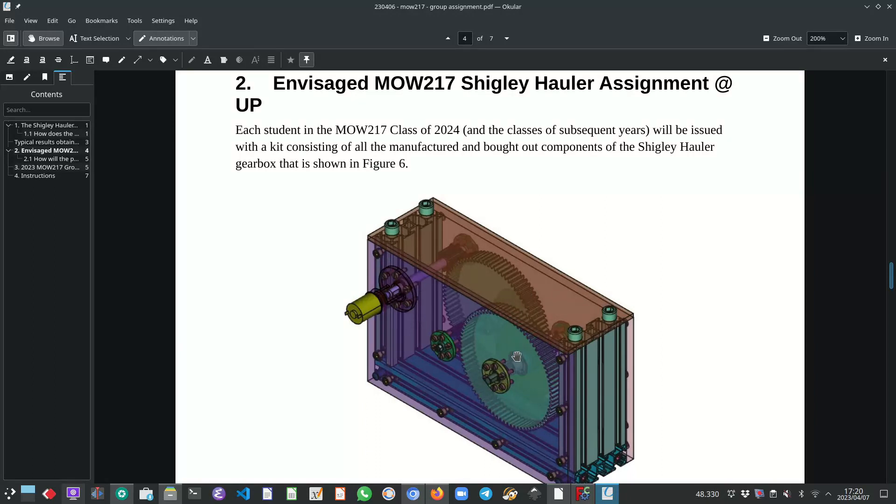
{"action": "mouse_move", "coordinate": [503, 351]}
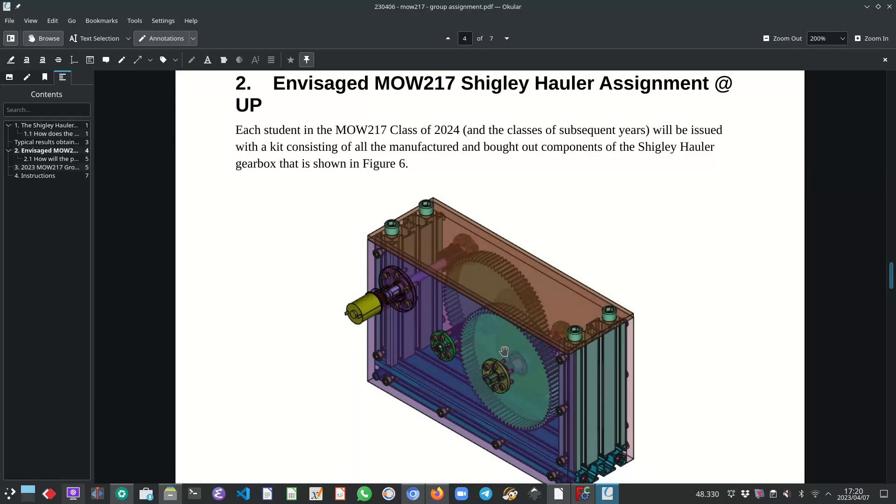
{"action": "scroll", "scroll_direction": "down", "scroll_amount": 3}
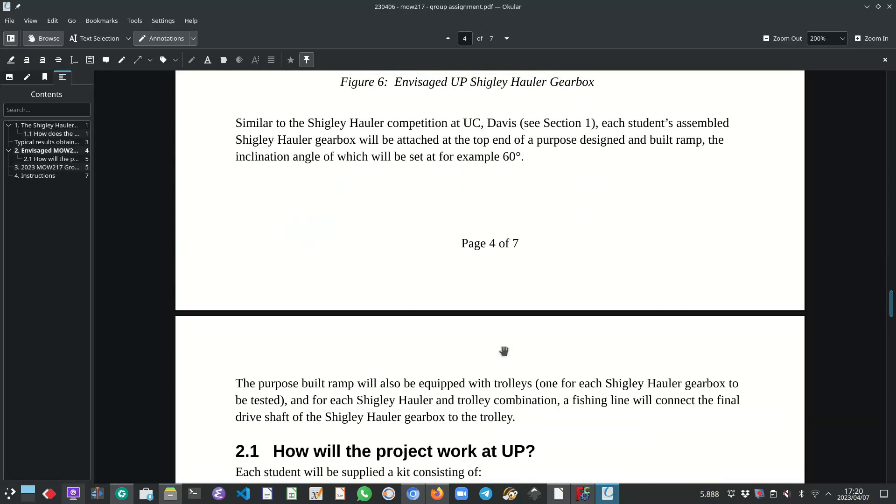
{"action": "scroll", "scroll_direction": "down", "scroll_amount": 3}
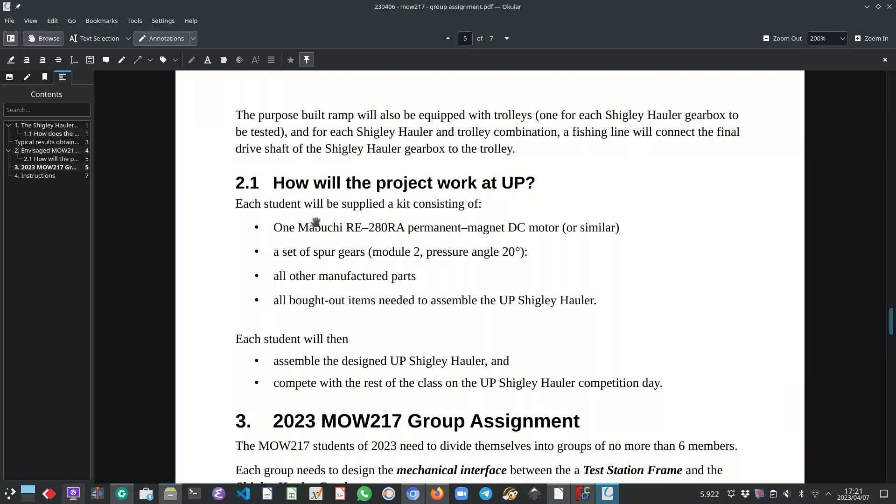
{"action": "mouse_move", "coordinate": [294, 233]}
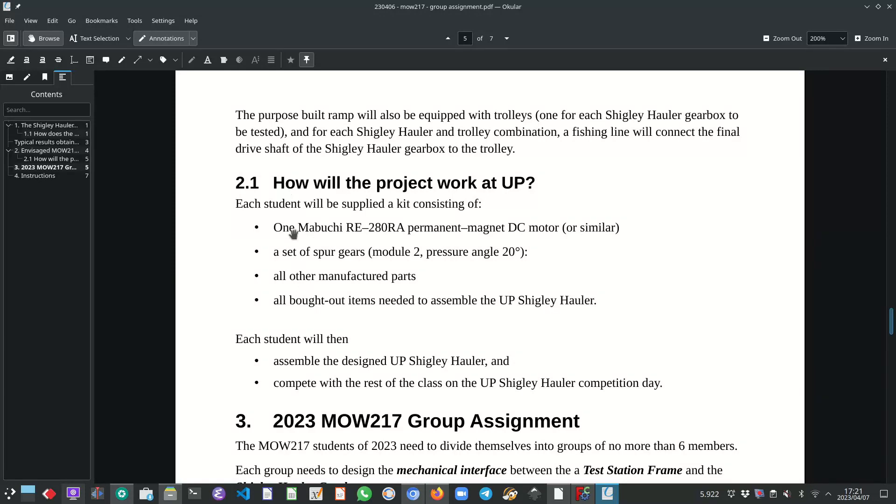
{"action": "mouse_move", "coordinate": [291, 242]}
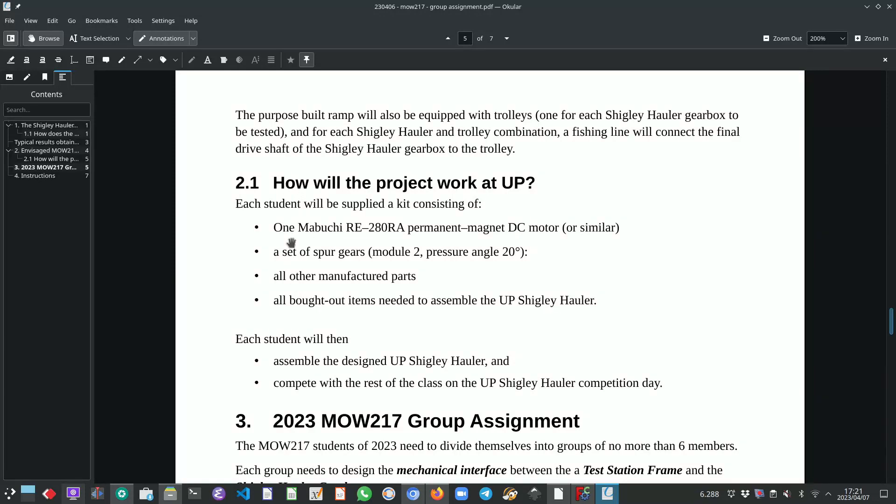
{"action": "mouse_move", "coordinate": [280, 243]}
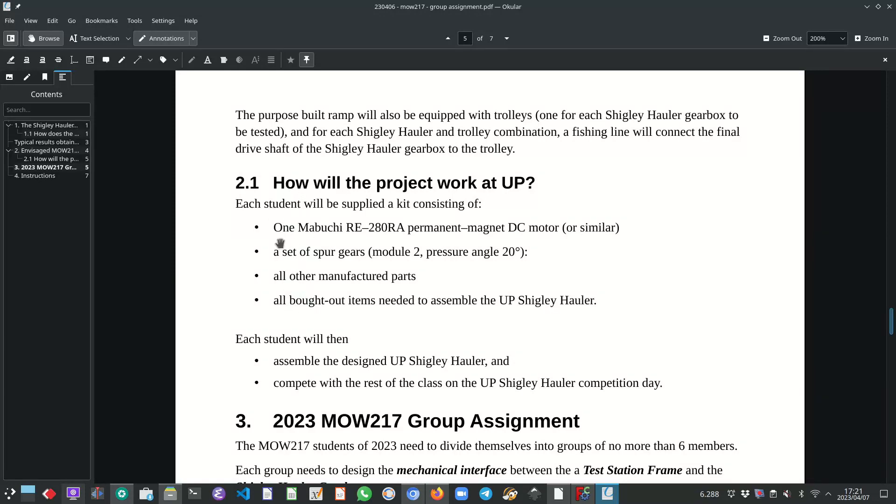
{"action": "mouse_move", "coordinate": [302, 238]}
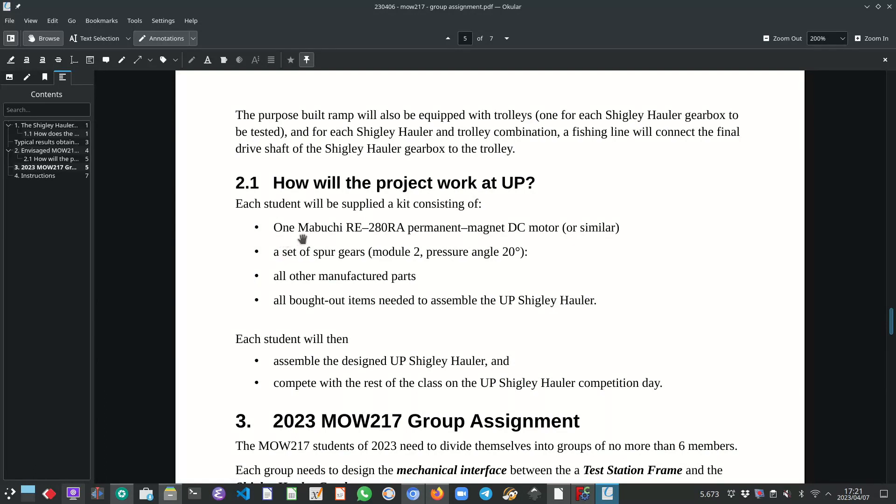
{"action": "mouse_move", "coordinate": [568, 240]}
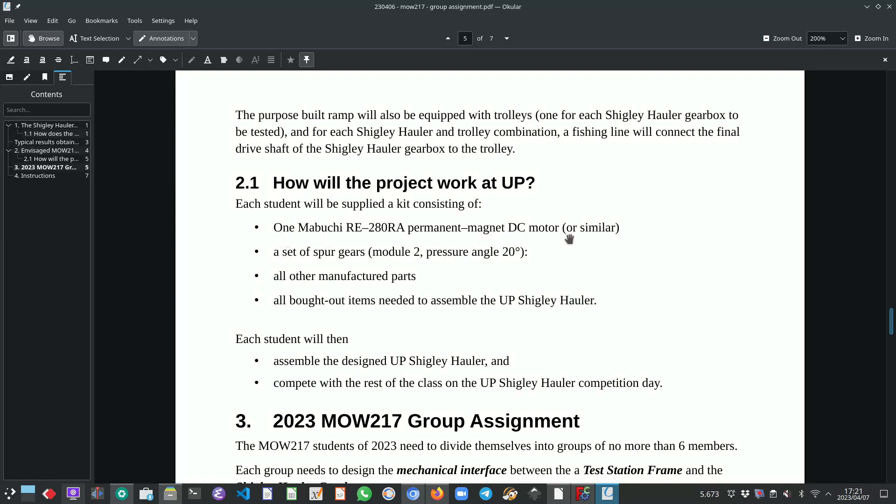
{"action": "mouse_move", "coordinate": [321, 264]}
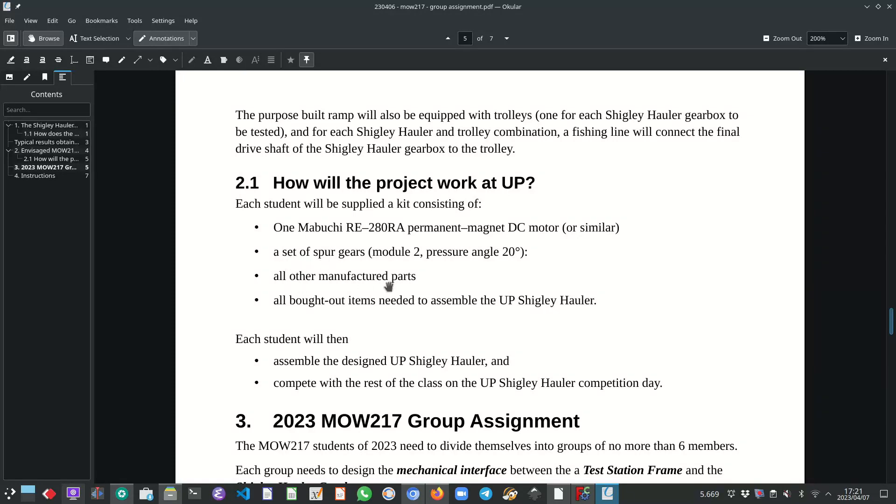
{"action": "mouse_move", "coordinate": [435, 318]}
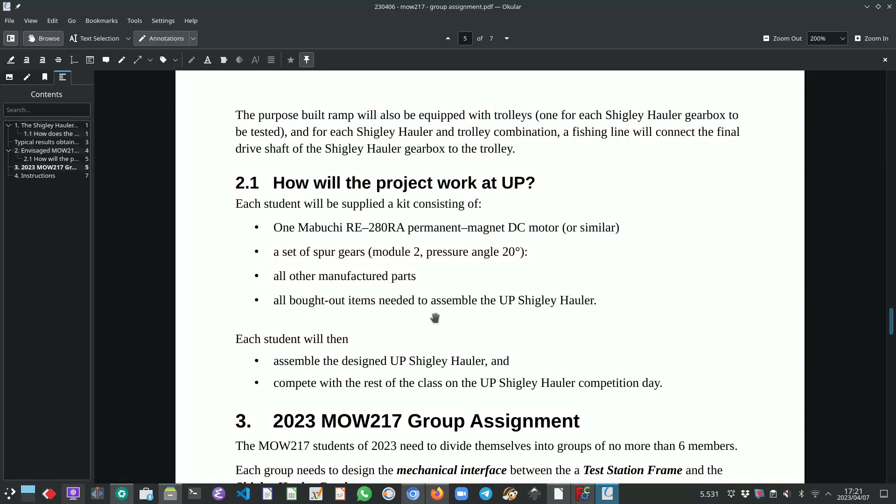
{"action": "mouse_move", "coordinate": [489, 314]}
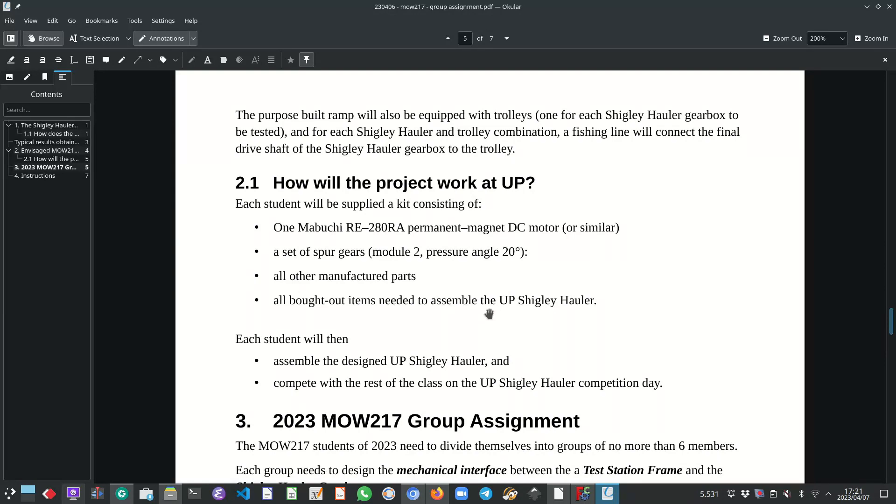
{"action": "mouse_move", "coordinate": [518, 326]}
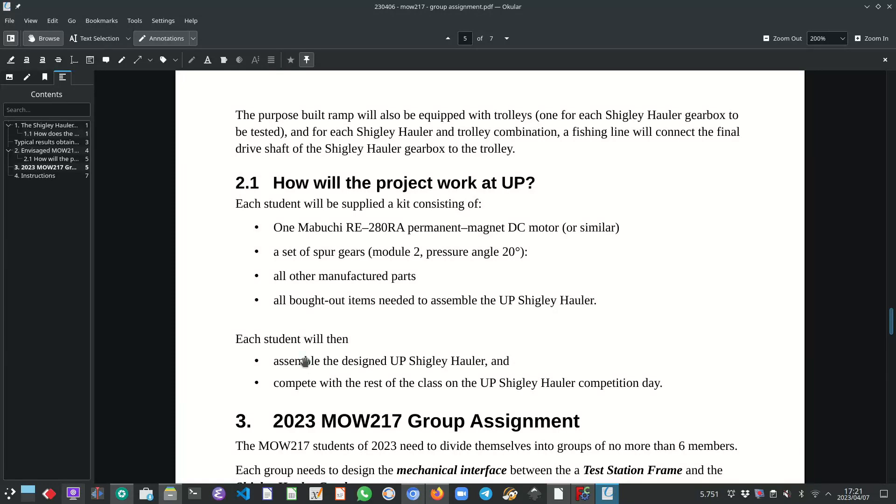
{"action": "mouse_move", "coordinate": [295, 373]}
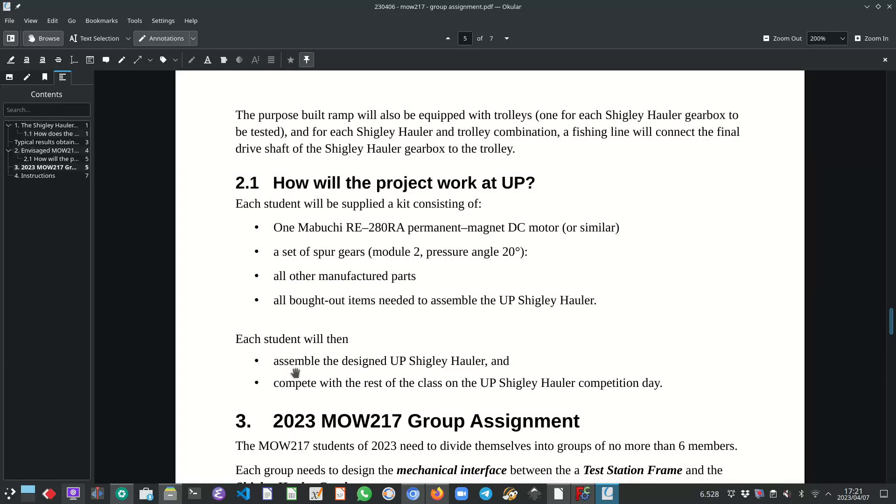
{"action": "mouse_move", "coordinate": [327, 368]}
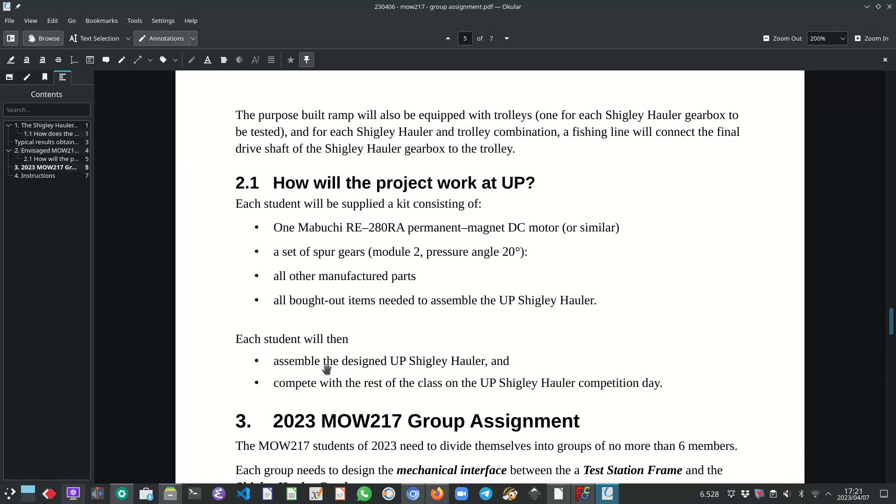
{"action": "mouse_move", "coordinate": [317, 387]}
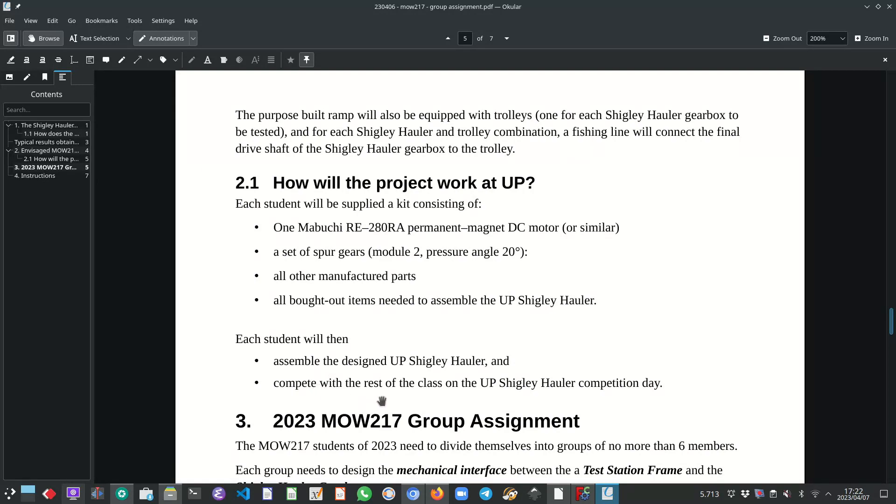
{"action": "mouse_move", "coordinate": [468, 394]}
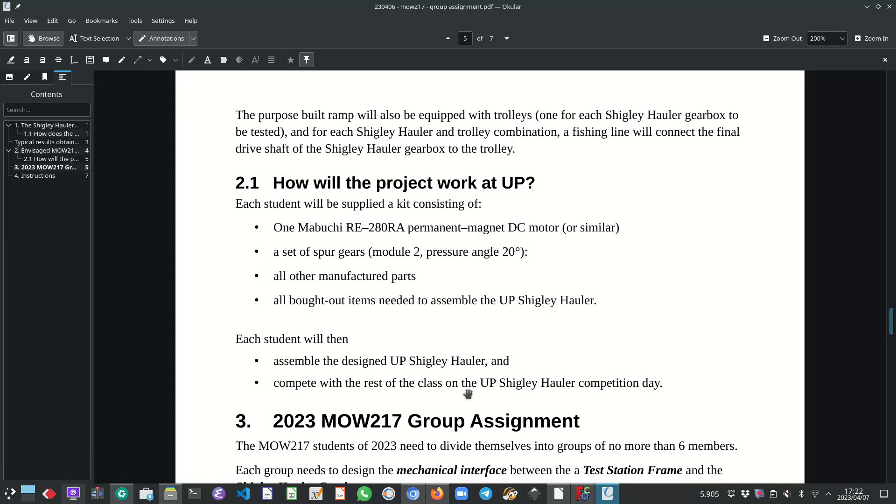
{"action": "mouse_move", "coordinate": [434, 361]}
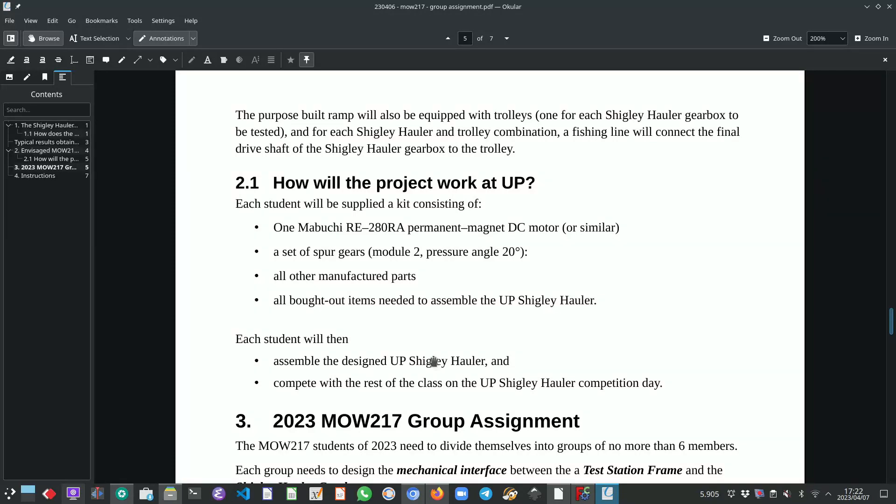
{"action": "mouse_move", "coordinate": [470, 311]}
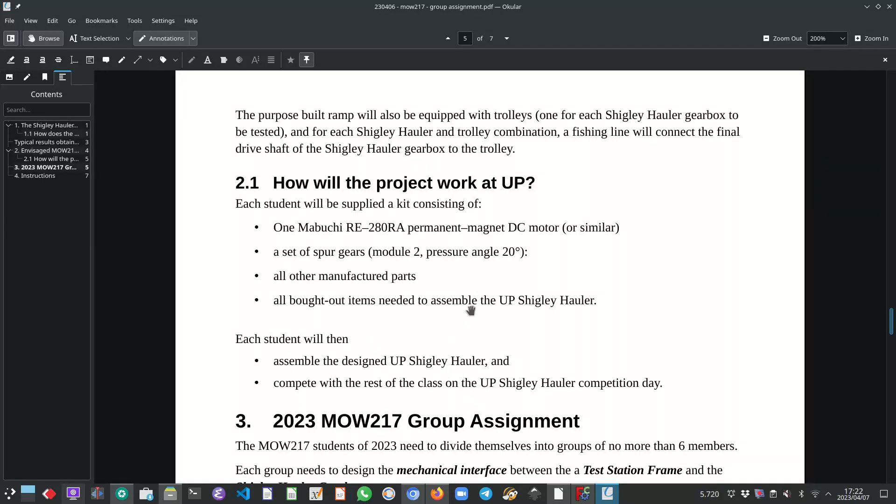
{"action": "mouse_move", "coordinate": [324, 288]}
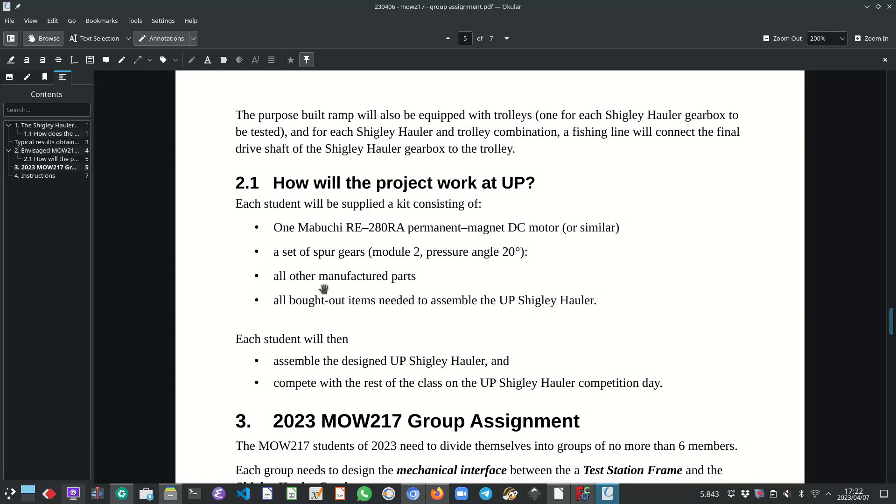
{"action": "scroll", "scroll_direction": "down", "scroll_amount": 3}
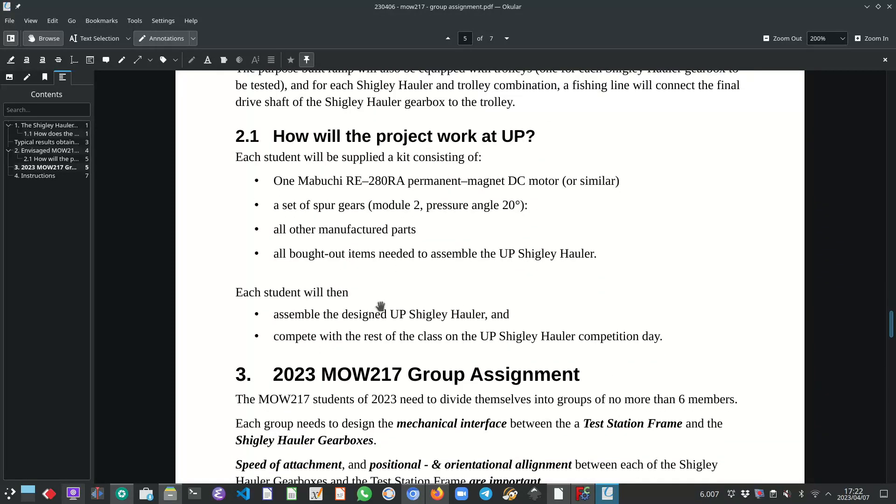
{"action": "scroll", "scroll_direction": "down", "scroll_amount": 3}
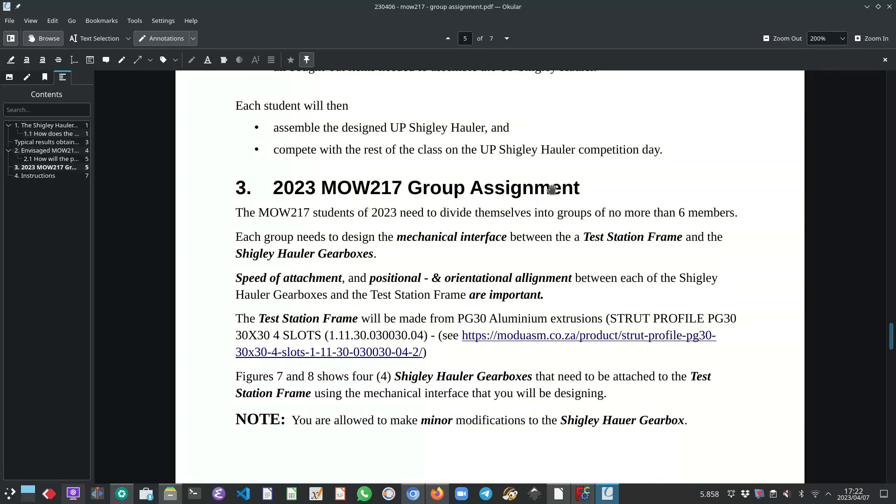
{"action": "mouse_move", "coordinate": [303, 154]}
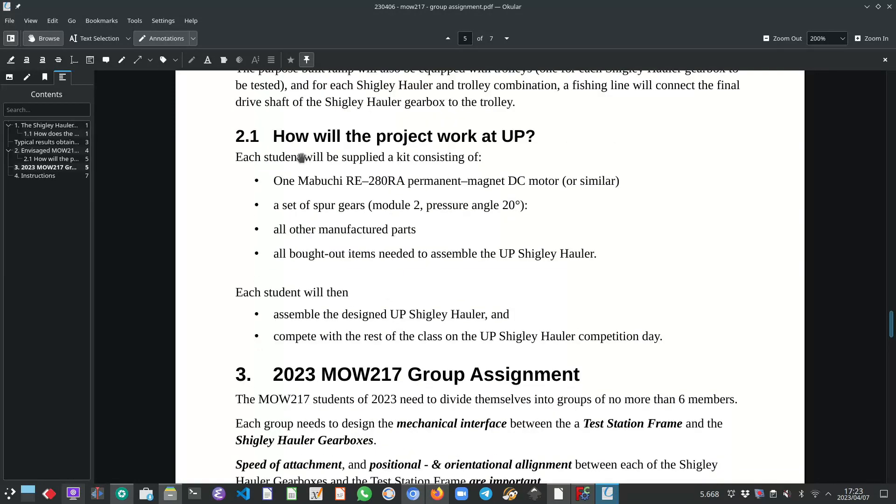
{"action": "mouse_move", "coordinate": [342, 149]}
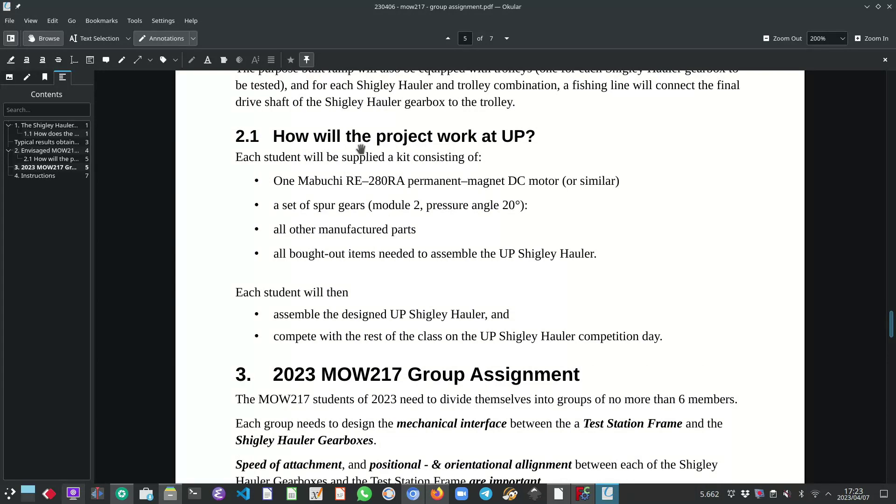
{"action": "mouse_move", "coordinate": [426, 142]}
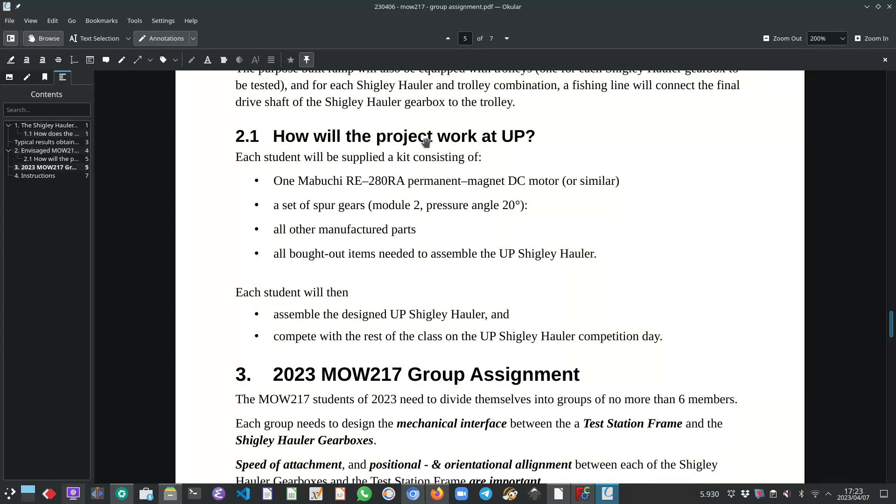
{"action": "mouse_move", "coordinate": [405, 175]}
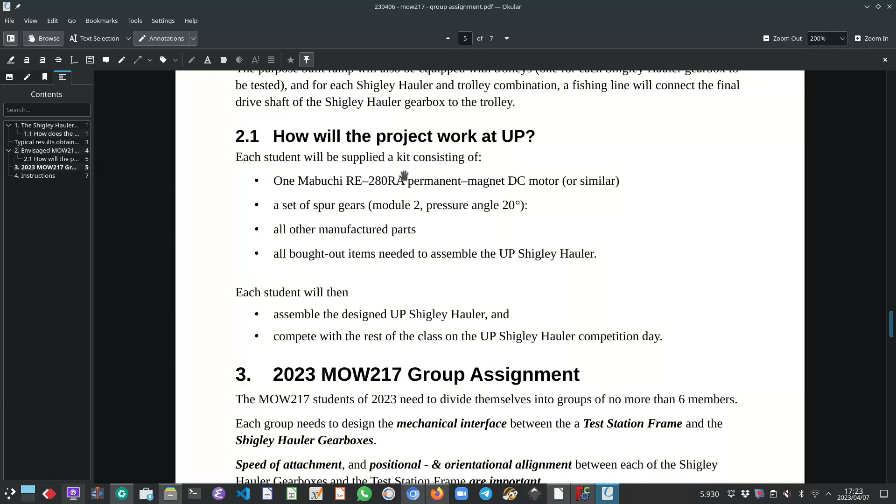
{"action": "mouse_move", "coordinate": [308, 292]}
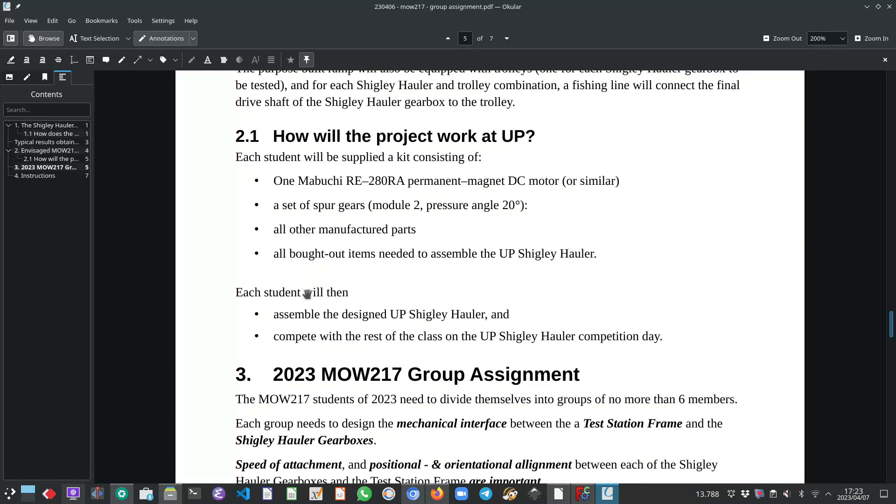
{"action": "mouse_move", "coordinate": [397, 156]}
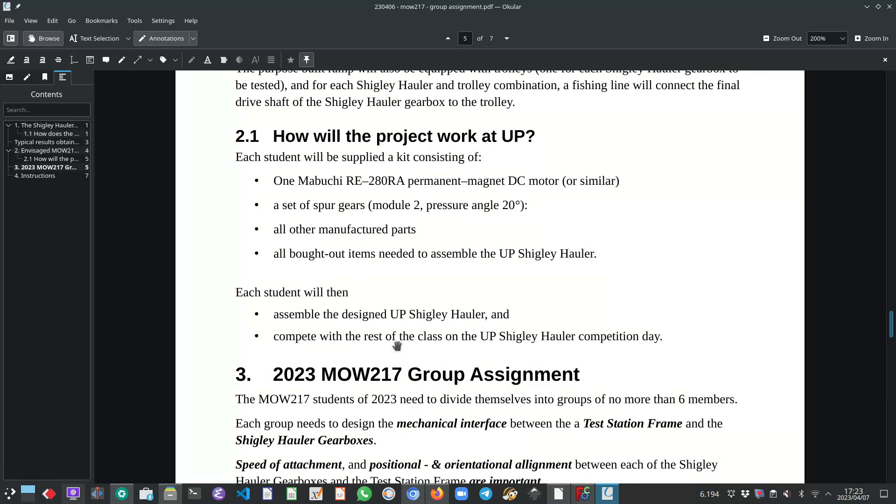
{"action": "mouse_move", "coordinate": [397, 351]}
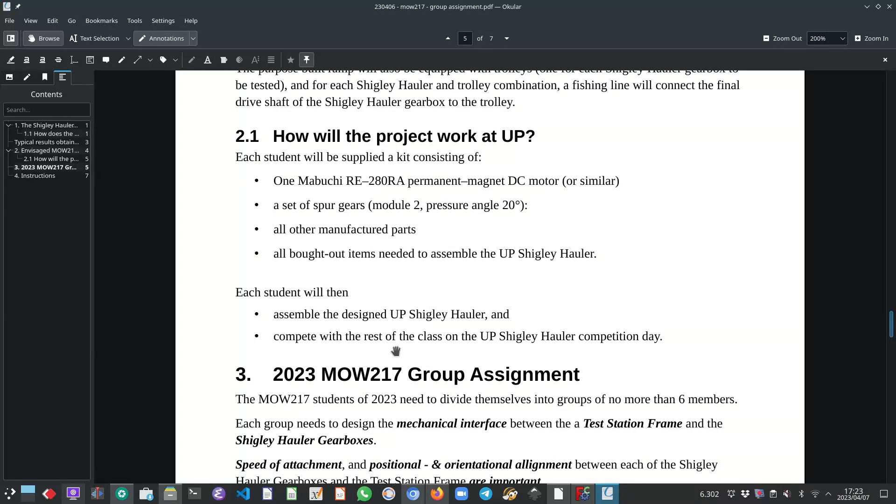
{"action": "mouse_move", "coordinate": [390, 347]}
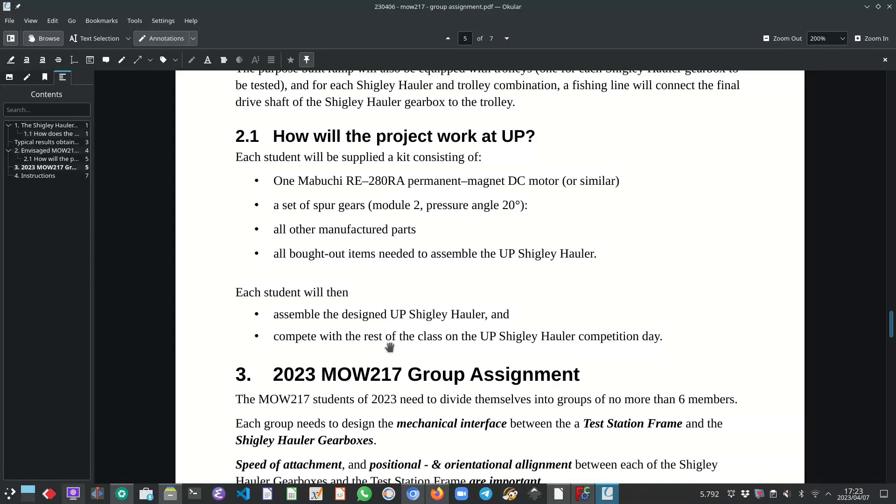
{"action": "mouse_move", "coordinate": [381, 310]}
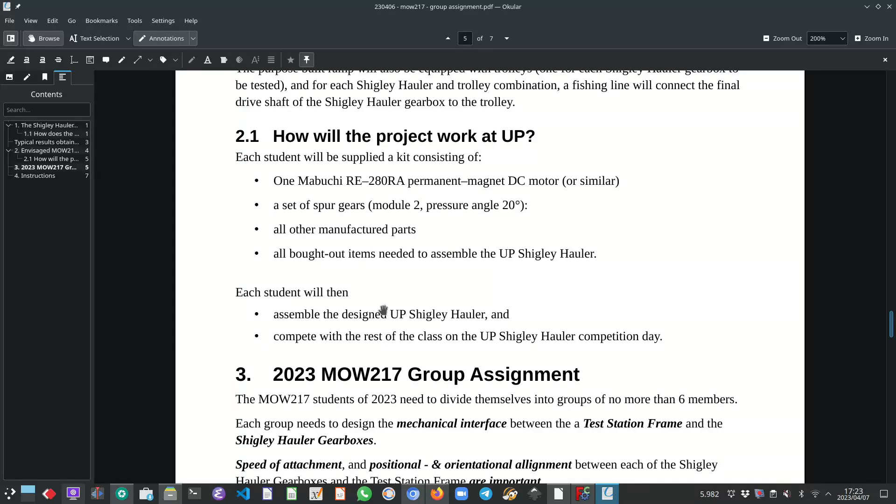
Scroll page 5 to show section 3 through its NOTE on minor gearbox modifications
{"action": "scroll", "scroll_direction": "down", "scroll_amount": 3}
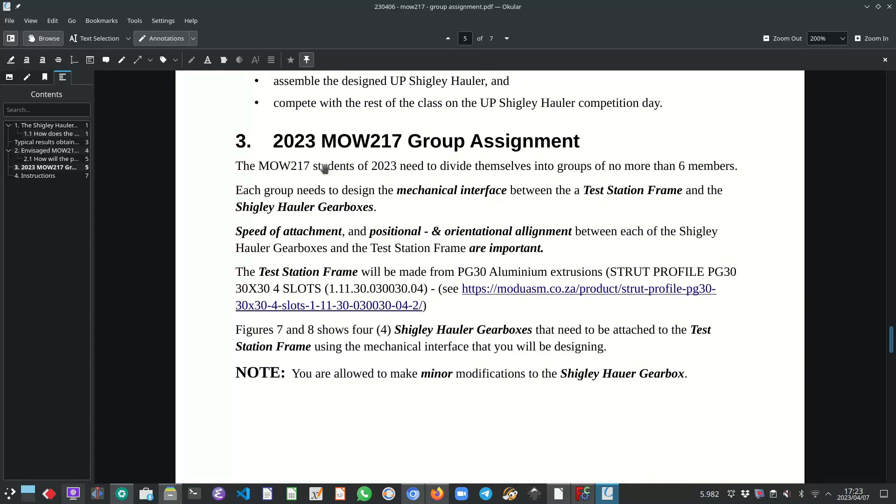
{"action": "mouse_move", "coordinate": [301, 171]}
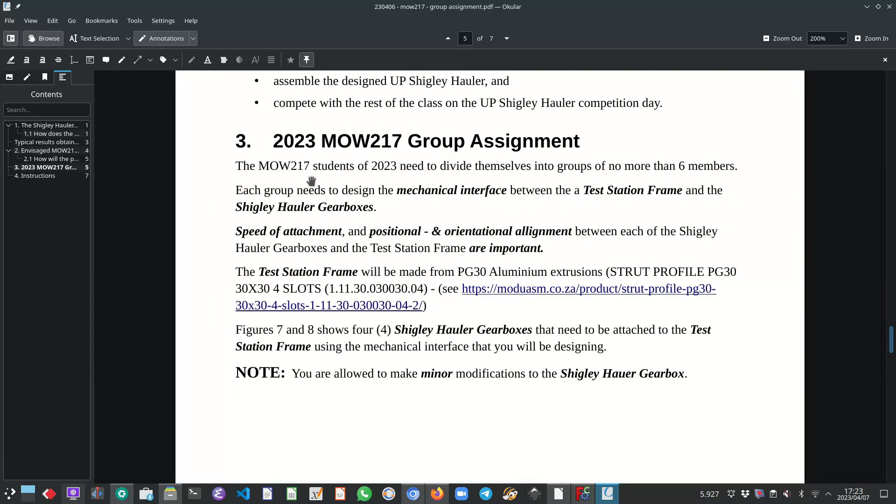
{"action": "mouse_move", "coordinate": [380, 176]}
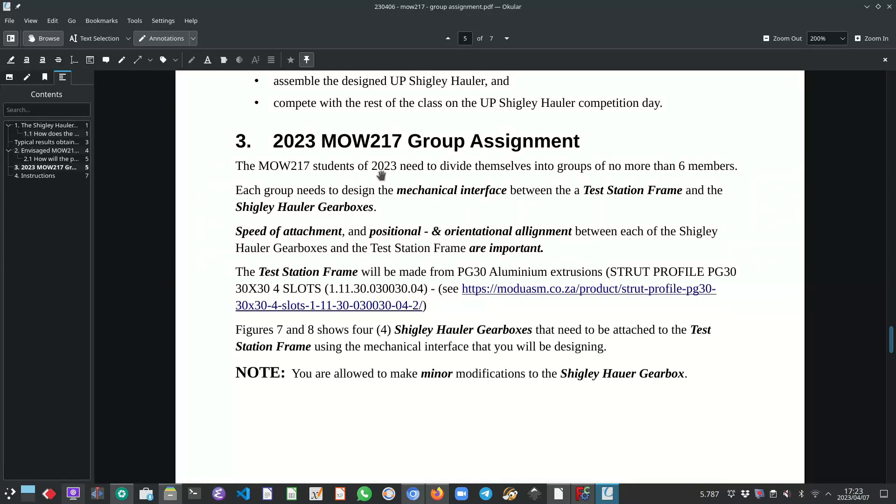
{"action": "mouse_move", "coordinate": [445, 180]}
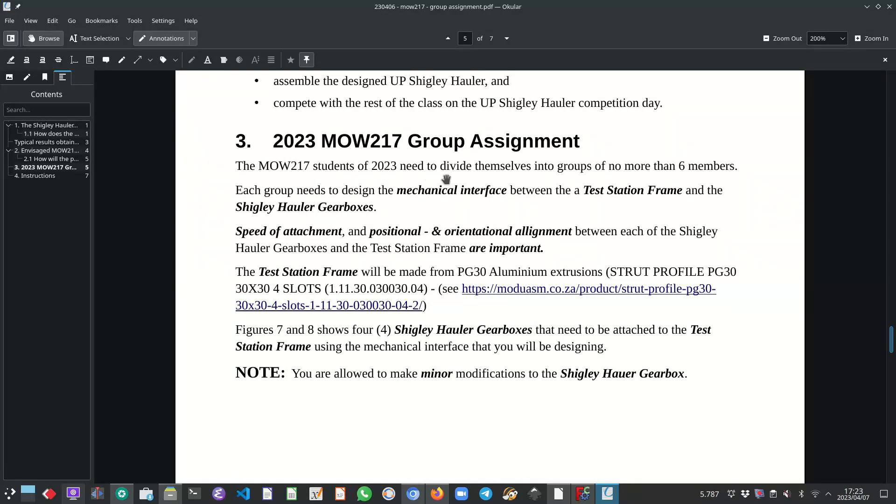
{"action": "mouse_move", "coordinate": [591, 183]}
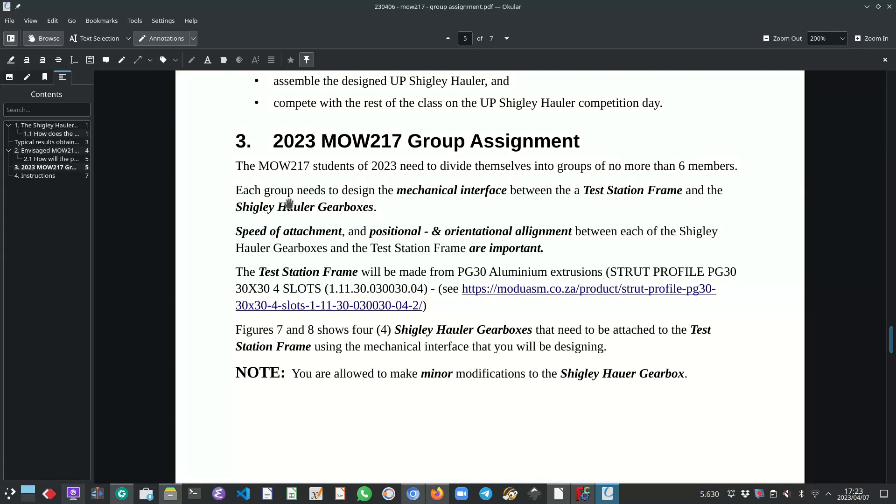
{"action": "mouse_move", "coordinate": [392, 202]}
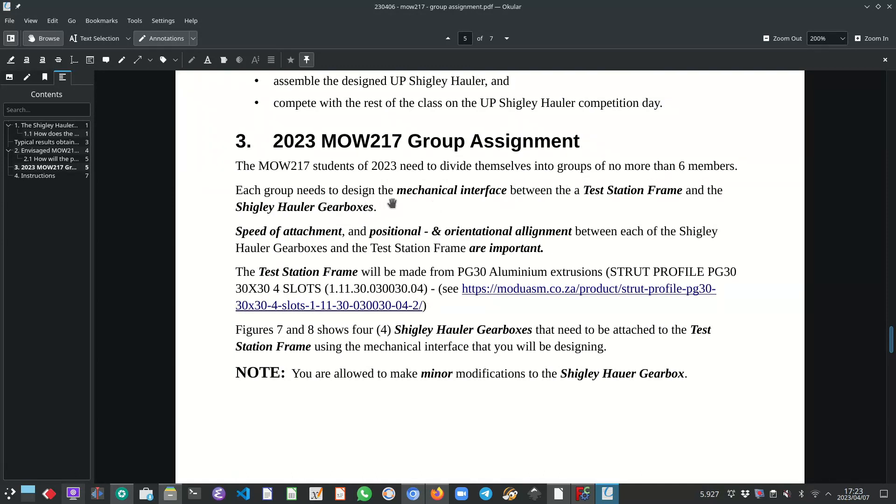
{"action": "mouse_move", "coordinate": [511, 208]}
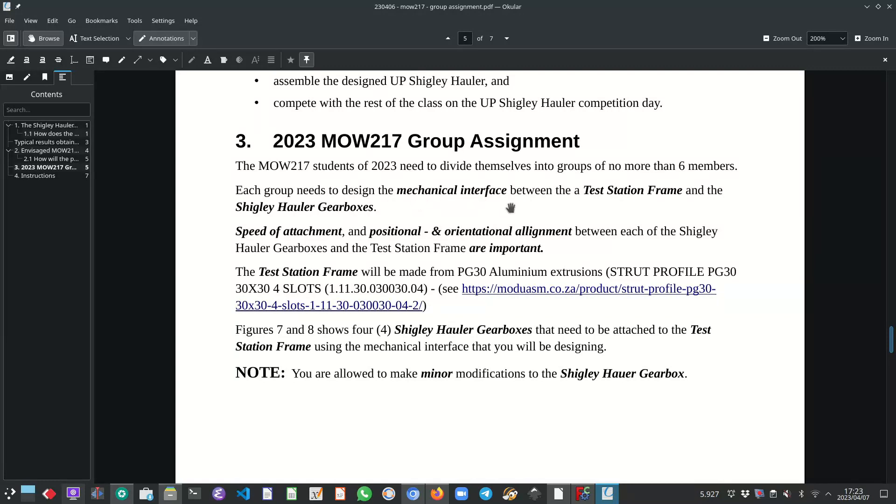
{"action": "mouse_move", "coordinate": [596, 200]}
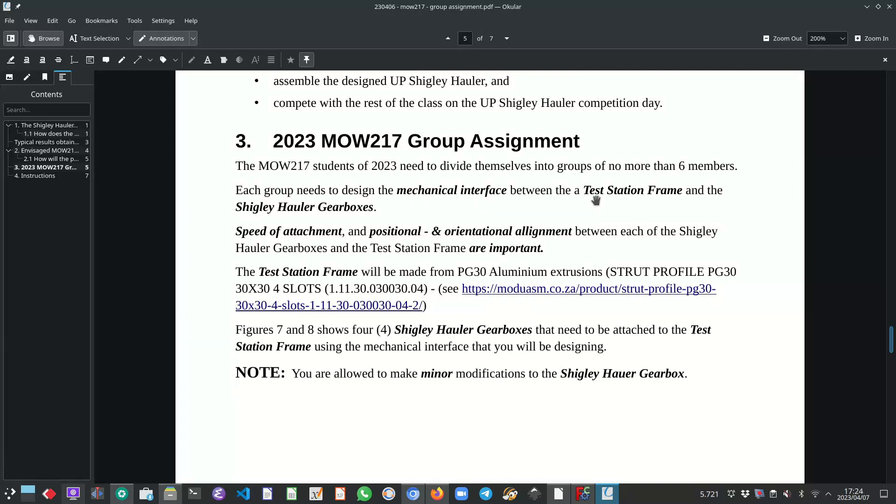
{"action": "mouse_move", "coordinate": [654, 202]}
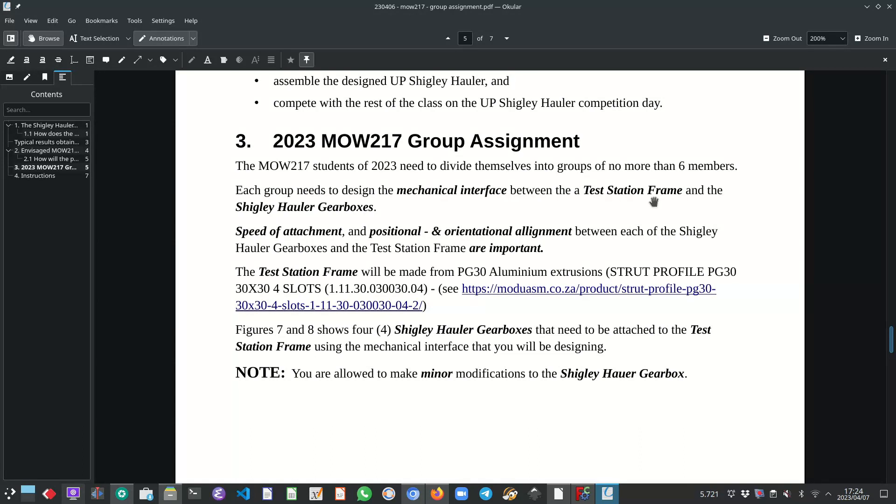
{"action": "mouse_move", "coordinate": [342, 220]}
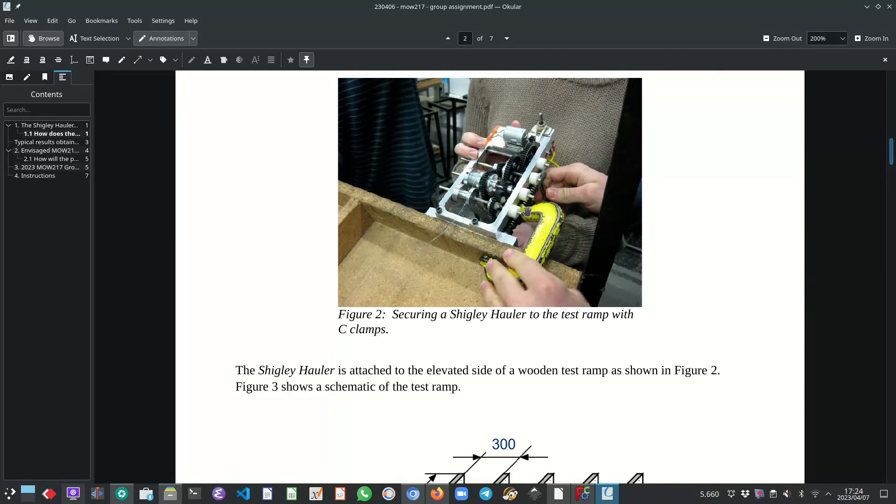
{"action": "mouse_move", "coordinate": [539, 199]}
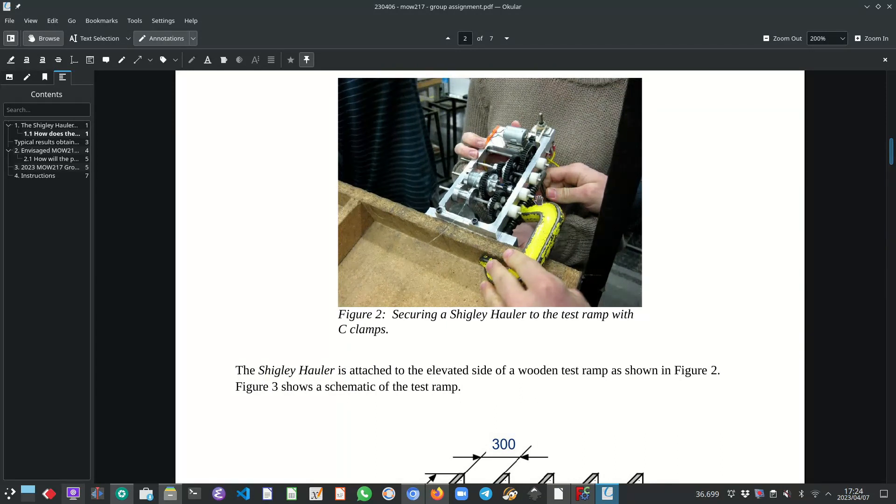
{"action": "mouse_move", "coordinate": [541, 242]}
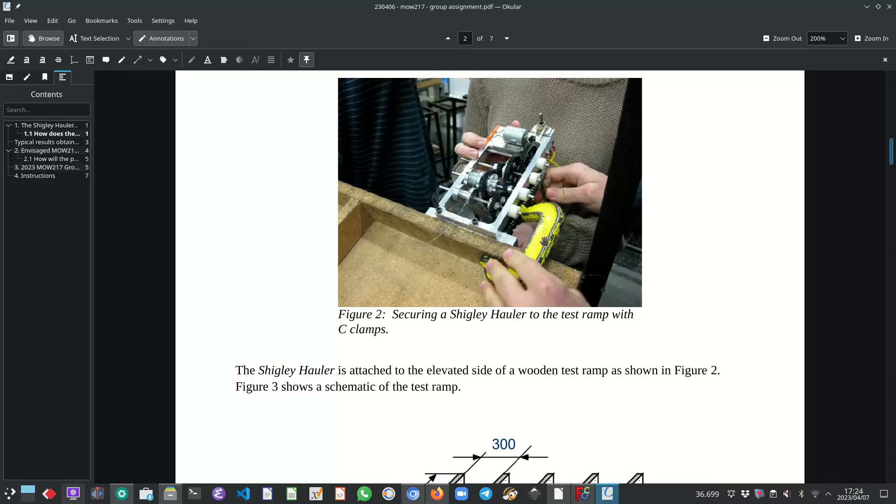
{"action": "mouse_move", "coordinate": [527, 234]}
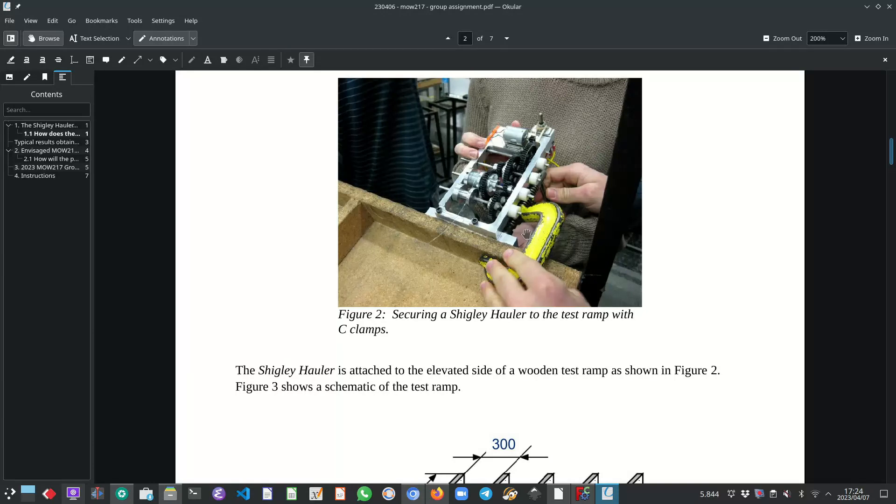
{"action": "mouse_move", "coordinate": [510, 234]}
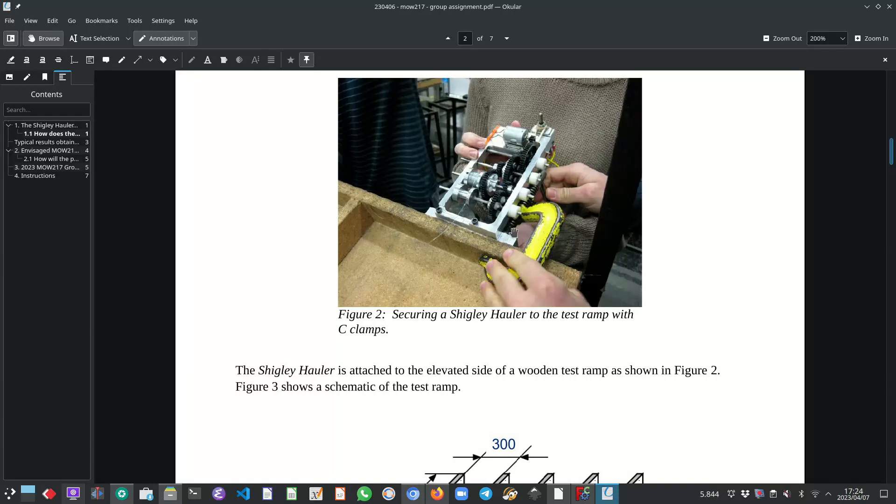
{"action": "mouse_move", "coordinate": [474, 252]}
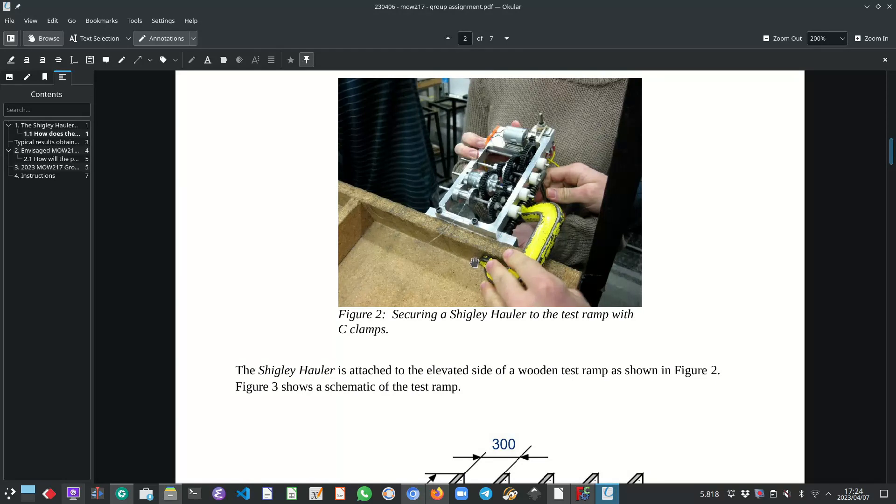
{"action": "mouse_move", "coordinate": [486, 266]}
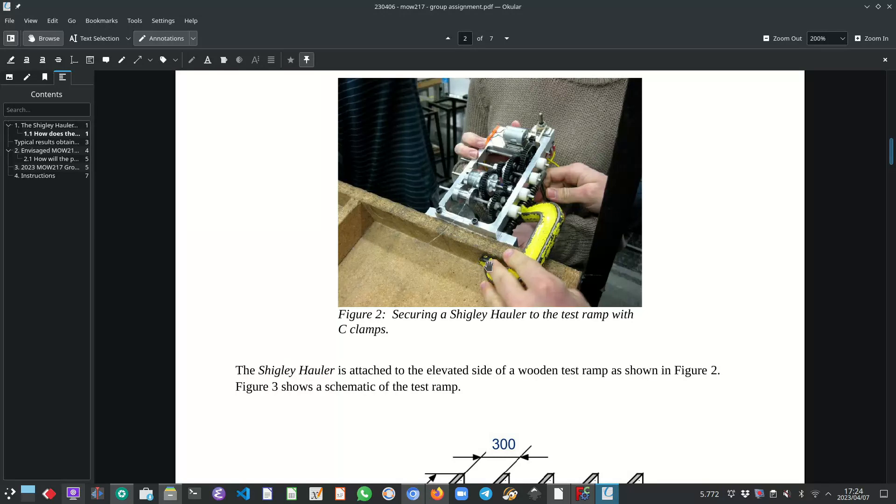
{"action": "mouse_move", "coordinate": [554, 265]}
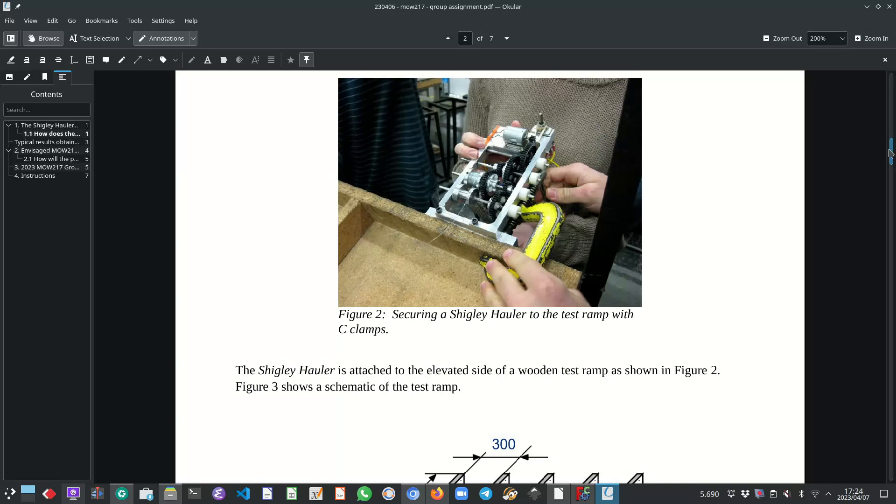
Scroll to page 4, showing Table 1's team times and the section 2 heading
{"action": "scroll", "scroll_direction": "down", "scroll_amount": 3}
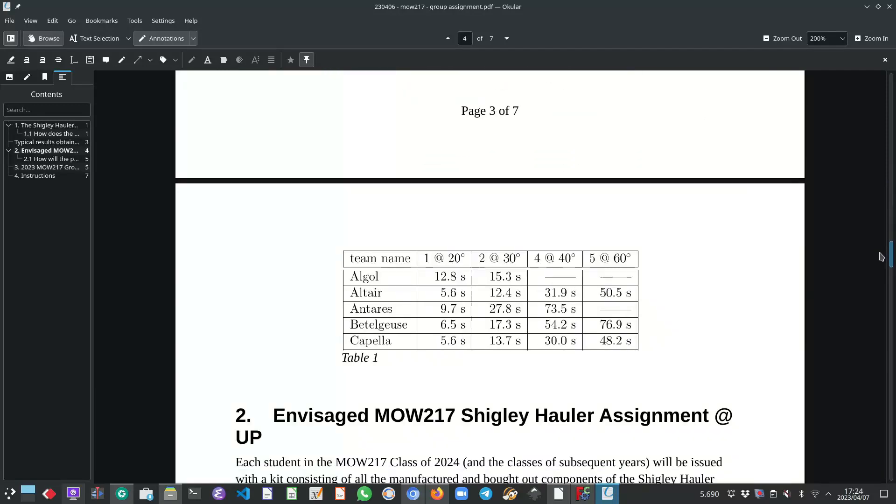
Scroll to page 5 to show the '3. 2023 MOW217 Group Assignment' section text
{"action": "scroll", "scroll_direction": "down", "scroll_amount": 3}
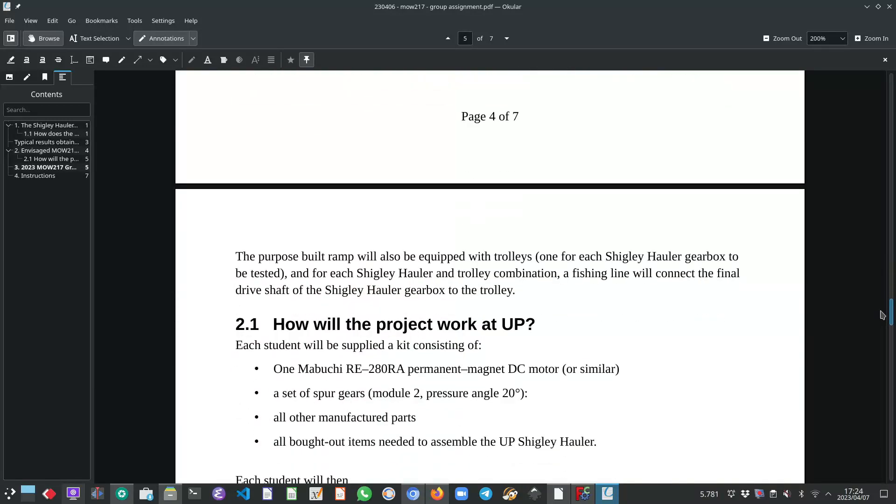
{"action": "scroll", "scroll_direction": "down", "scroll_amount": 3}
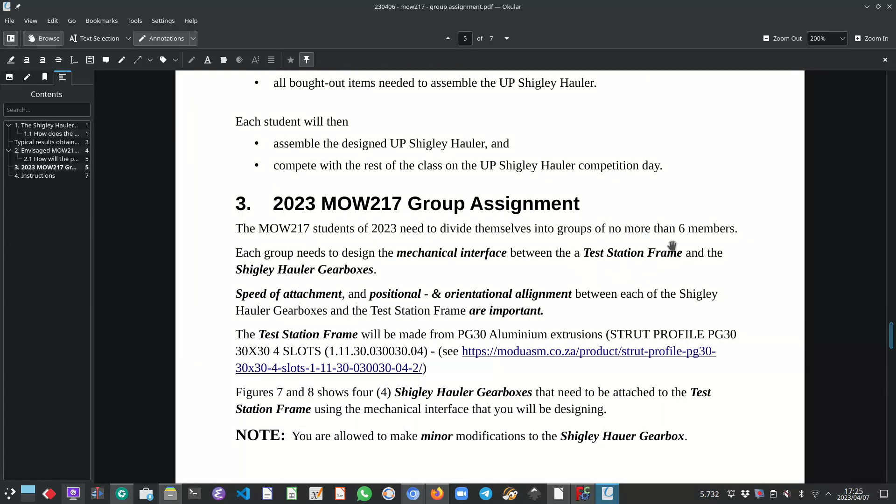
{"action": "mouse_move", "coordinate": [633, 274]}
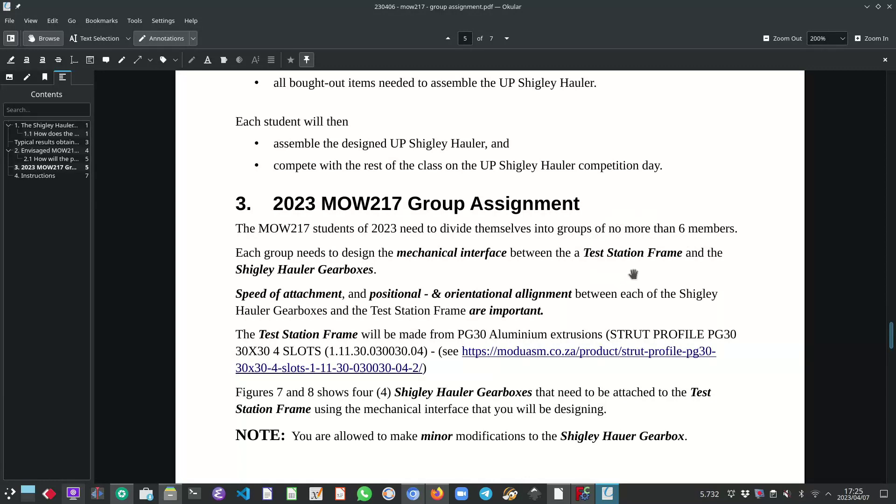
{"action": "mouse_move", "coordinate": [313, 283]}
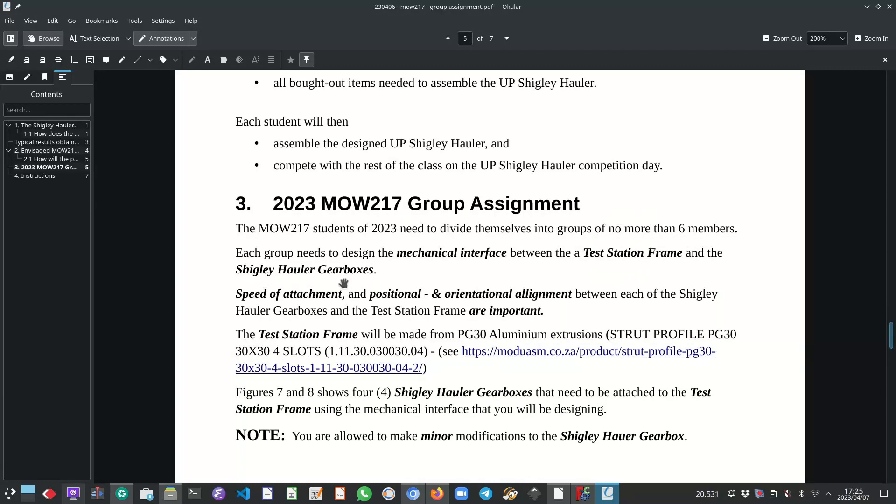
{"action": "mouse_move", "coordinate": [241, 306]}
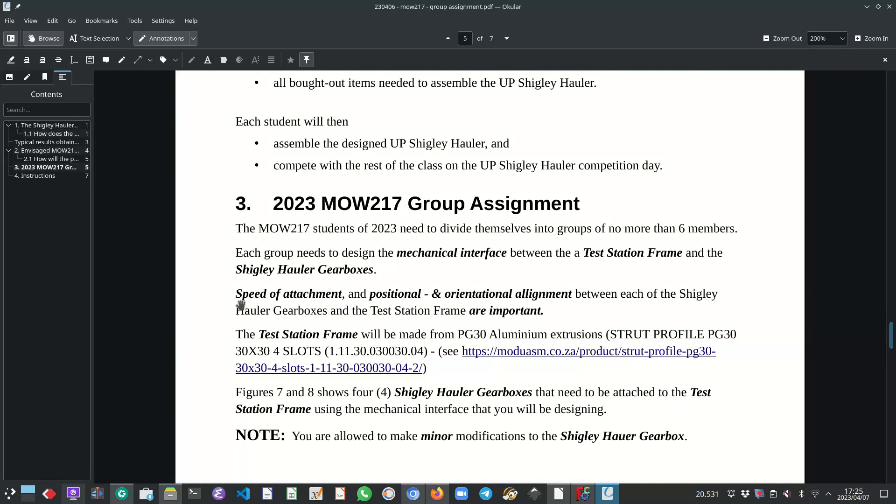
{"action": "mouse_move", "coordinate": [333, 306]}
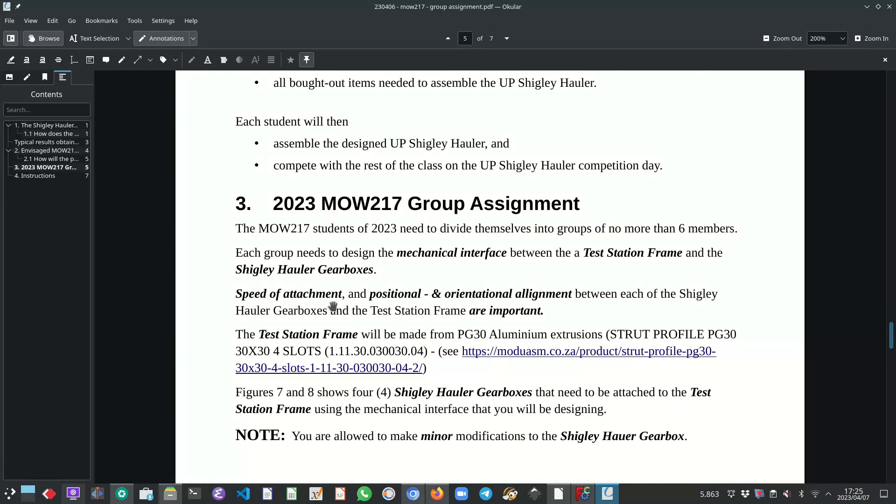
{"action": "mouse_move", "coordinate": [296, 299]}
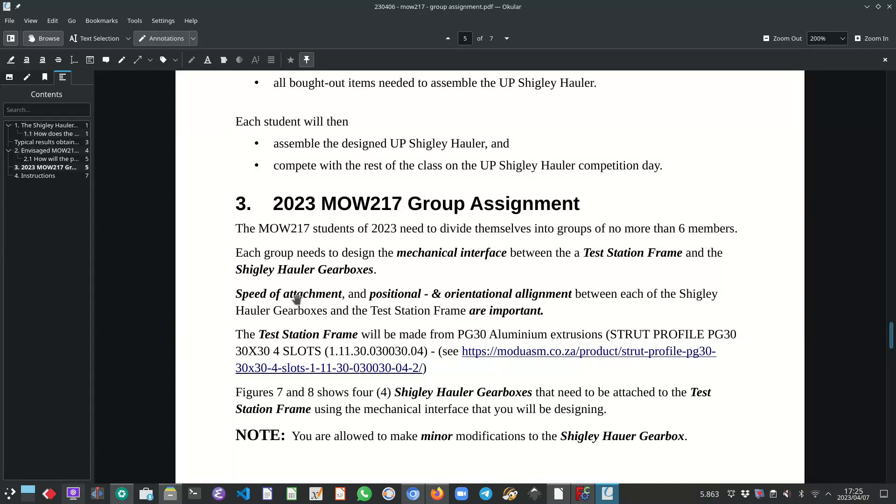
{"action": "mouse_move", "coordinate": [410, 305]}
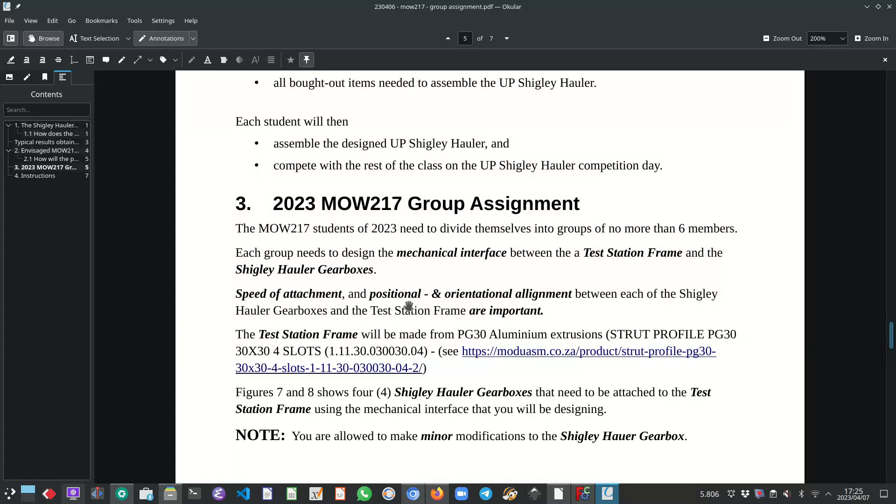
{"action": "mouse_move", "coordinate": [547, 310]}
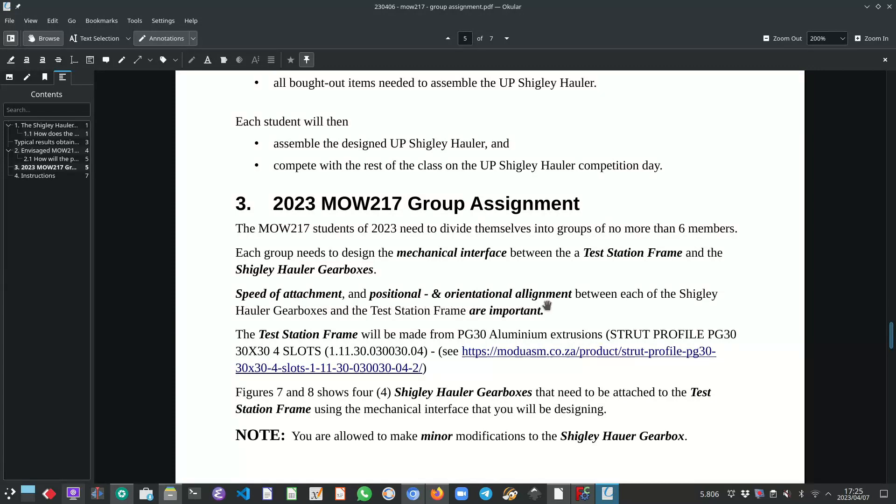
{"action": "mouse_move", "coordinate": [268, 323]}
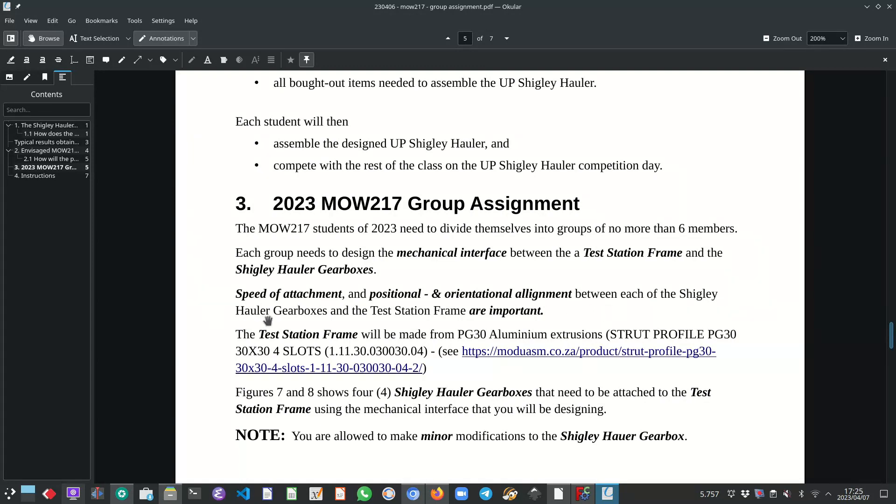
{"action": "mouse_move", "coordinate": [462, 320]}
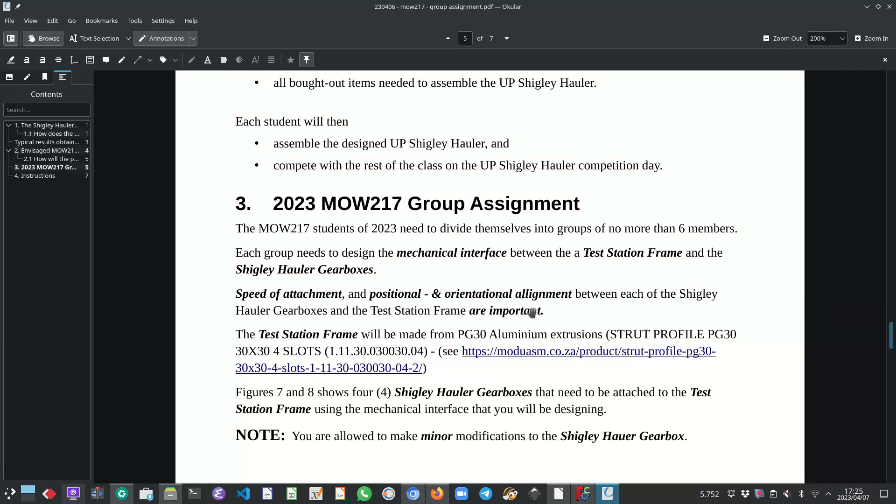
{"action": "mouse_move", "coordinate": [498, 319]}
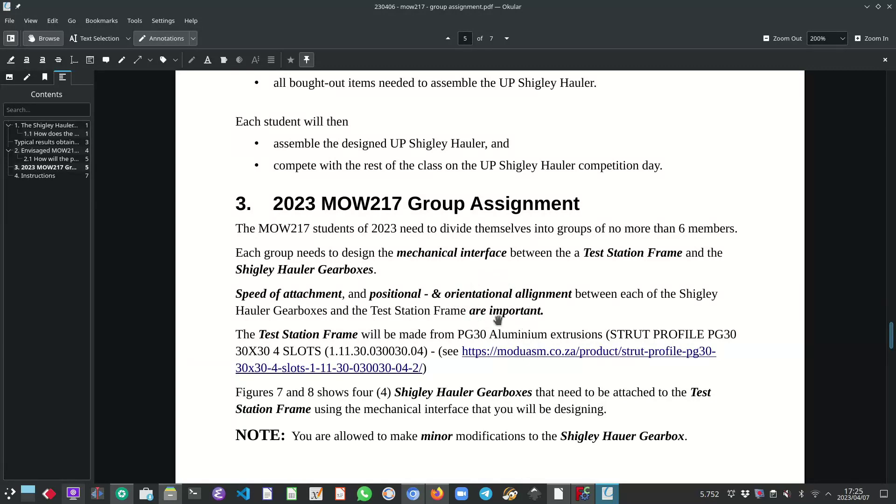
{"action": "mouse_move", "coordinate": [462, 291]}
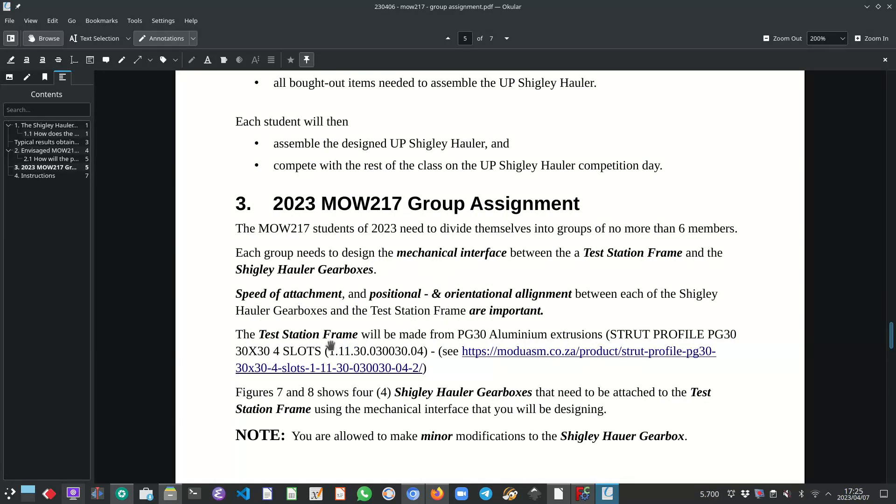
{"action": "mouse_move", "coordinate": [484, 335]}
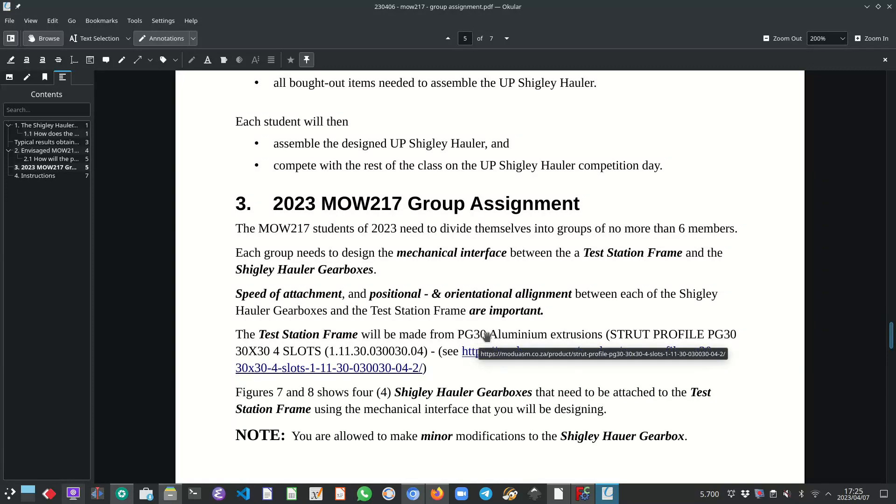
{"action": "mouse_move", "coordinate": [513, 398]}
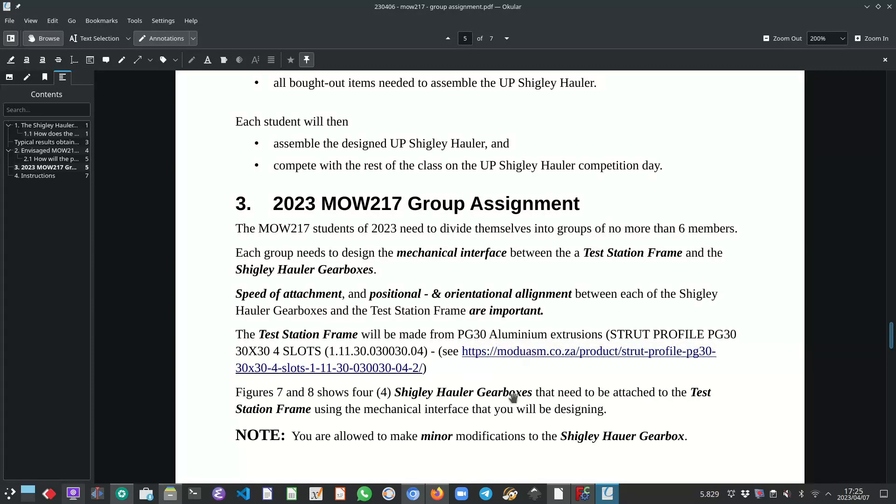
{"action": "mouse_move", "coordinate": [274, 360]}
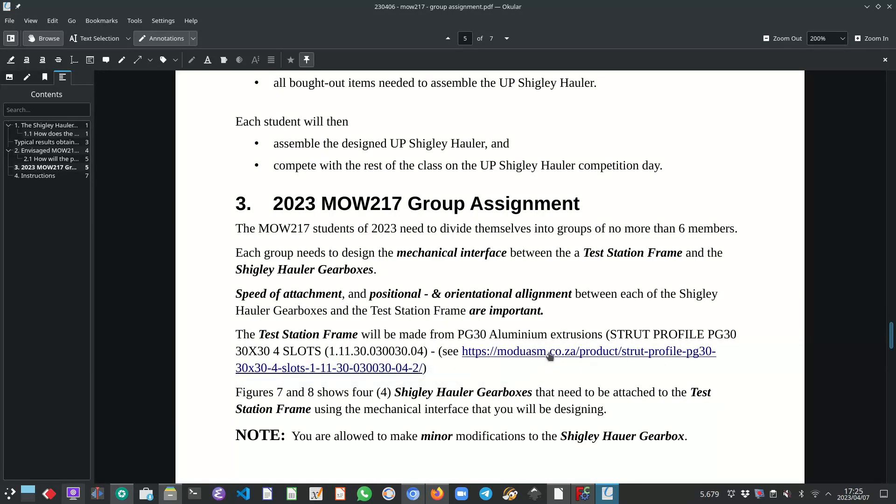
{"action": "mouse_move", "coordinate": [547, 354]}
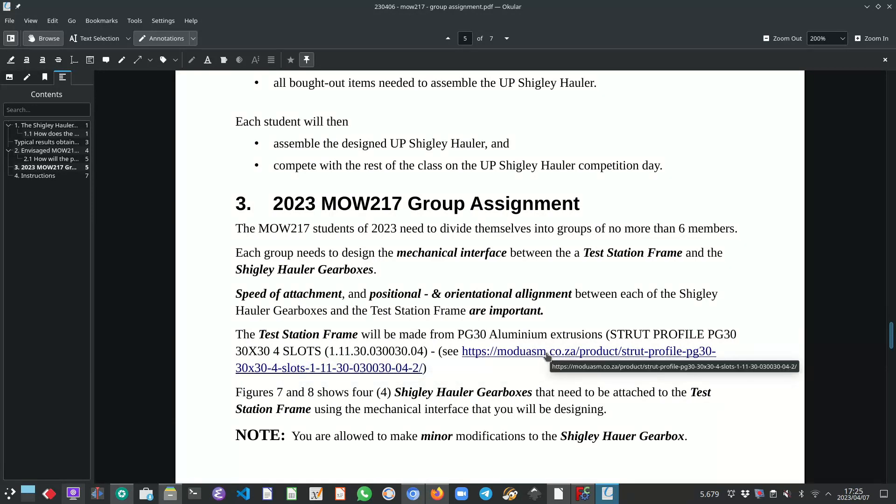
Follow the moduasm.co.za link to the PG30 30x30 4-slot extrusion product page in Firefox
{"action": "left_click", "coordinate": [526, 351]}
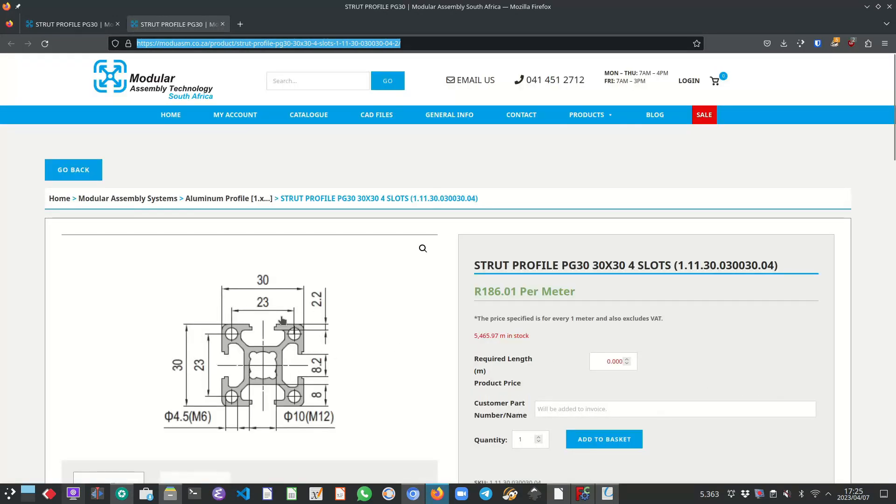
Scroll the PG30 30X30 4-slot profile page, then switch to the FreeCAD assembly
{"action": "scroll", "scroll_direction": "down", "scroll_amount": 3}
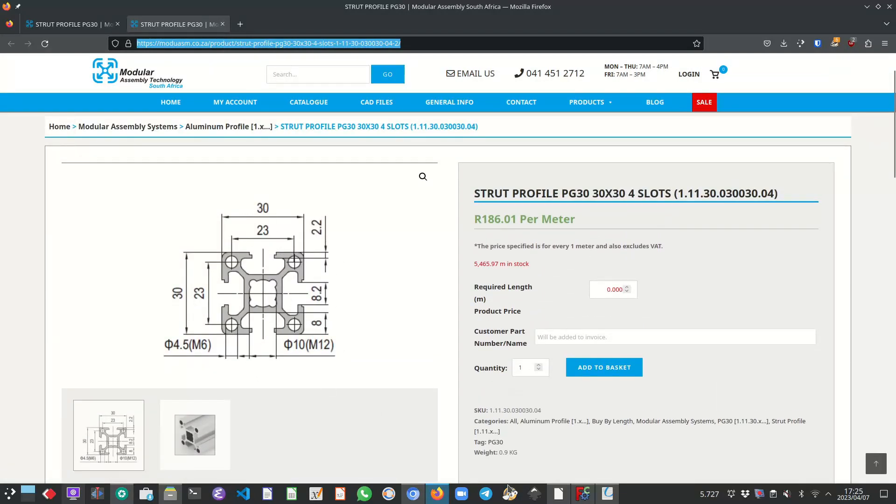
{"action": "left_click", "coordinate": [582, 493]}
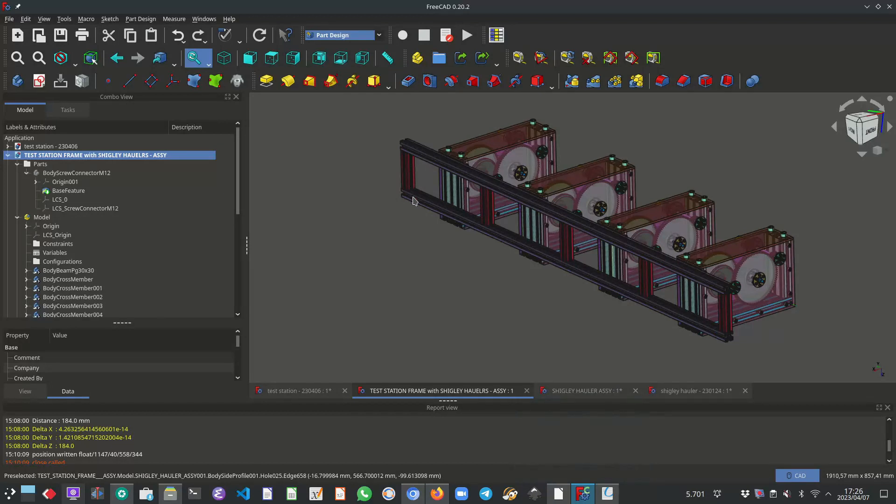
{"action": "mouse_move", "coordinate": [732, 266]}
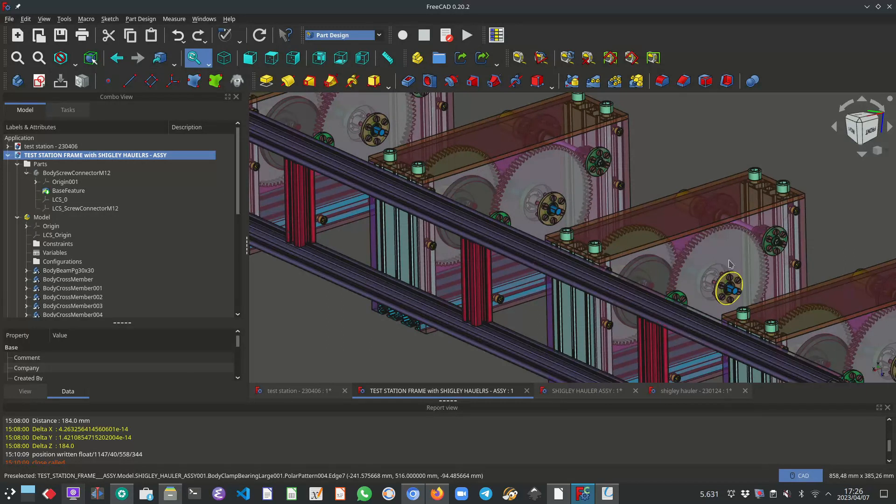
{"action": "mouse_move", "coordinate": [431, 201]}
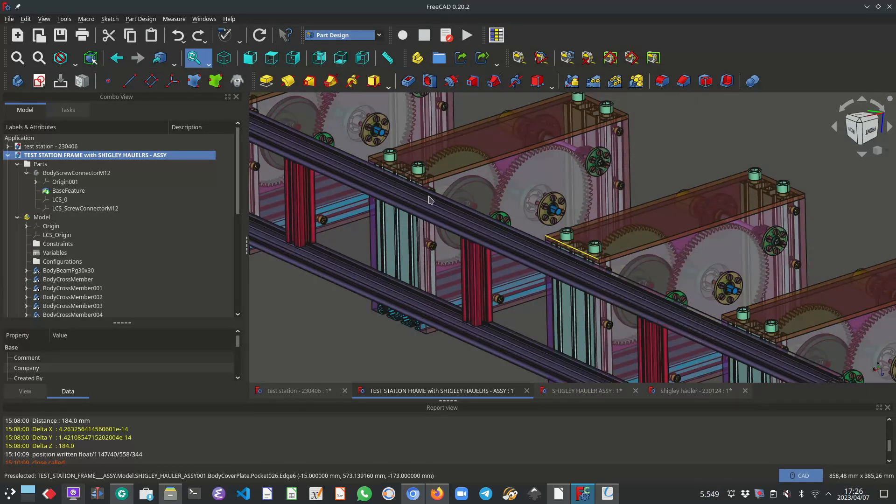
{"action": "mouse_move", "coordinate": [449, 229]}
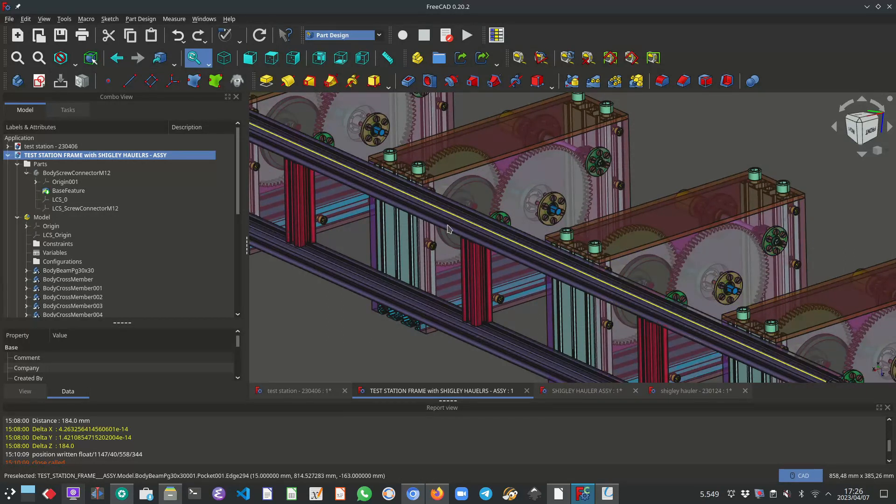
{"action": "mouse_move", "coordinate": [336, 306]}
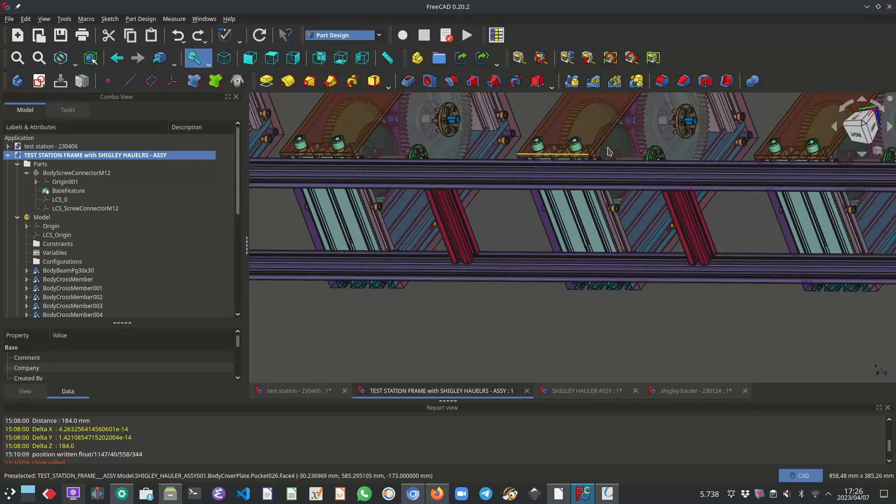
{"action": "mouse_move", "coordinate": [500, 161]}
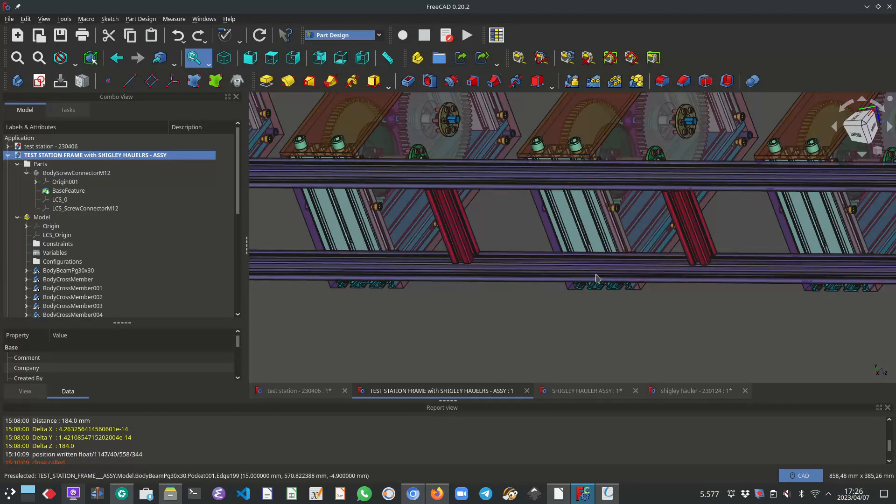
Return to the assignment PDF in Okular after inspecting the frame assembly
{"action": "left_click", "coordinate": [607, 493]}
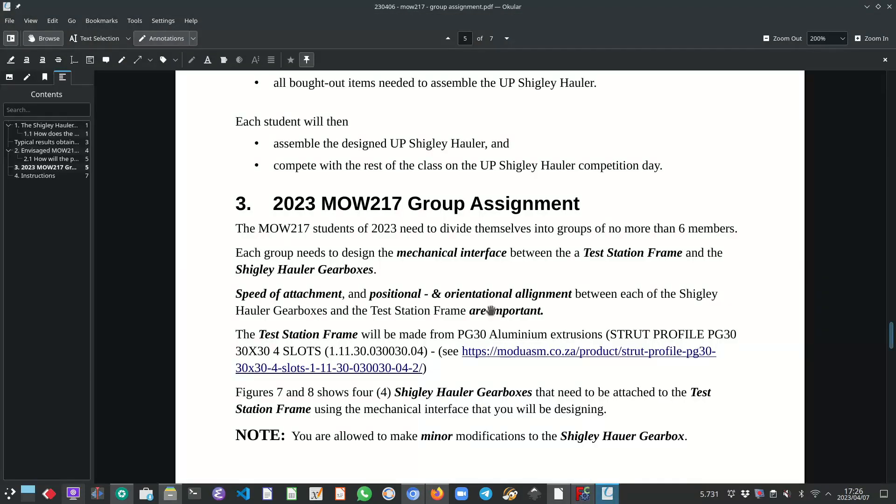
{"action": "mouse_move", "coordinate": [299, 408]}
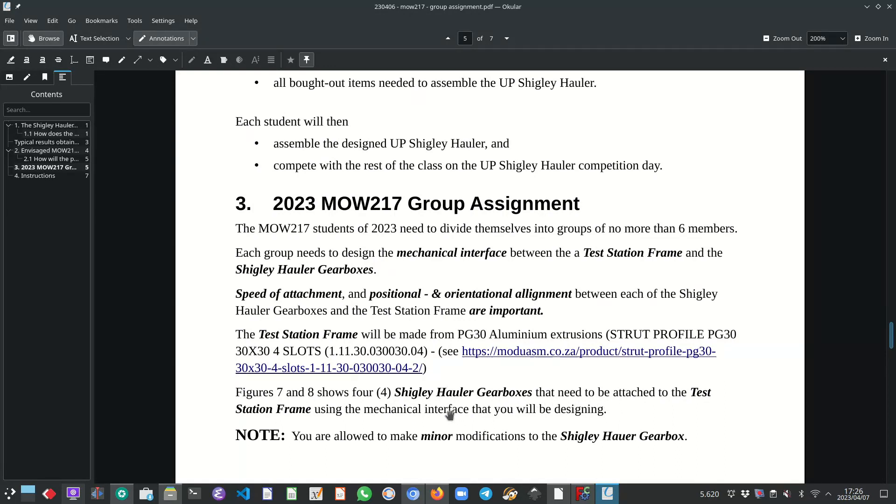
{"action": "mouse_move", "coordinate": [273, 418]}
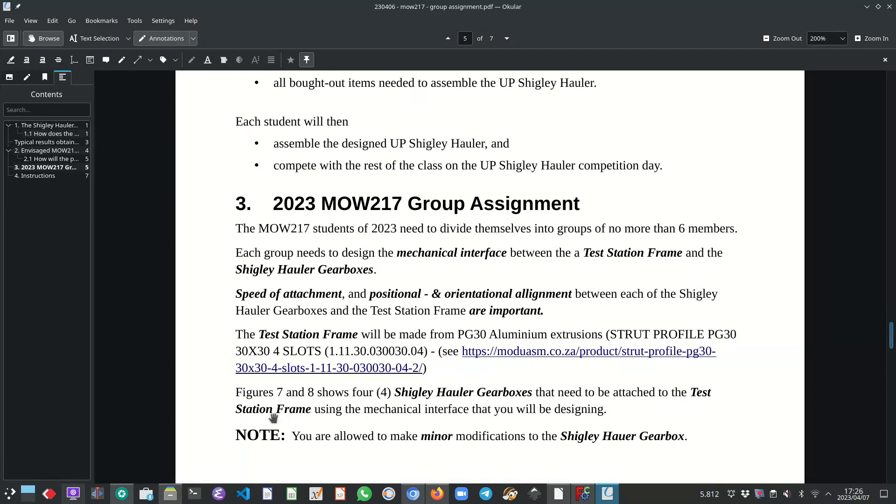
{"action": "mouse_move", "coordinate": [469, 417]}
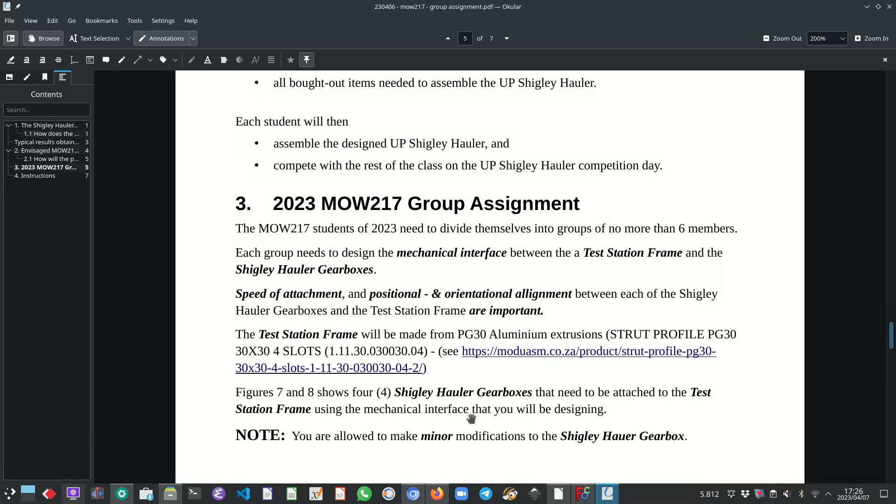
{"action": "mouse_move", "coordinate": [498, 412]}
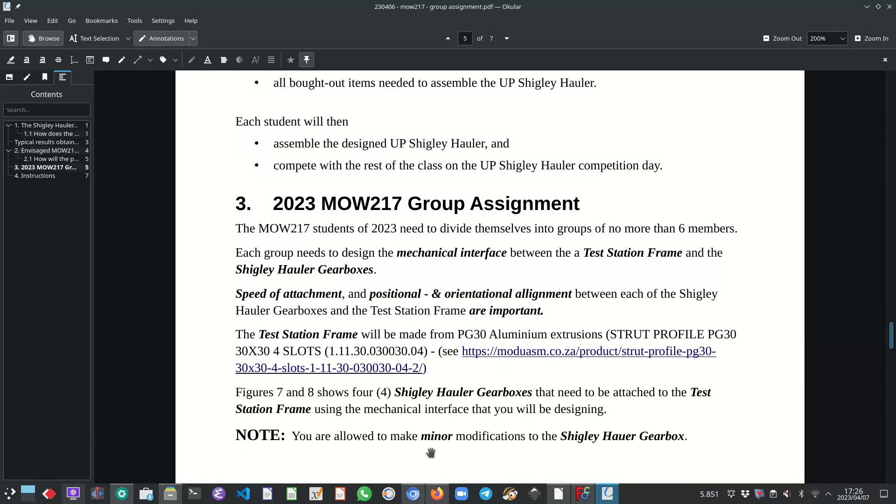
{"action": "mouse_move", "coordinate": [417, 449]}
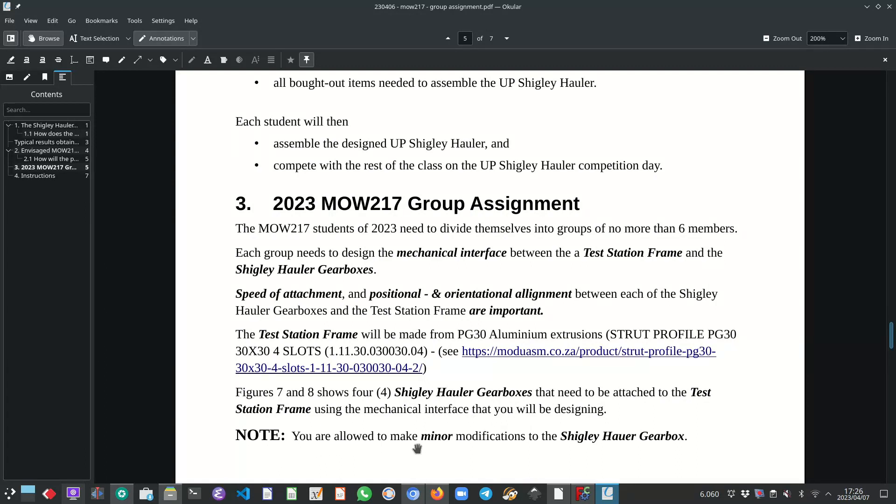
{"action": "mouse_move", "coordinate": [563, 450]}
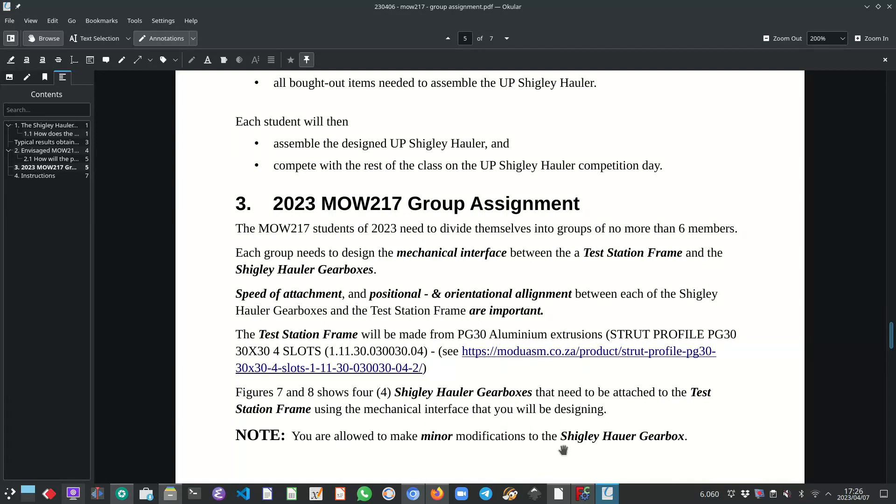
{"action": "mouse_move", "coordinate": [669, 450]}
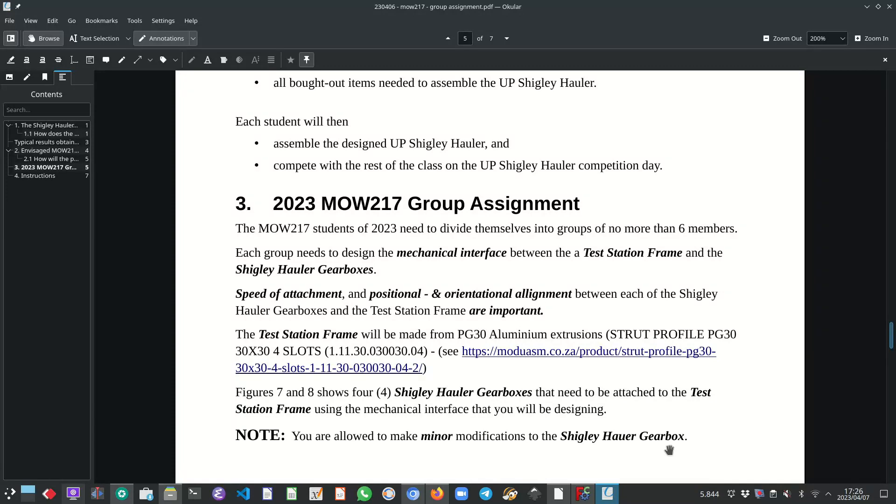
Scroll to the Page 5 of 7 footer and the top of page 6
{"action": "scroll", "scroll_direction": "down", "scroll_amount": 3}
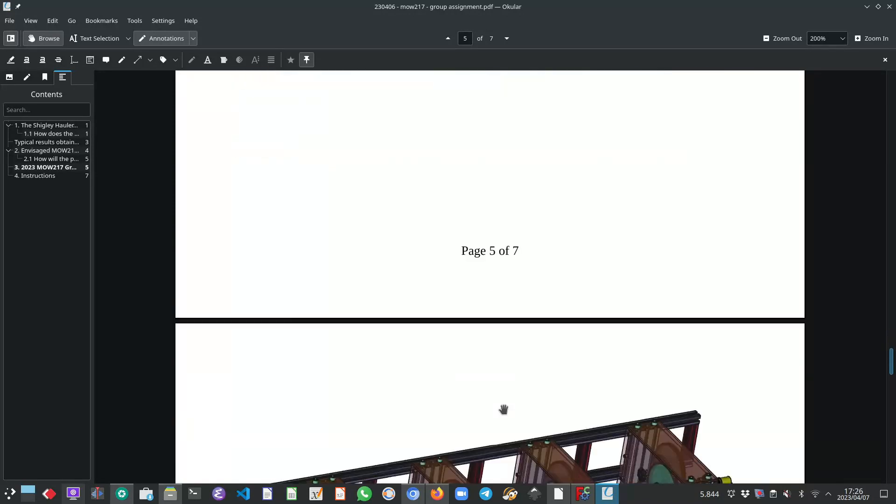
Scroll through Figures 7 and 8 to the 4. Instructions heading on page 7
{"action": "scroll", "scroll_direction": "down", "scroll_amount": 3}
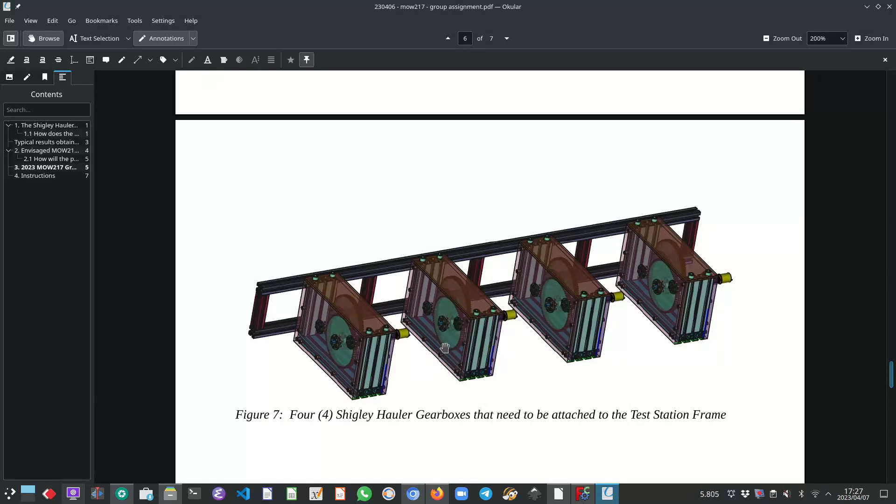
{"action": "scroll", "scroll_direction": "down", "scroll_amount": 3}
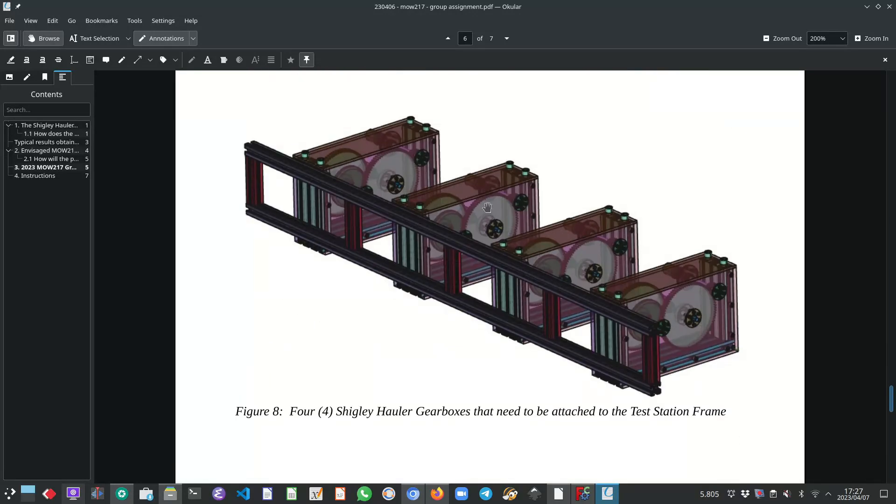
{"action": "mouse_move", "coordinate": [501, 378]}
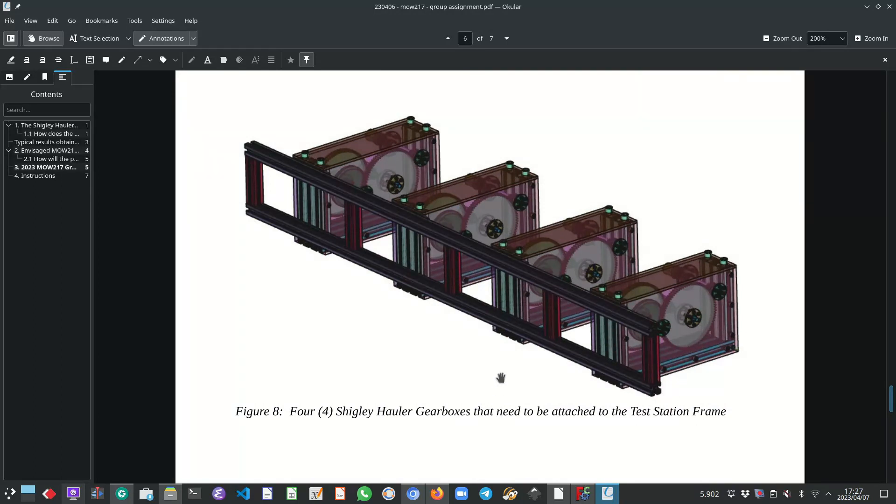
{"action": "scroll", "scroll_direction": "down", "scroll_amount": 3}
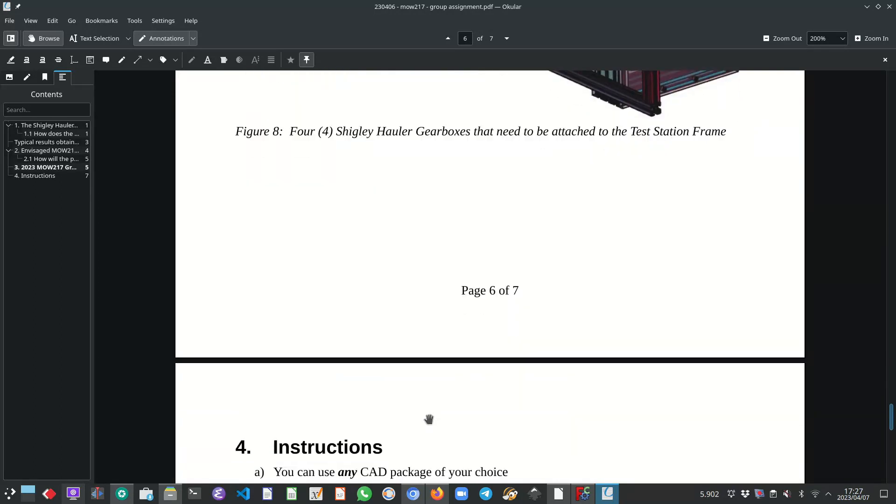
{"action": "scroll", "scroll_direction": "down", "scroll_amount": 3}
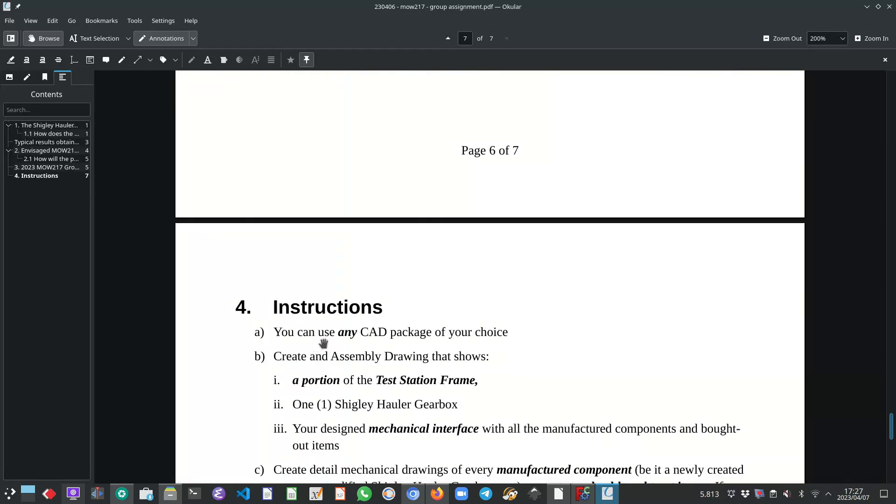
{"action": "mouse_move", "coordinate": [455, 356]}
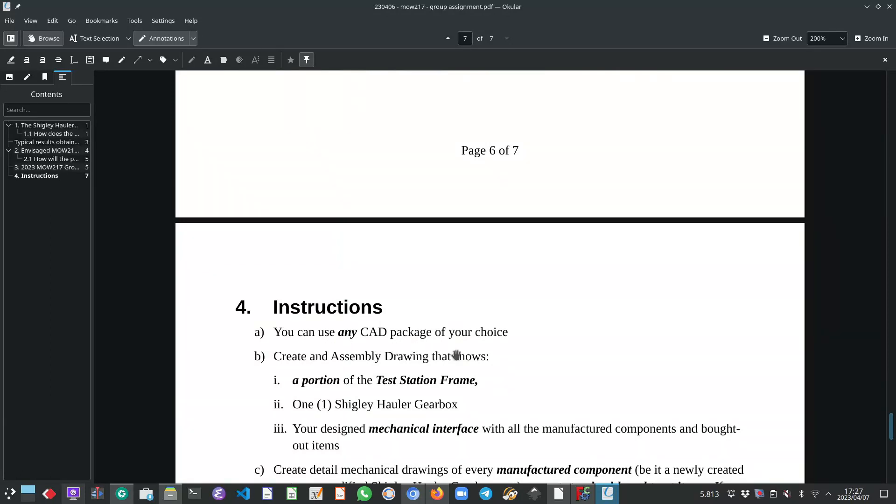
{"action": "mouse_move", "coordinate": [451, 353]}
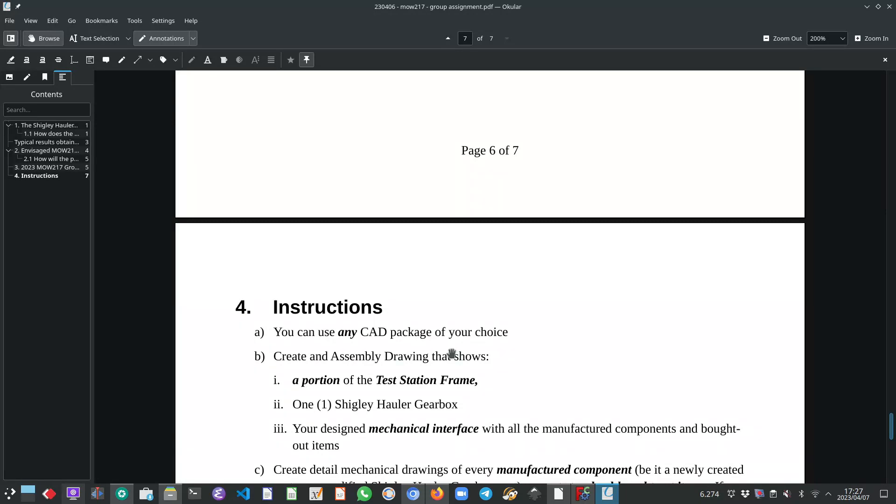
{"action": "mouse_move", "coordinate": [447, 353]}
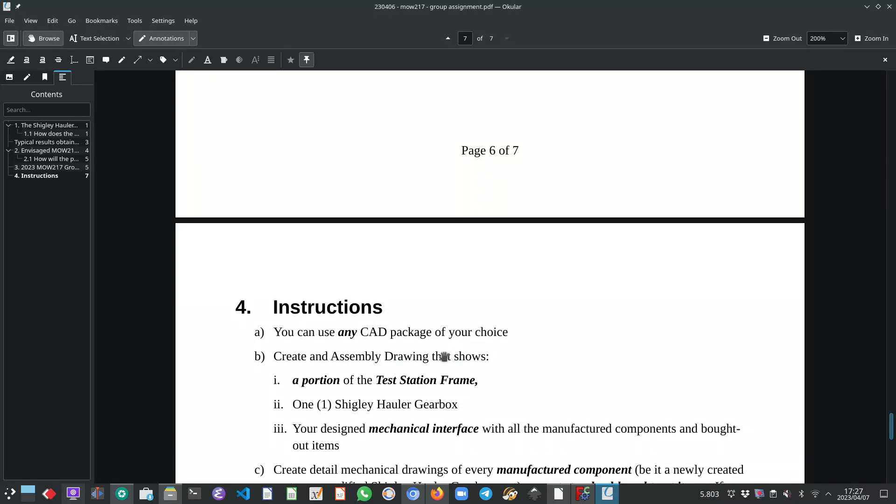
{"action": "mouse_move", "coordinate": [294, 375]}
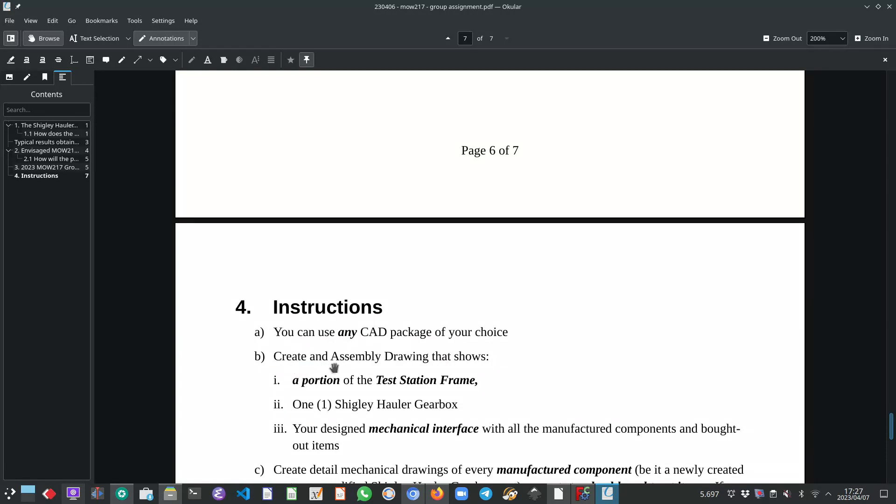
{"action": "mouse_move", "coordinate": [439, 379]}
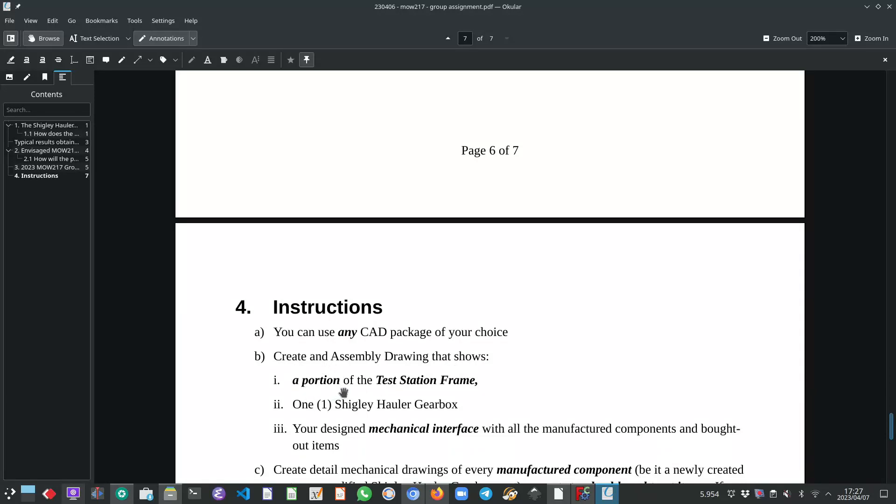
{"action": "mouse_move", "coordinate": [524, 318]}
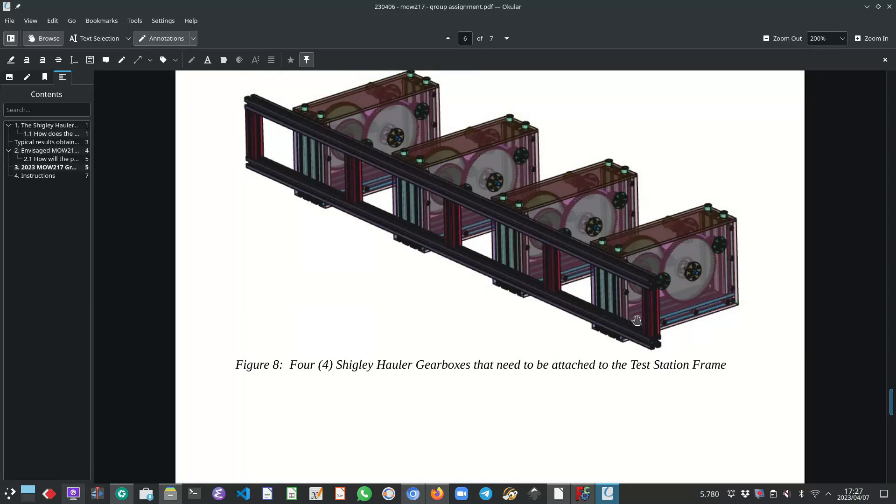
{"action": "mouse_move", "coordinate": [602, 347]}
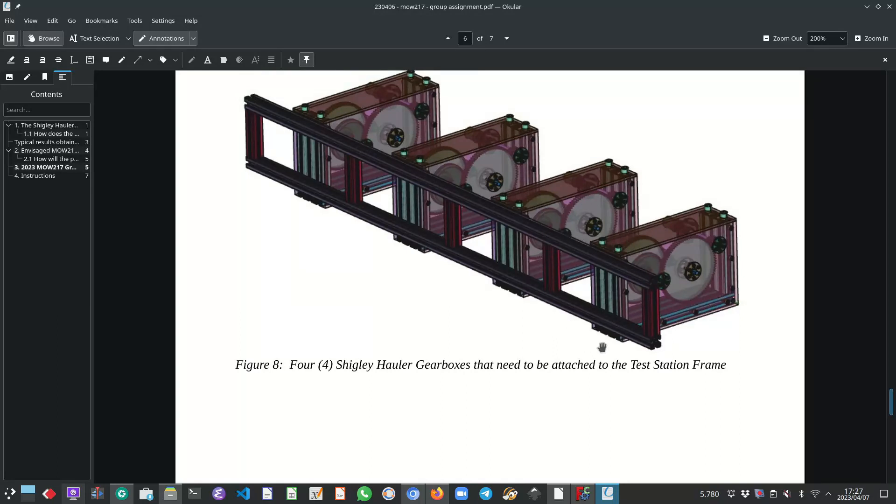
{"action": "mouse_move", "coordinate": [587, 341]}
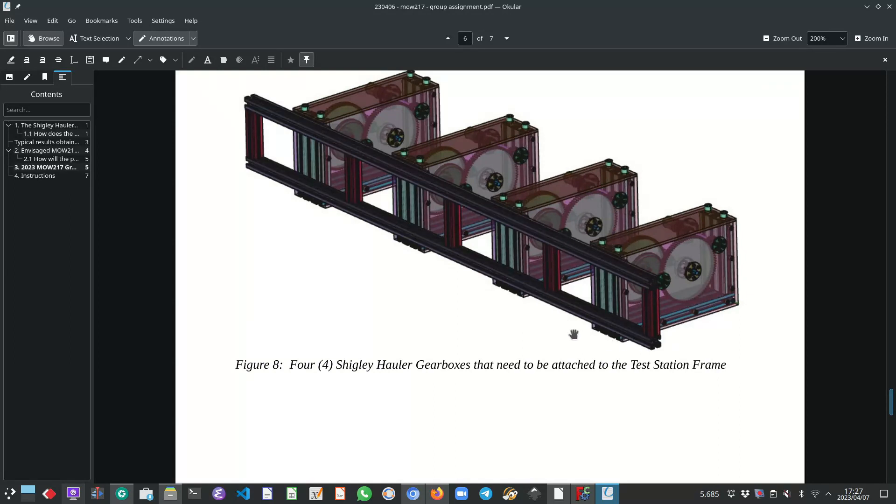
{"action": "mouse_move", "coordinate": [674, 273]}
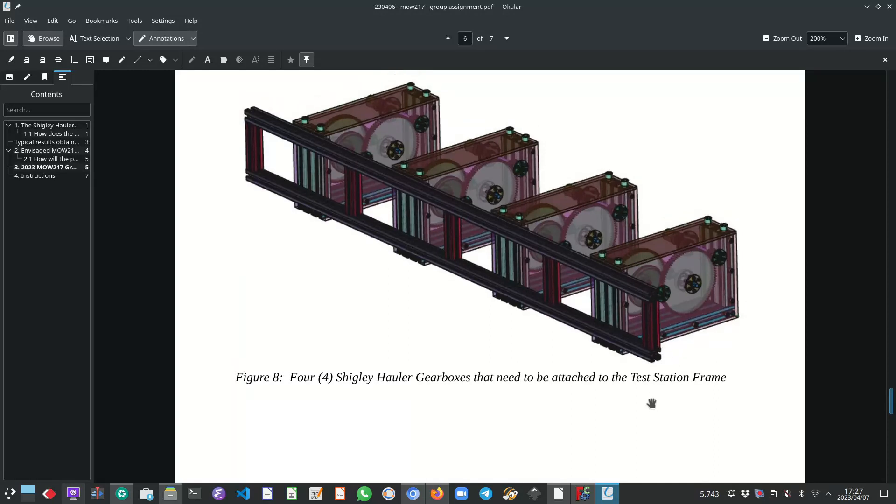
{"action": "scroll", "scroll_direction": "down", "scroll_amount": 3}
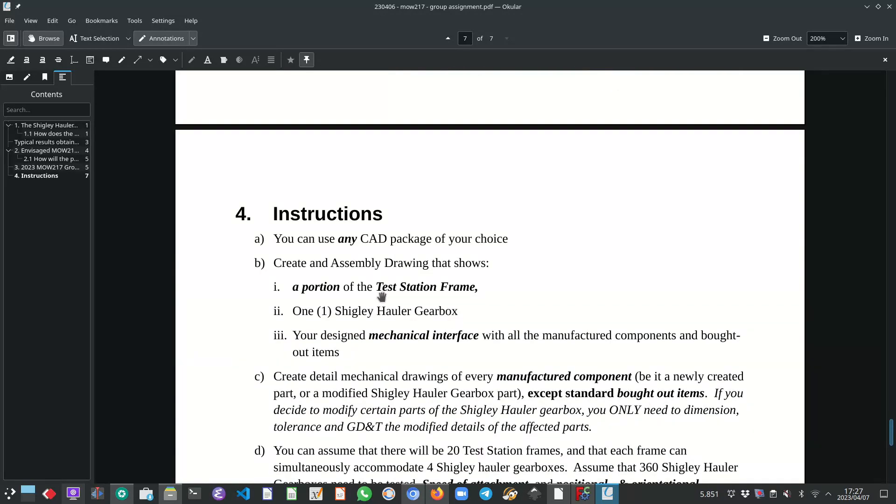
{"action": "mouse_move", "coordinate": [373, 346]}
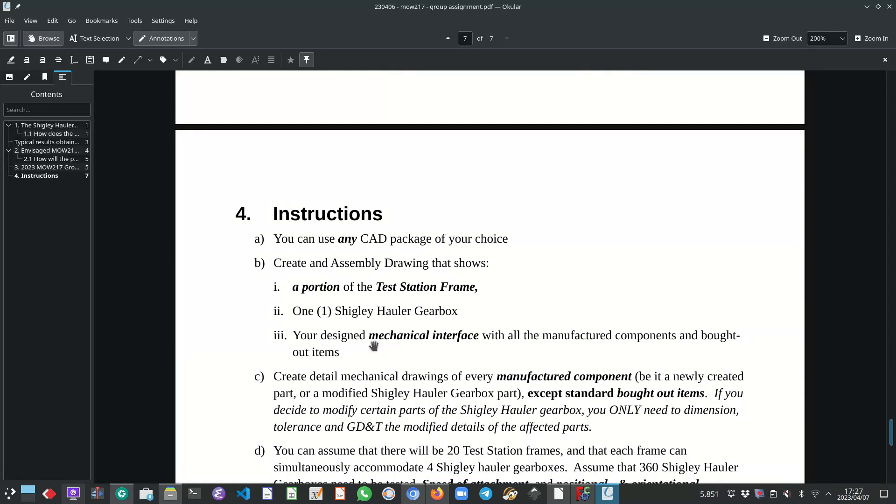
{"action": "mouse_move", "coordinate": [335, 295]}
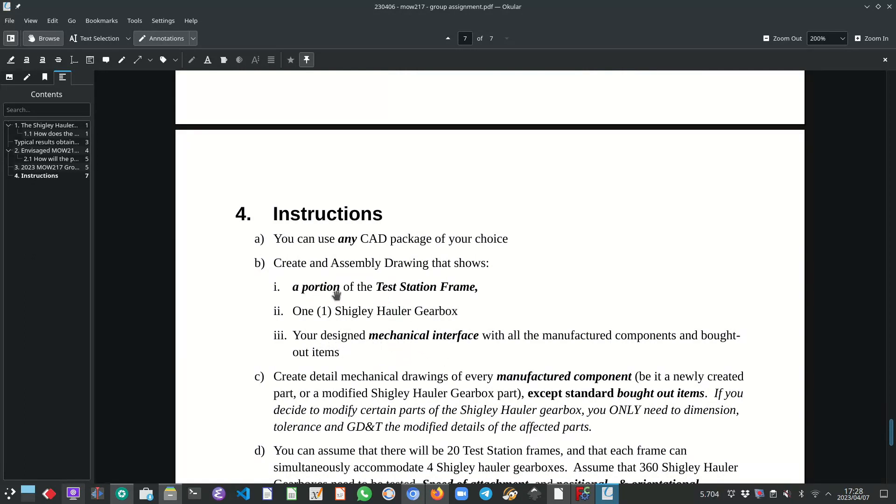
{"action": "mouse_move", "coordinate": [305, 317]}
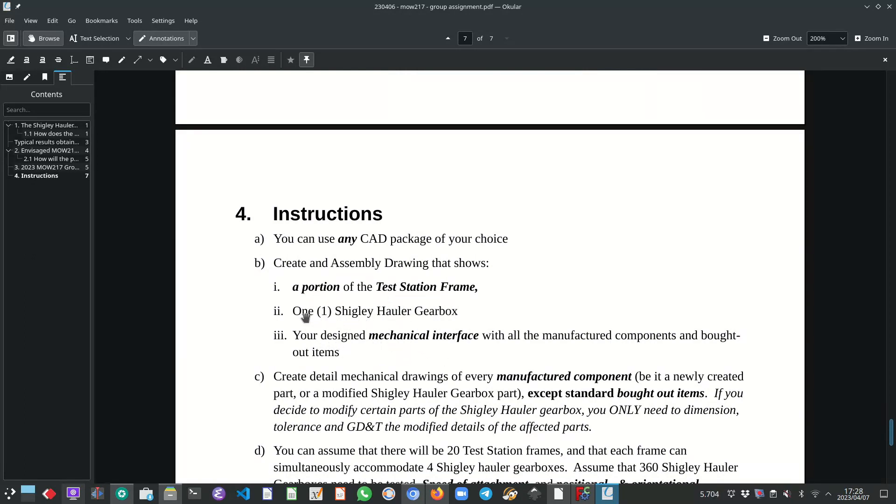
{"action": "mouse_move", "coordinate": [352, 351]}
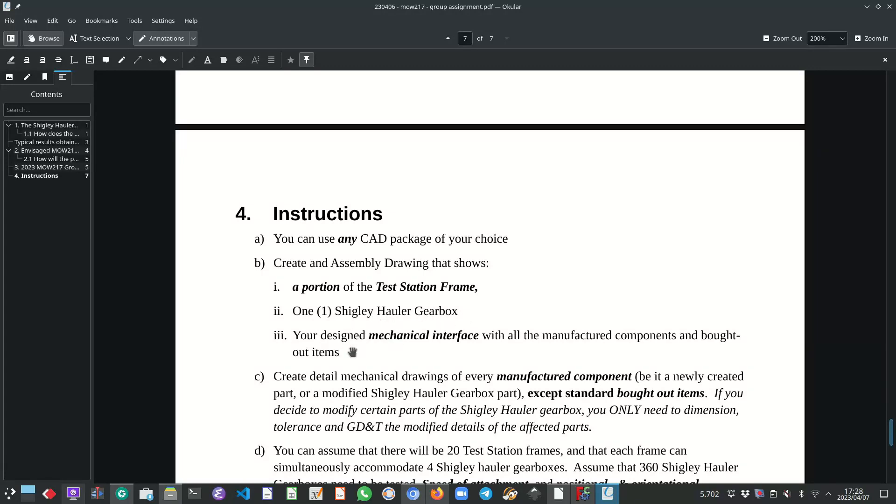
{"action": "mouse_move", "coordinate": [443, 347]}
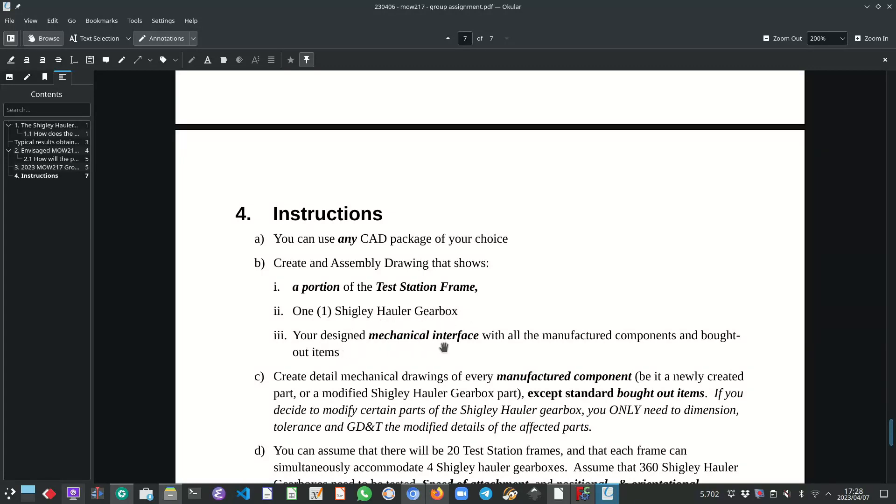
{"action": "mouse_move", "coordinate": [587, 348]}
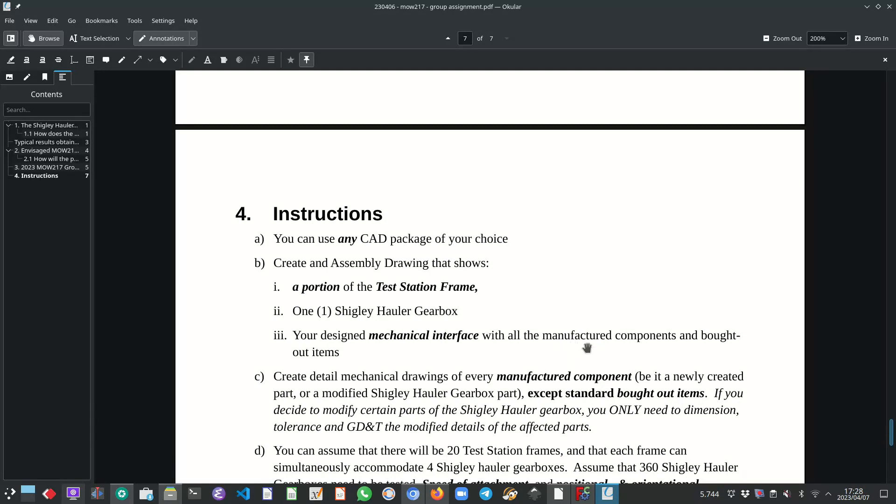
{"action": "mouse_move", "coordinate": [331, 372]}
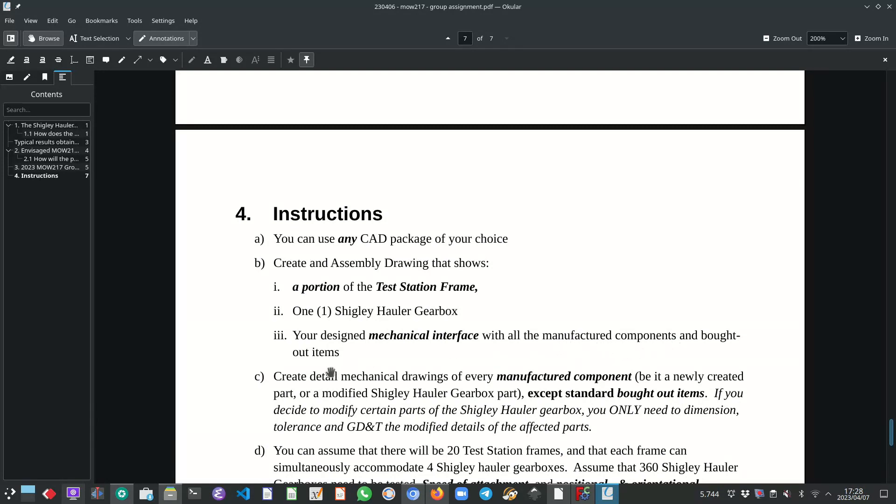
{"action": "mouse_move", "coordinate": [312, 350]}
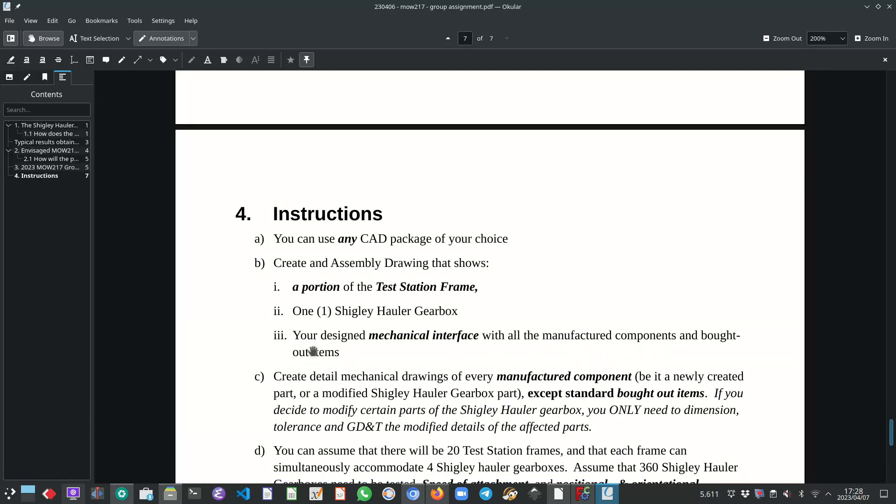
{"action": "mouse_move", "coordinate": [405, 271]}
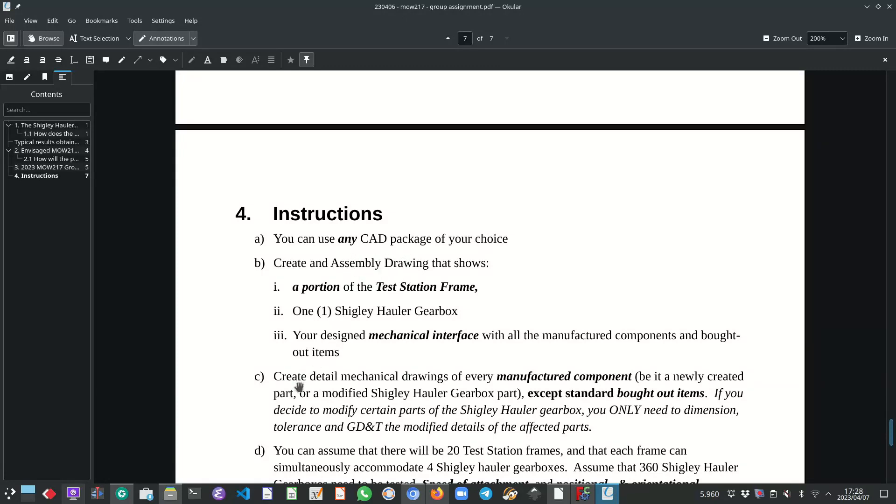
{"action": "mouse_move", "coordinate": [342, 382]}
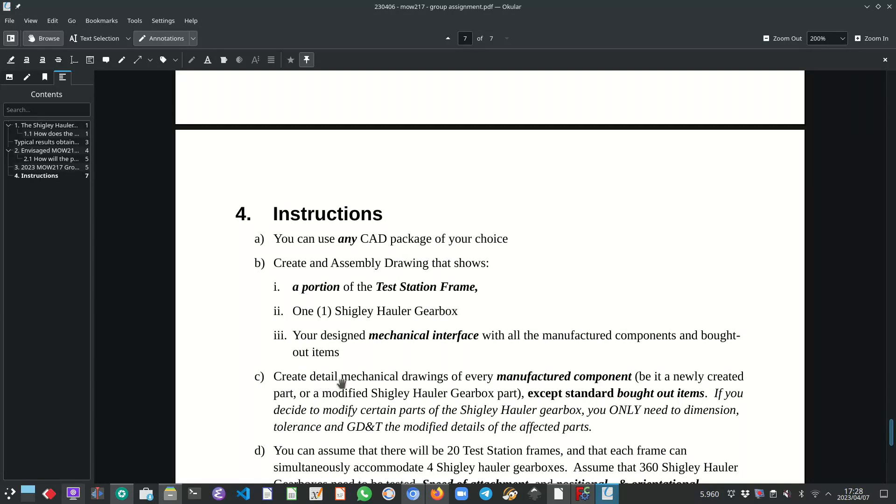
{"action": "mouse_move", "coordinate": [425, 380]}
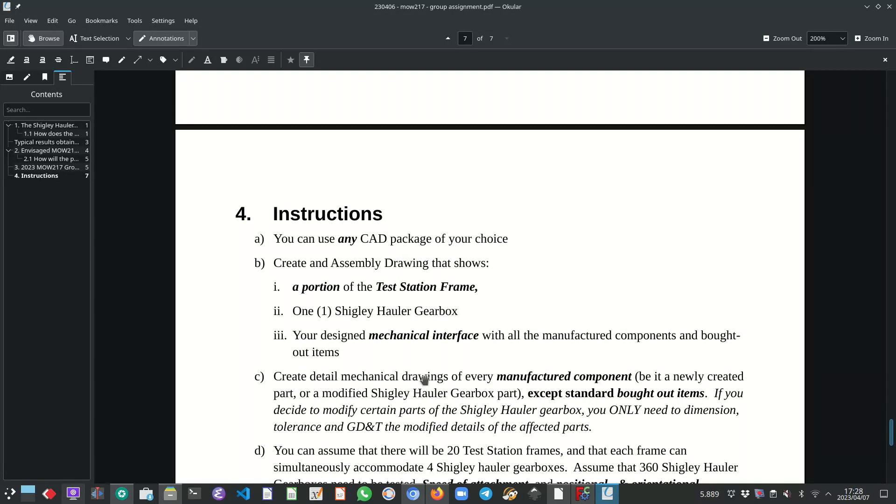
{"action": "mouse_move", "coordinate": [532, 389]}
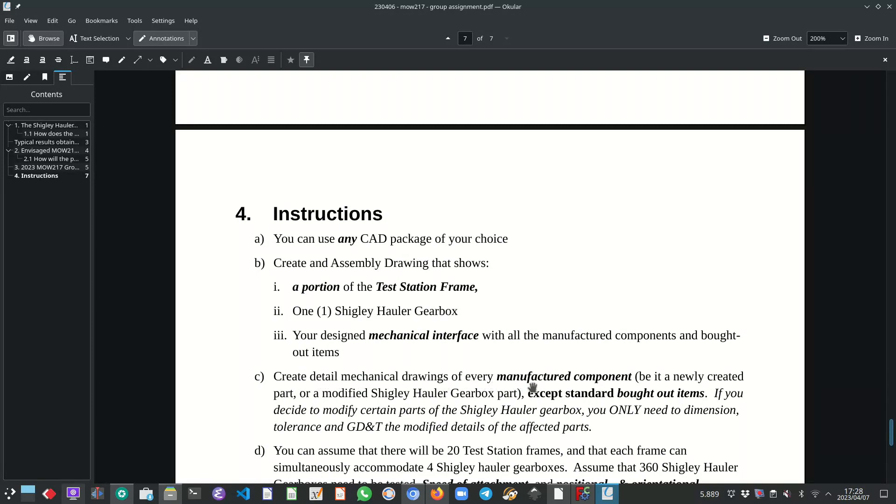
{"action": "mouse_move", "coordinate": [601, 389]}
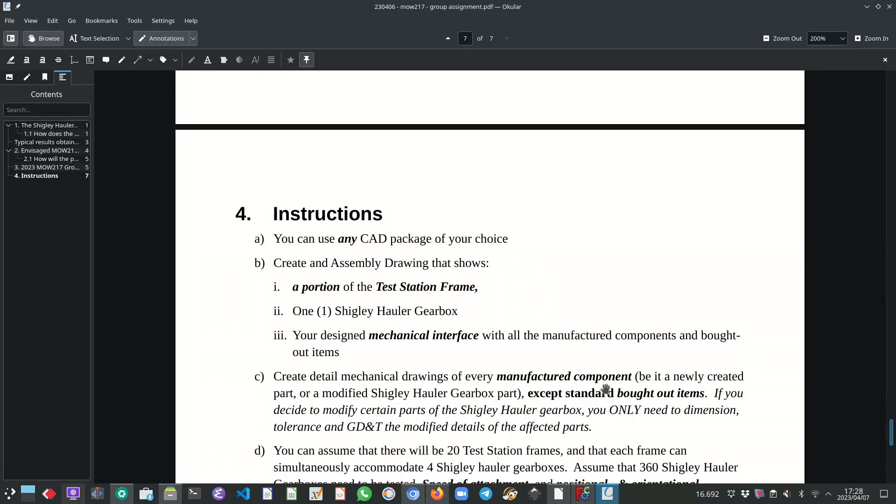
{"action": "mouse_move", "coordinate": [286, 397]}
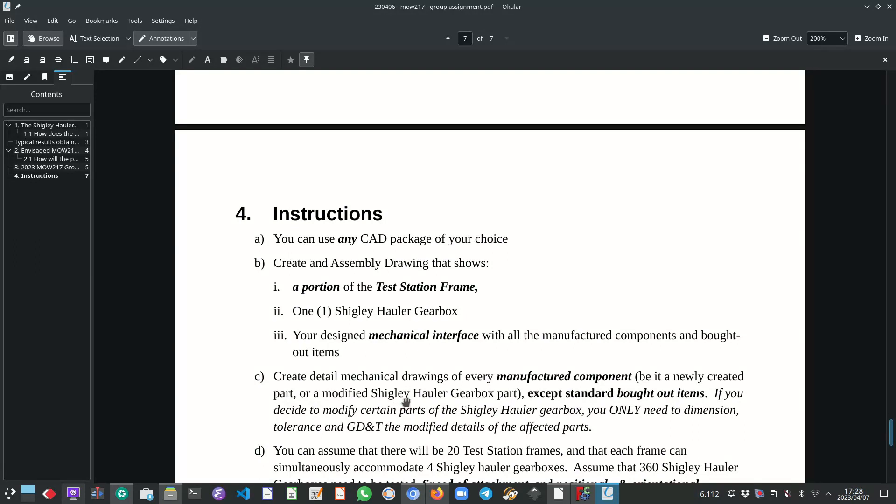
{"action": "mouse_move", "coordinate": [502, 404]}
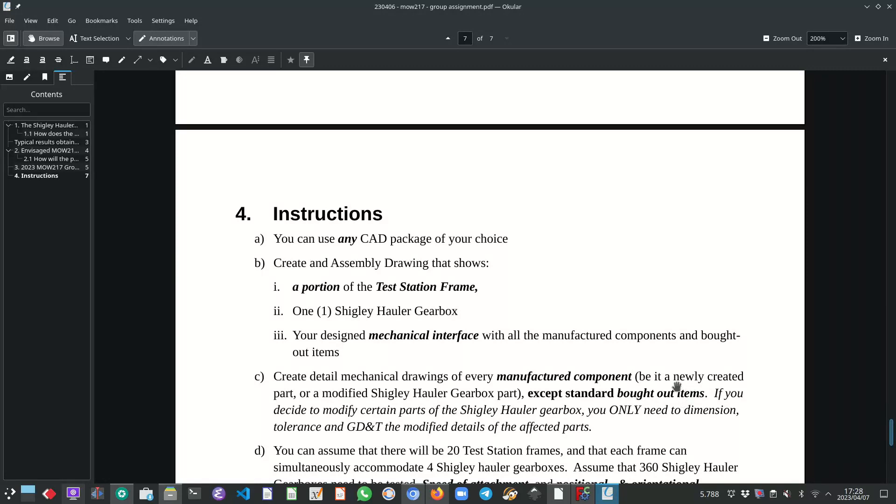
{"action": "mouse_move", "coordinate": [573, 412]}
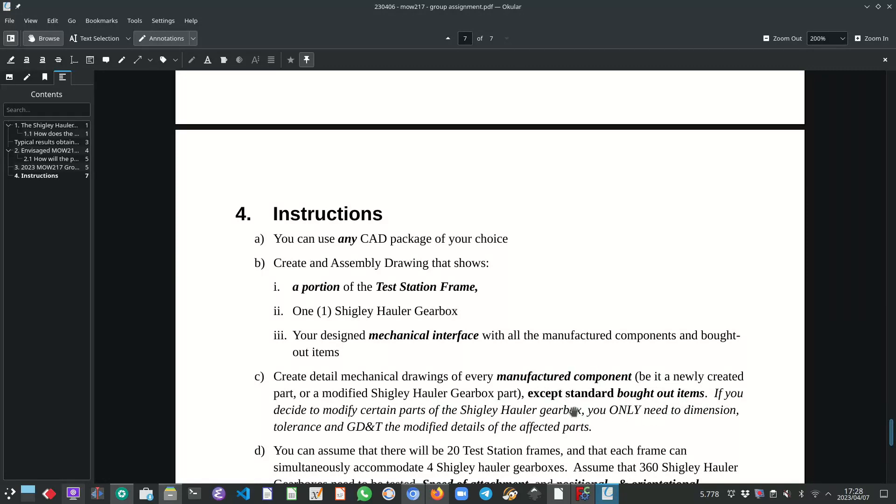
{"action": "mouse_move", "coordinate": [557, 394]}
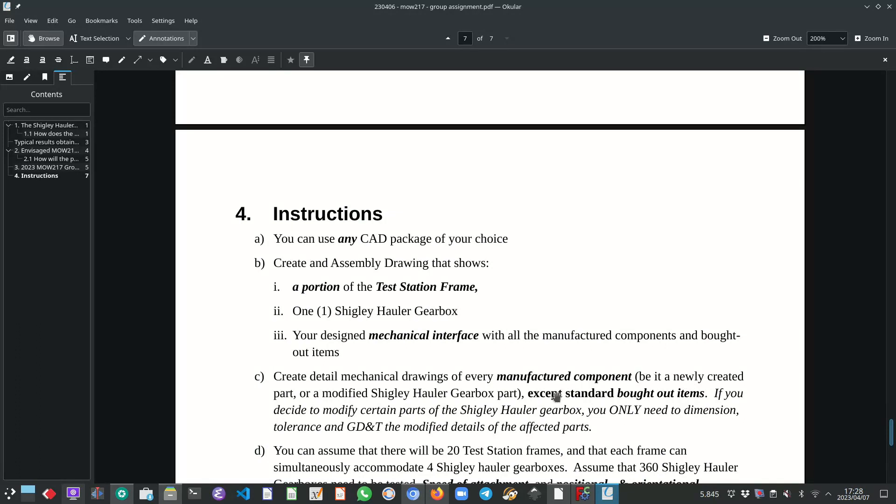
{"action": "mouse_move", "coordinate": [562, 397]}
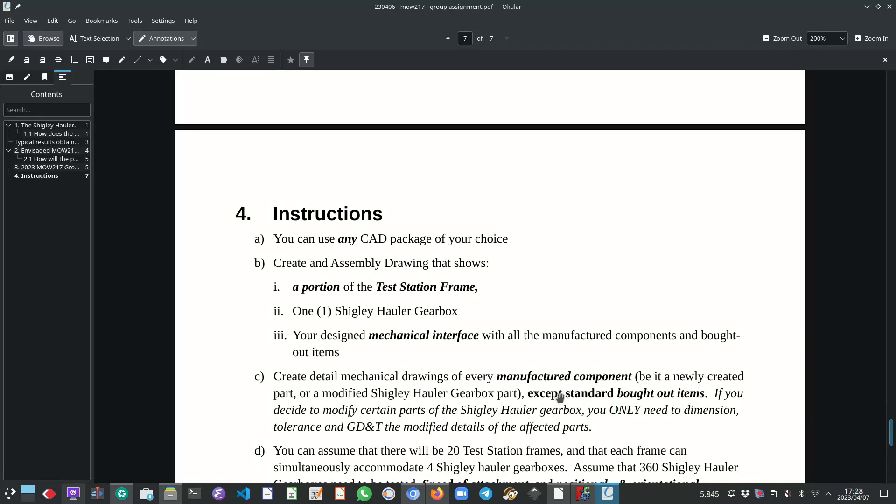
{"action": "mouse_move", "coordinate": [424, 411]}
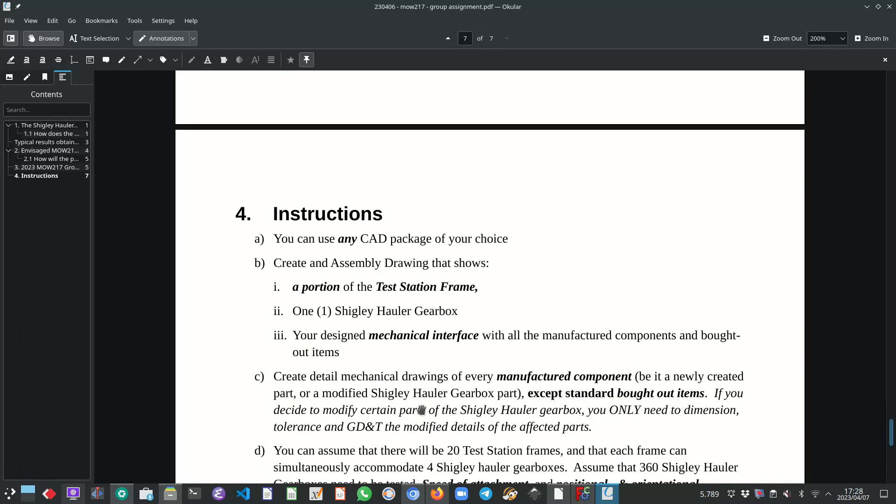
{"action": "mouse_move", "coordinate": [411, 416]}
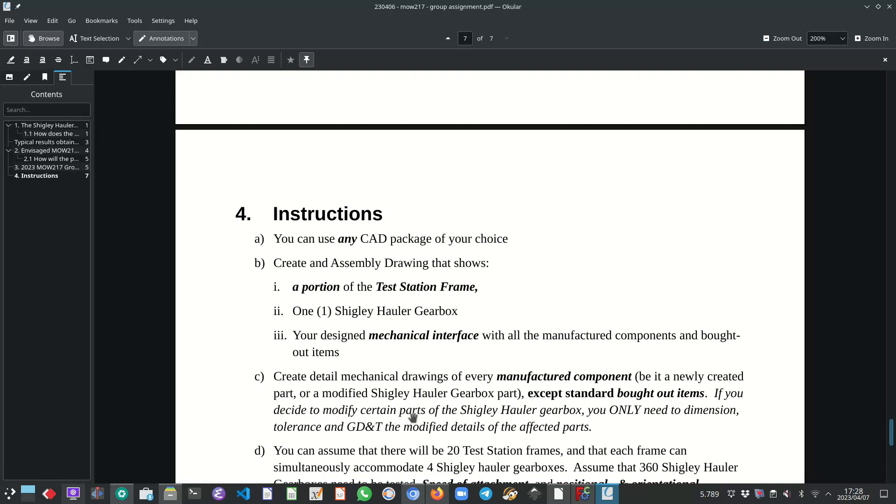
{"action": "mouse_move", "coordinate": [587, 421]}
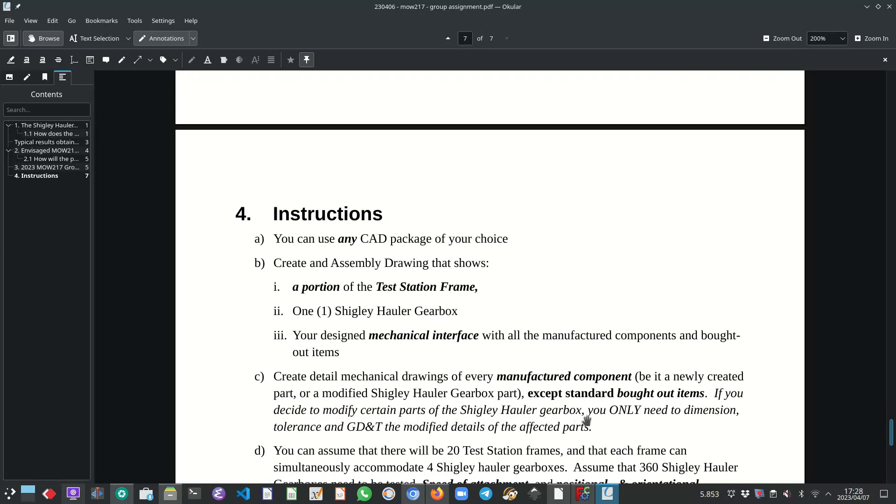
{"action": "mouse_move", "coordinate": [323, 438]}
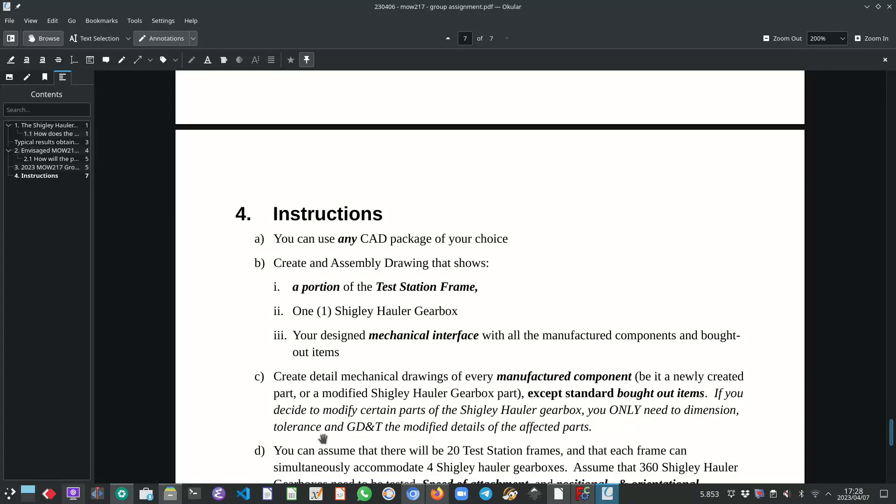
{"action": "mouse_move", "coordinate": [342, 435]}
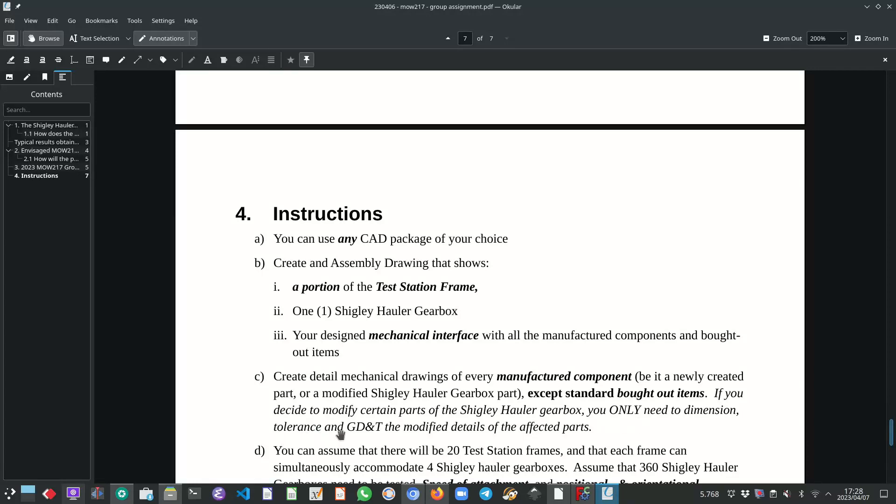
{"action": "mouse_move", "coordinate": [475, 438]}
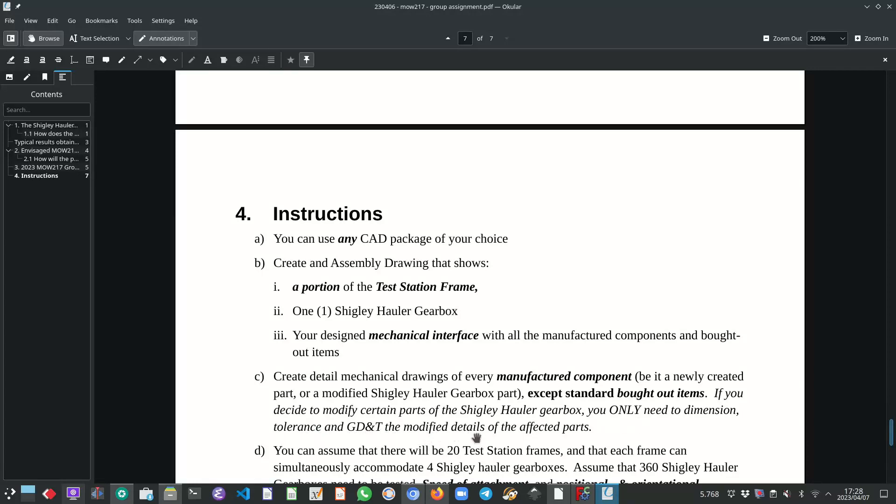
{"action": "mouse_move", "coordinate": [546, 440]}
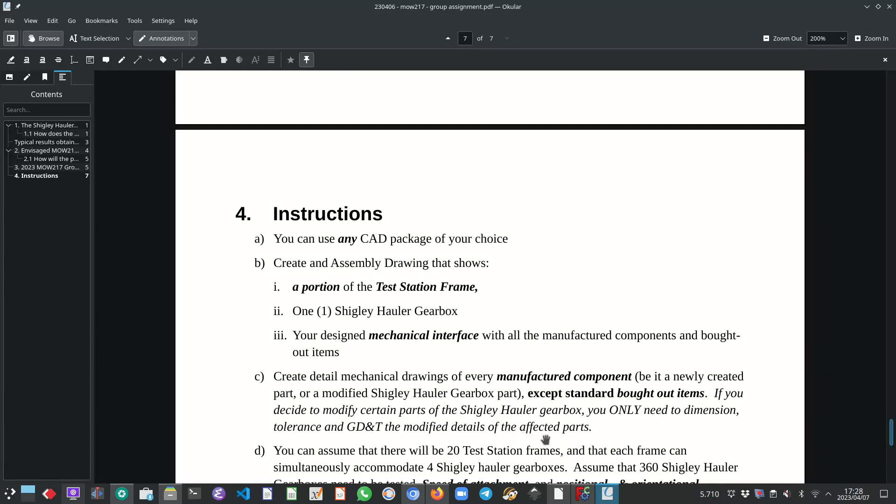
{"action": "mouse_move", "coordinate": [395, 380]}
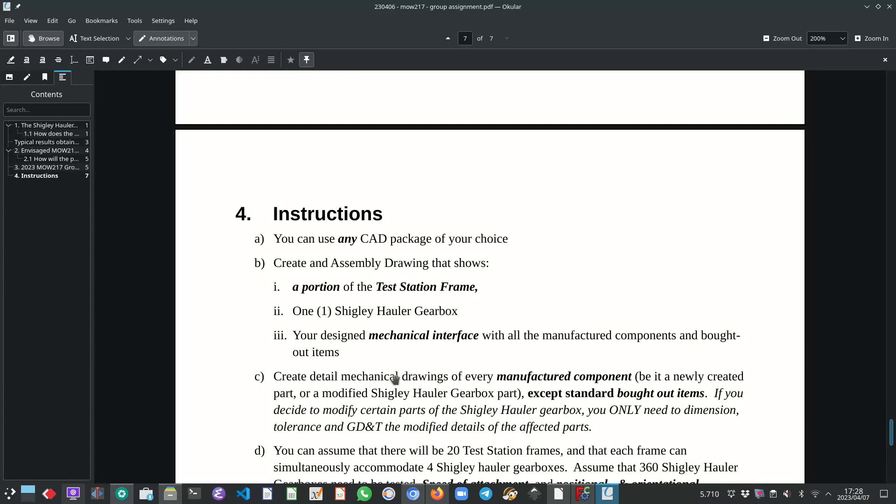
Scroll page 7 to instruction d about 20 frames and 360 gearboxes
{"action": "scroll", "scroll_direction": "down", "scroll_amount": 3}
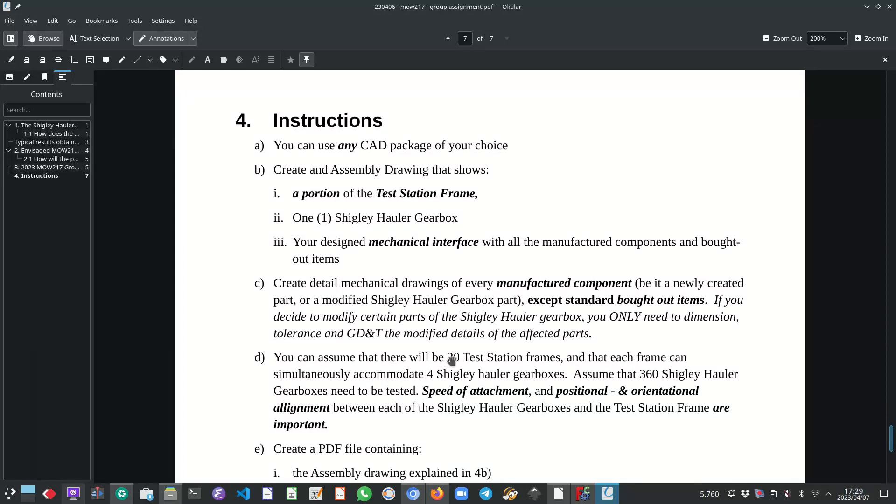
{"action": "mouse_move", "coordinate": [545, 373]}
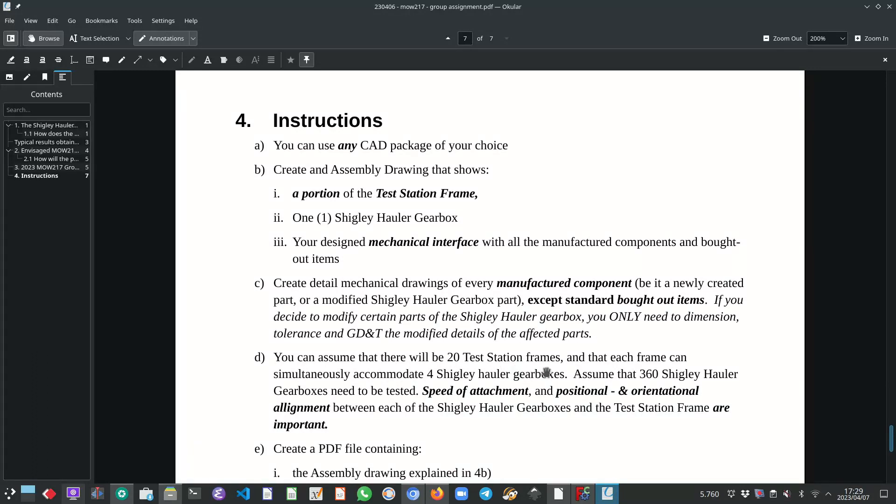
{"action": "mouse_move", "coordinate": [589, 370]}
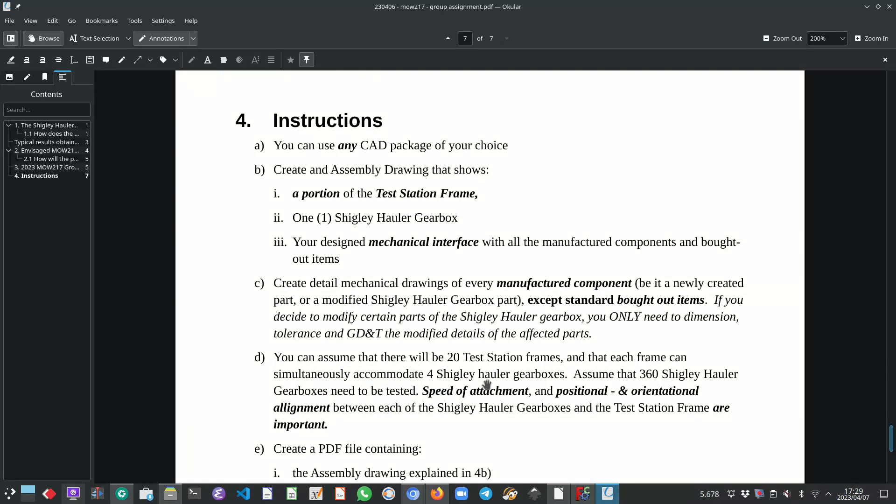
{"action": "mouse_move", "coordinate": [548, 385]}
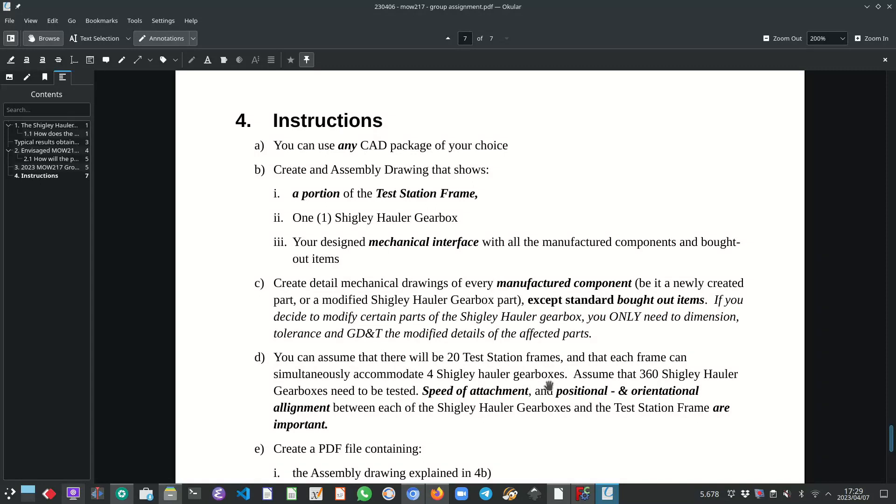
Switch to FreeCAD and zoom out to show the frame with four Shigley Haulers
{"action": "left_click", "coordinate": [583, 493]}
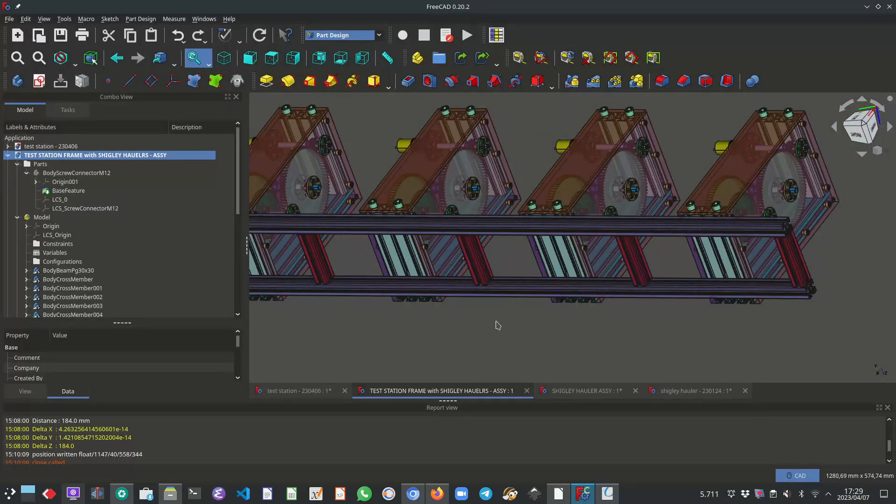
{"action": "left_click_drag", "start_coordinate": [497, 326], "coordinate": [567, 347]}
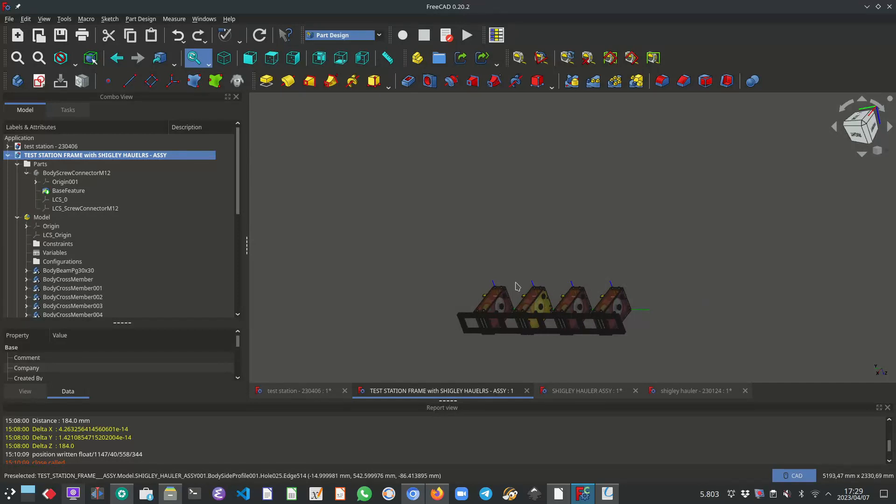
{"action": "mouse_move", "coordinate": [480, 318]}
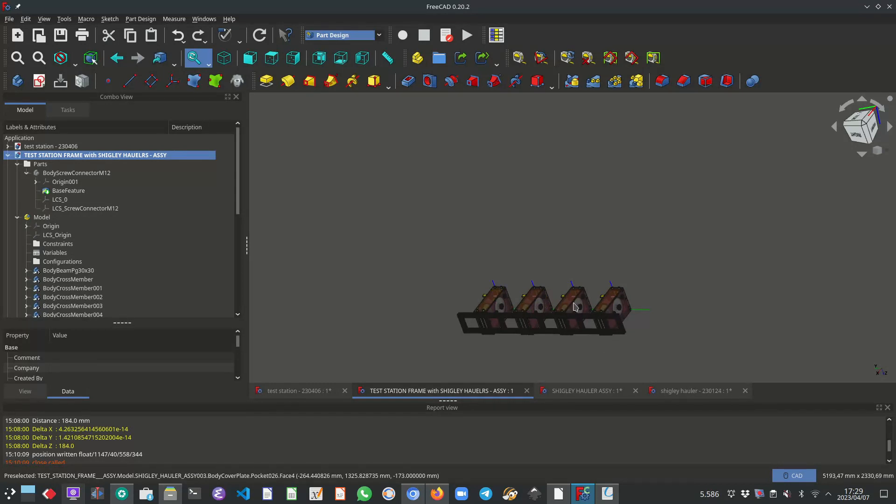
{"action": "mouse_move", "coordinate": [487, 325]}
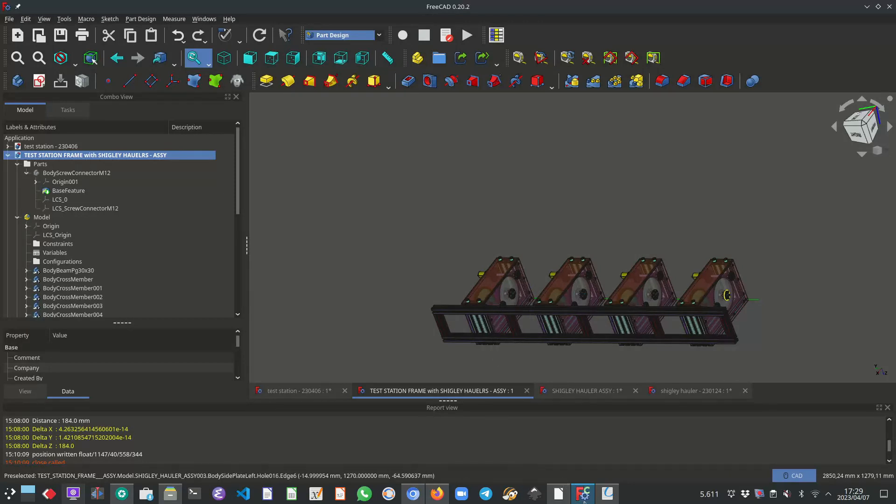
{"action": "left_click", "coordinate": [607, 493]}
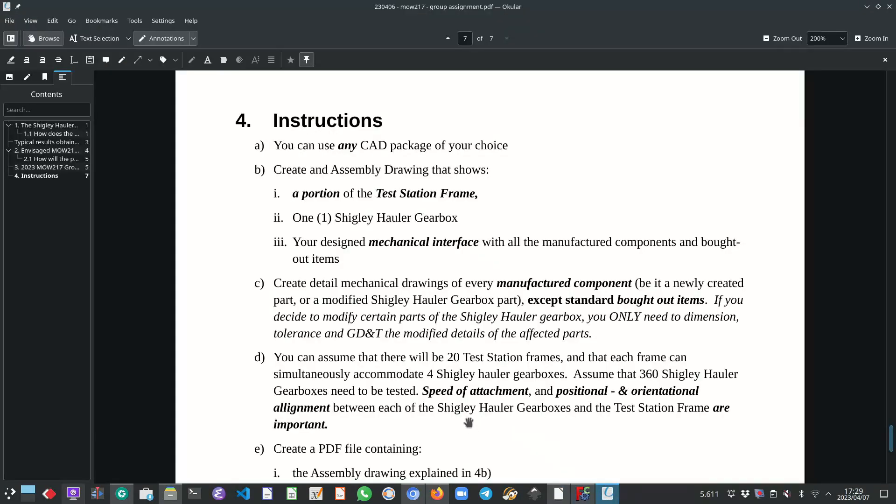
{"action": "mouse_move", "coordinate": [578, 392]}
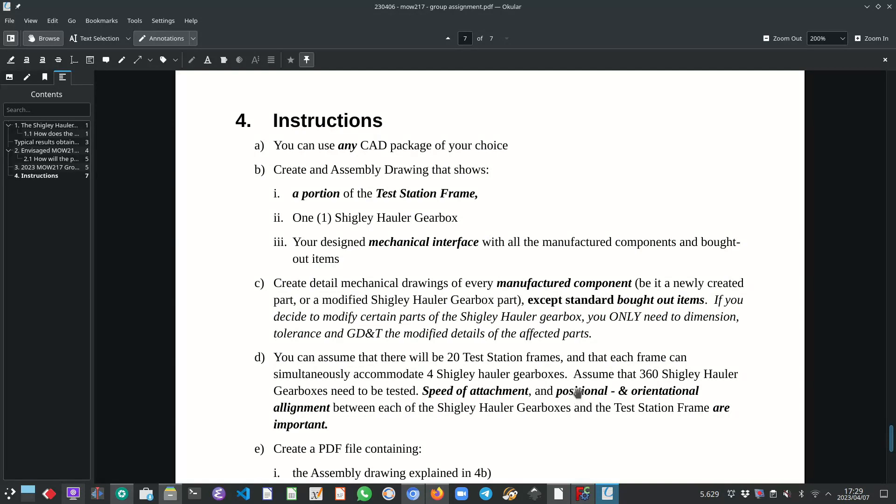
{"action": "mouse_move", "coordinate": [649, 392]}
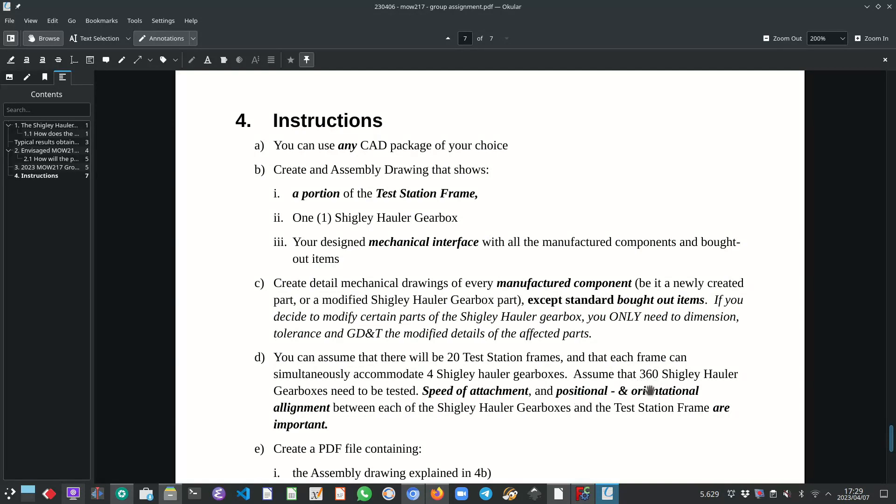
{"action": "mouse_move", "coordinate": [390, 404]}
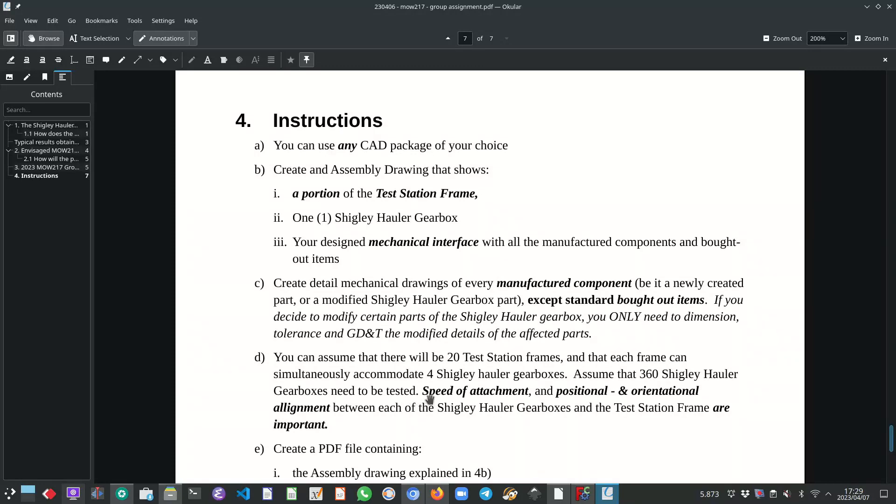
{"action": "mouse_move", "coordinate": [448, 403]}
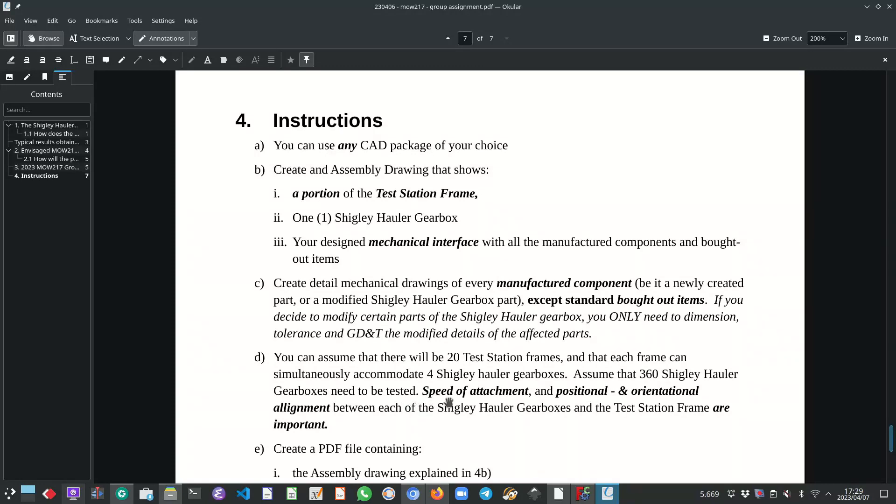
{"action": "mouse_move", "coordinate": [523, 401]}
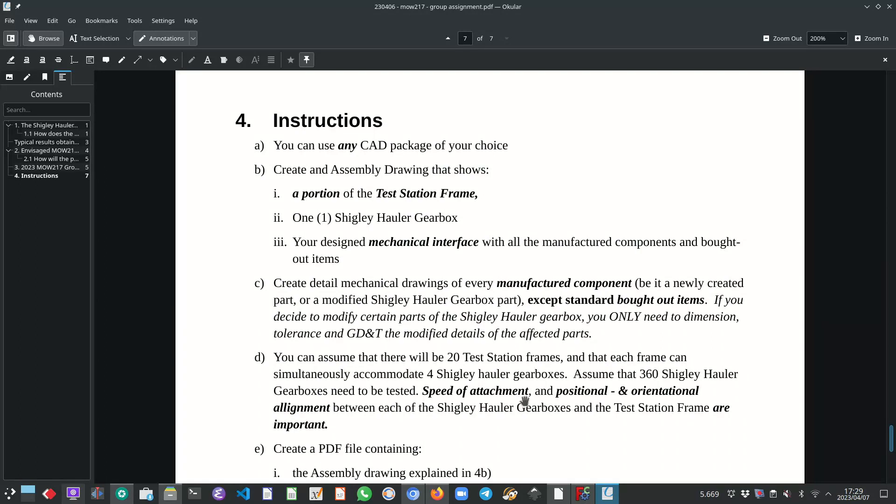
{"action": "mouse_move", "coordinate": [642, 408]}
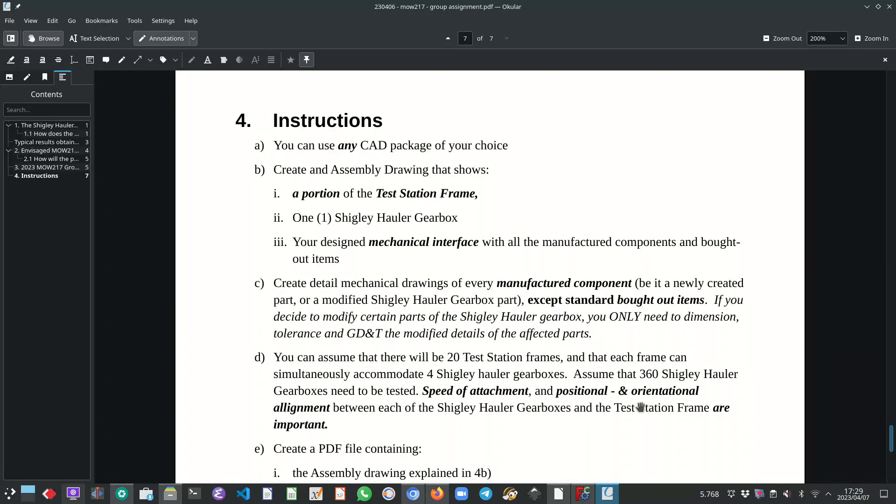
{"action": "mouse_move", "coordinate": [433, 418]}
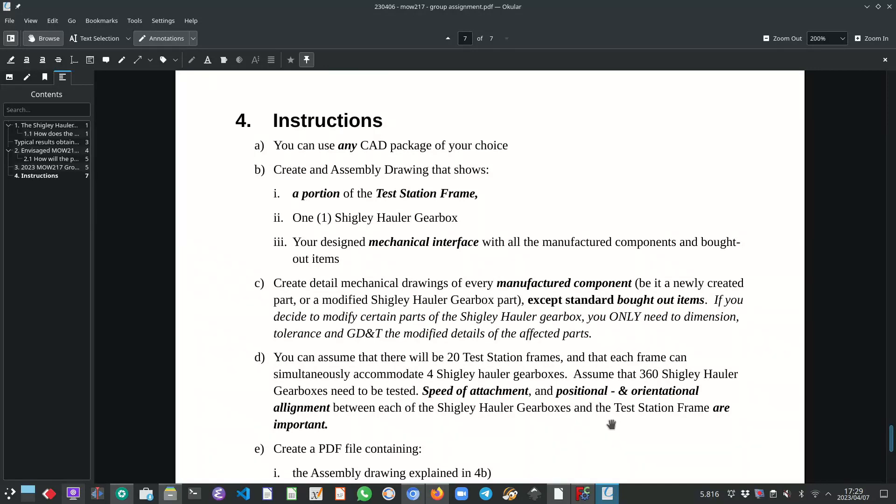
{"action": "mouse_move", "coordinate": [321, 443]}
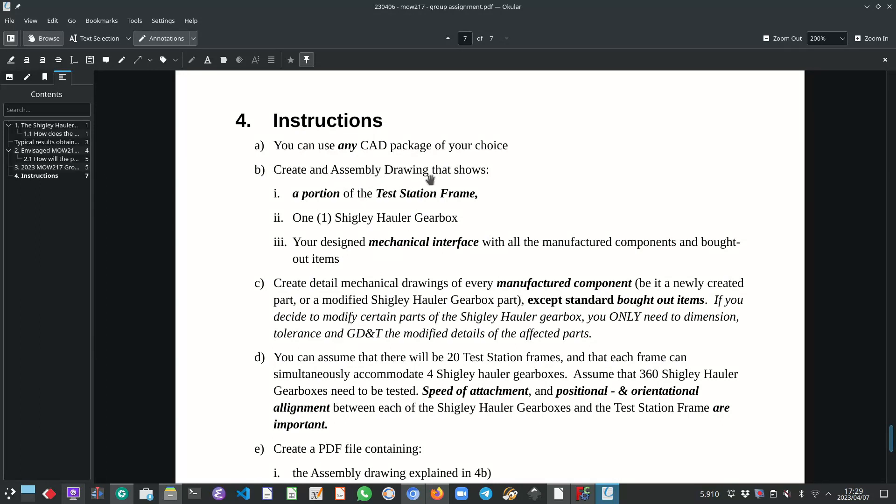
{"action": "mouse_move", "coordinate": [371, 292]}
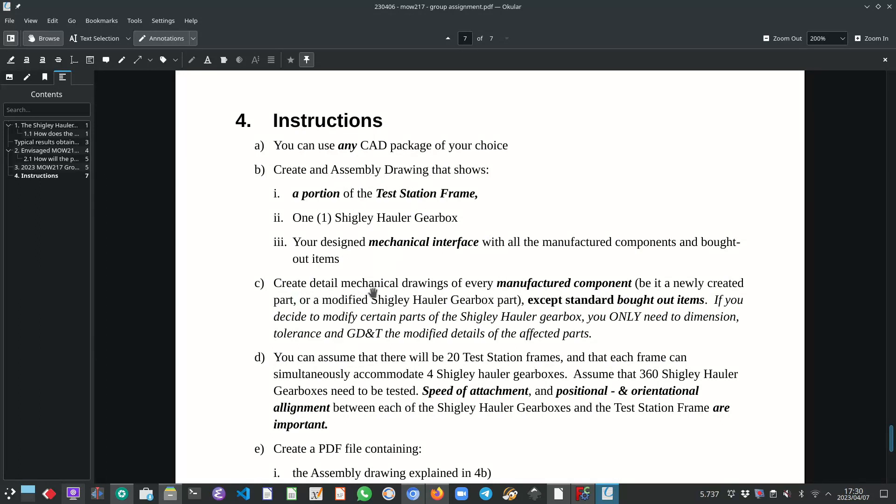
{"action": "mouse_move", "coordinate": [399, 340]}
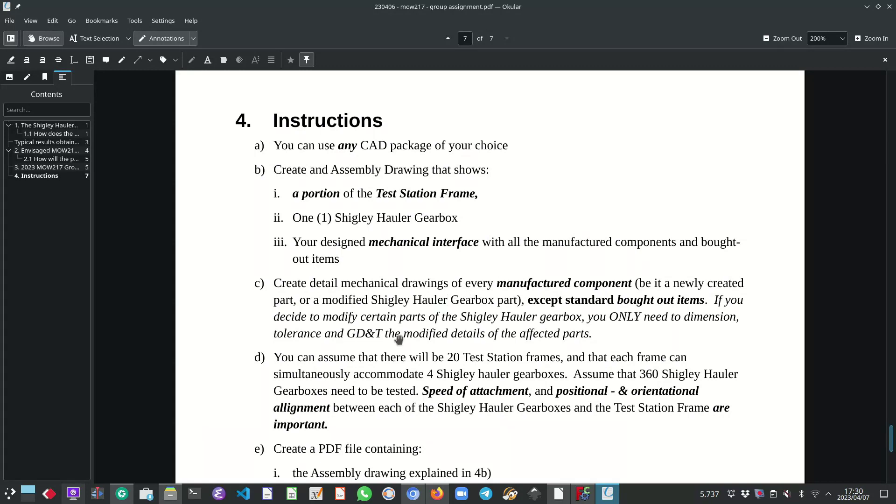
Scroll to items e and f, ending at the 19 May 2023 AMS deadline
{"action": "scroll", "scroll_direction": "down", "scroll_amount": 3}
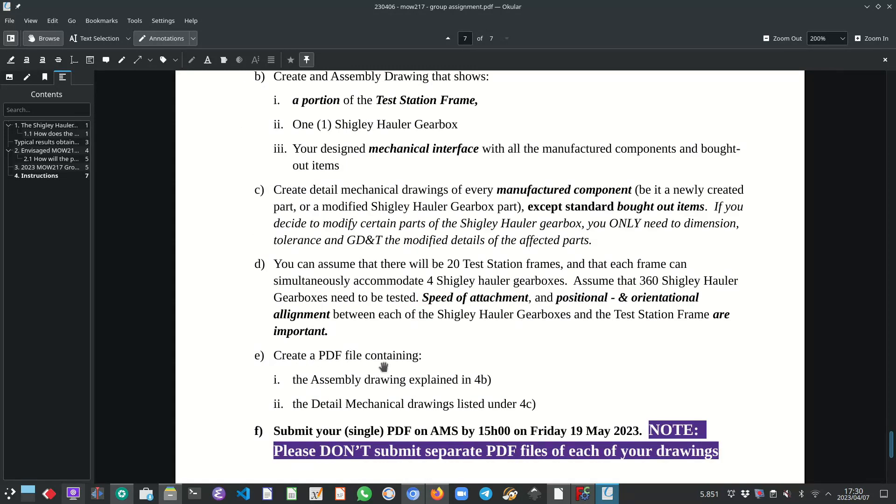
{"action": "mouse_move", "coordinate": [391, 369]}
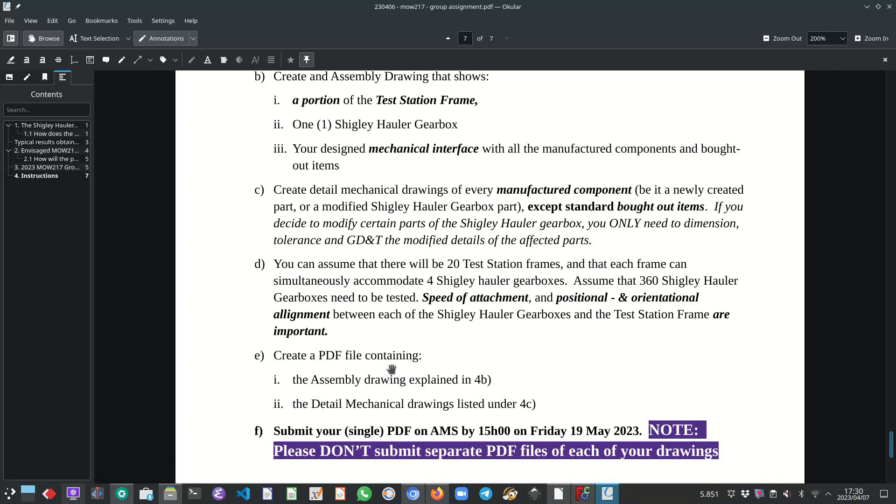
{"action": "mouse_move", "coordinate": [324, 364]}
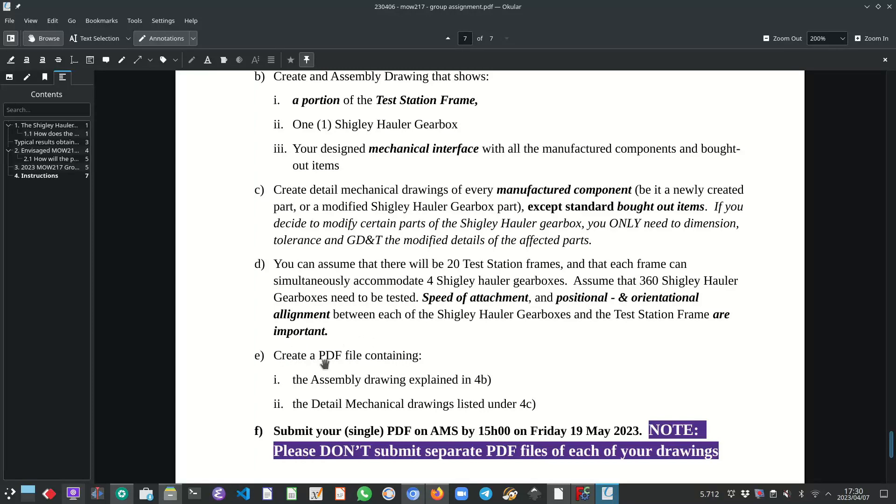
{"action": "mouse_move", "coordinate": [377, 366]}
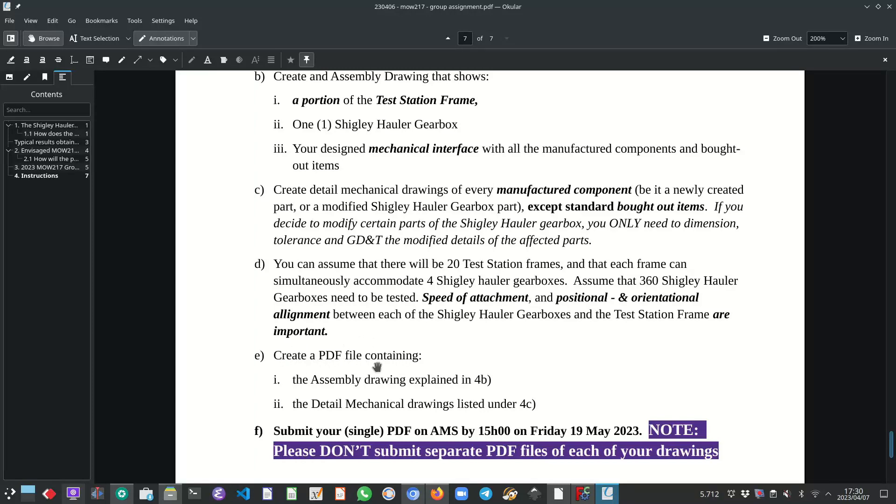
{"action": "mouse_move", "coordinate": [334, 364]}
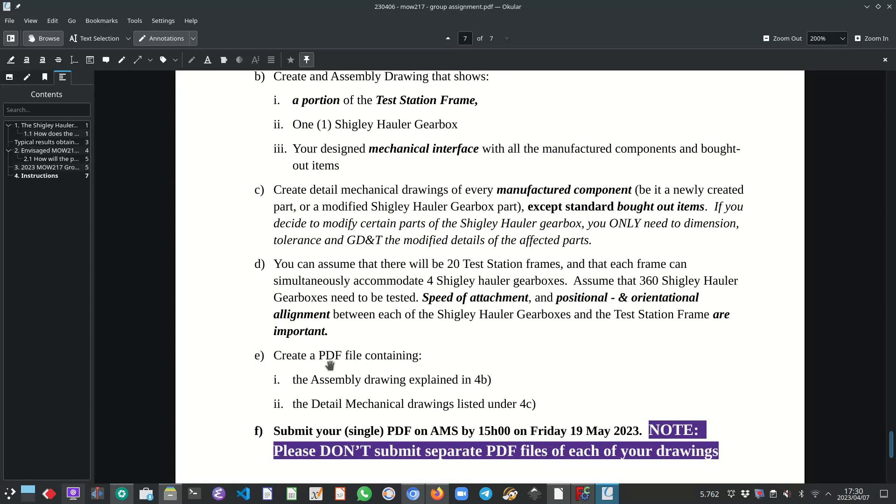
{"action": "mouse_move", "coordinate": [328, 406]}
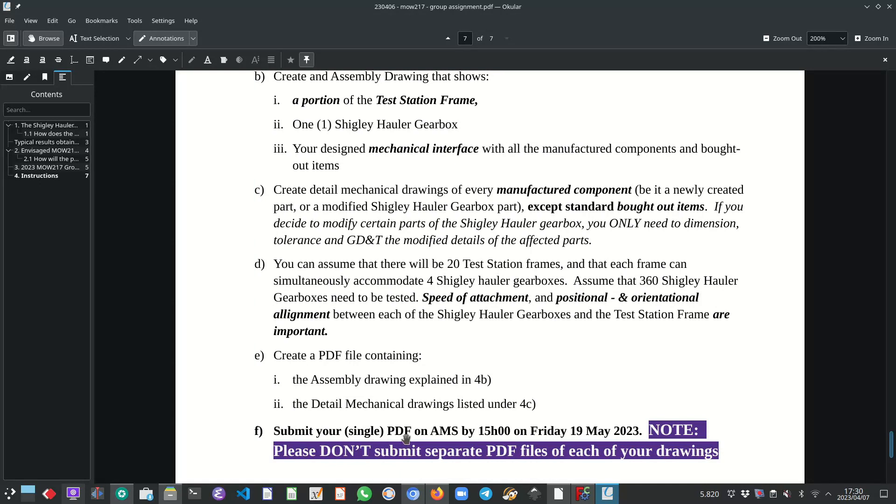
{"action": "mouse_move", "coordinate": [450, 417]}
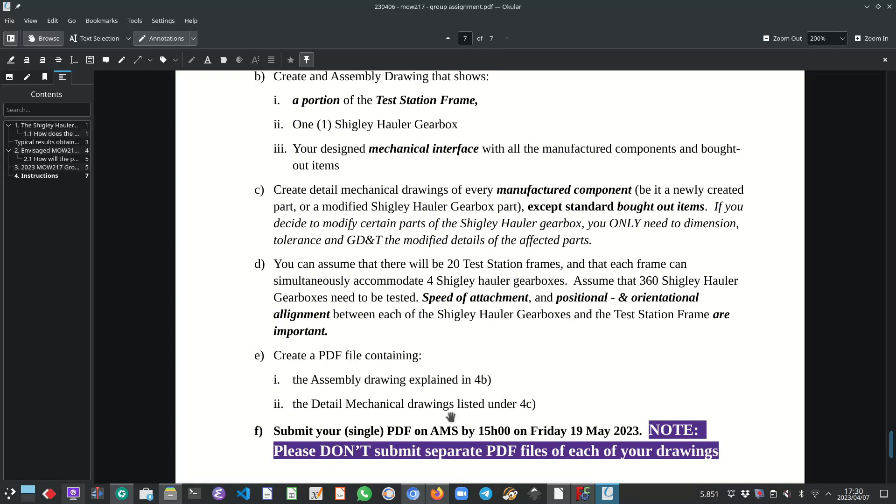
{"action": "mouse_move", "coordinate": [489, 434]}
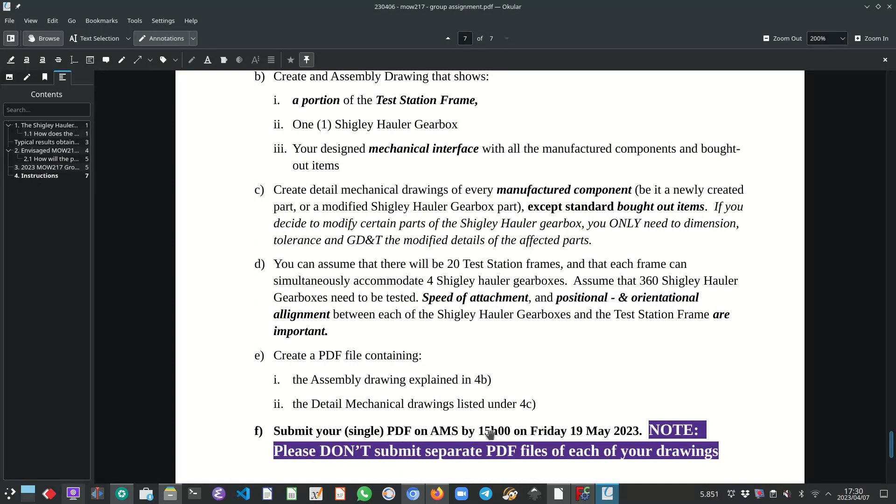
{"action": "mouse_move", "coordinate": [527, 438]}
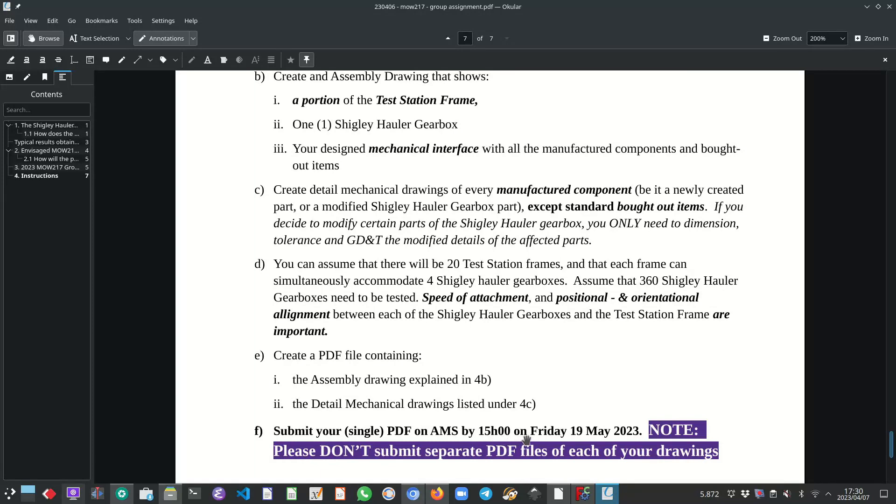
{"action": "mouse_move", "coordinate": [551, 428]}
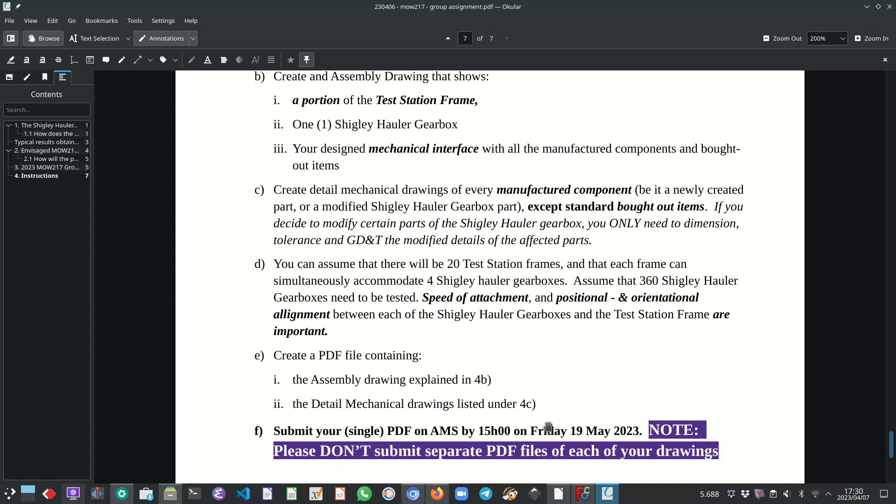
{"action": "mouse_move", "coordinate": [674, 442]}
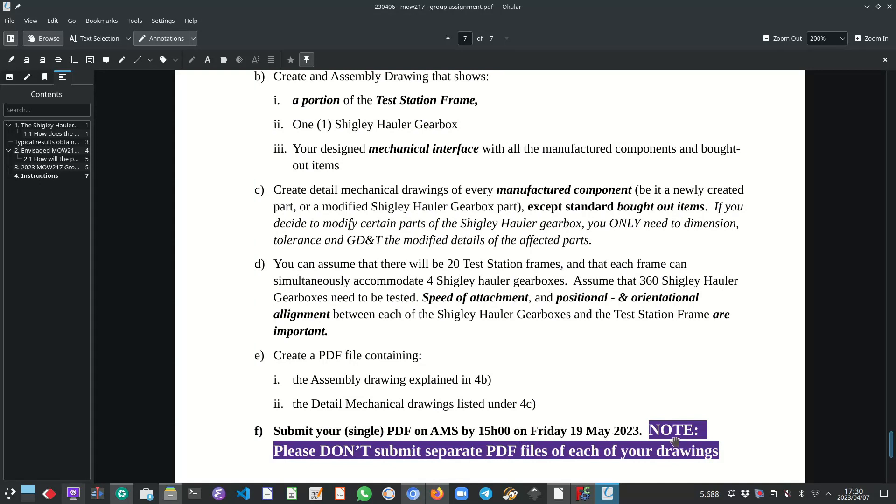
{"action": "mouse_move", "coordinate": [278, 458]}
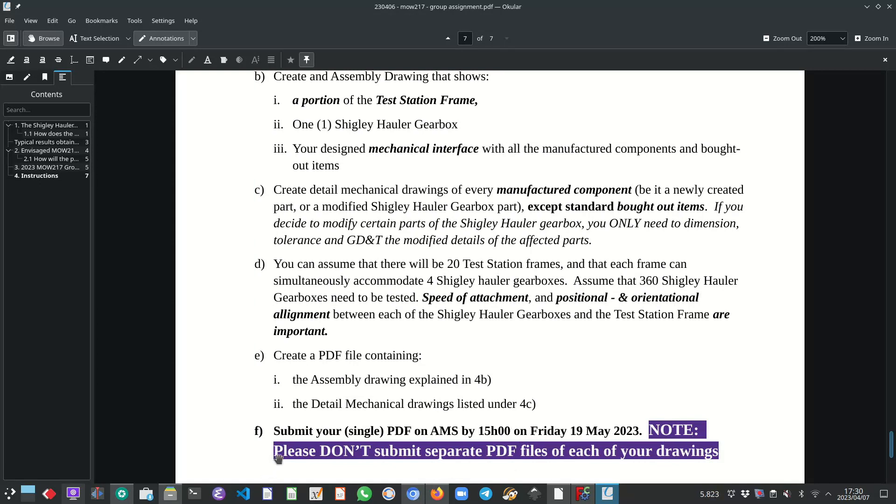
{"action": "mouse_move", "coordinate": [357, 464]}
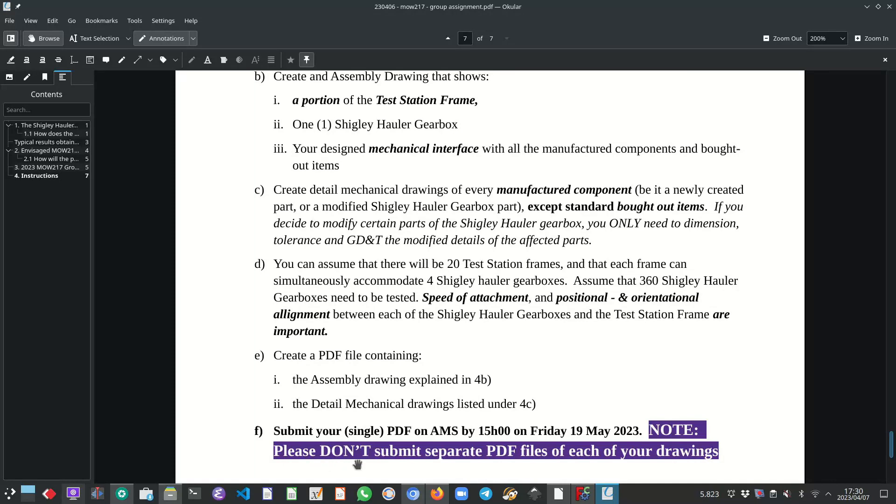
{"action": "mouse_move", "coordinate": [536, 472]}
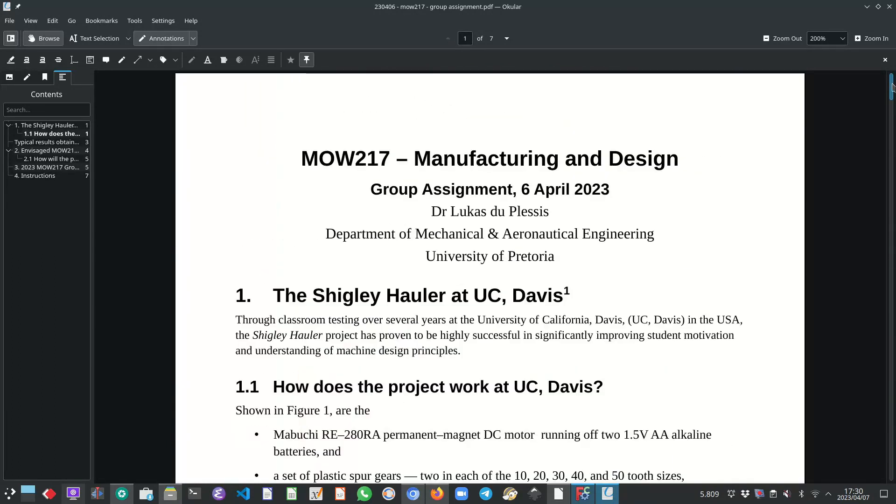
{"action": "mouse_move", "coordinate": [329, 218]}
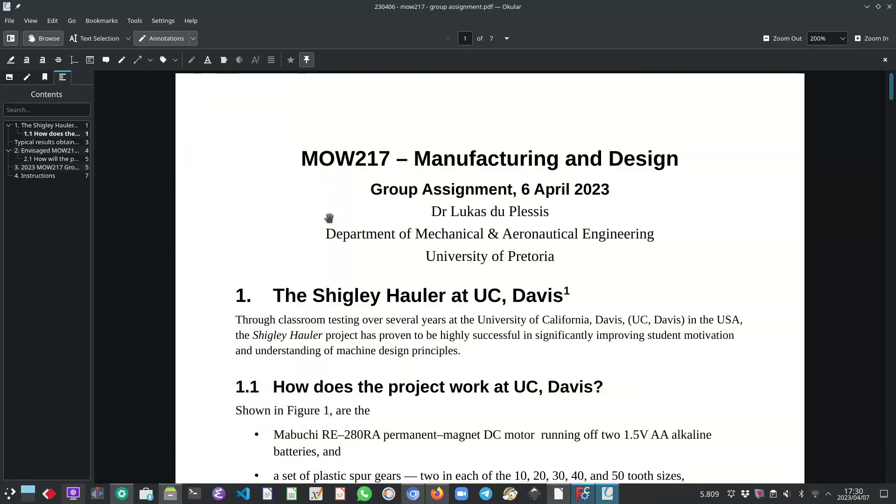
{"action": "mouse_move", "coordinate": [516, 292]}
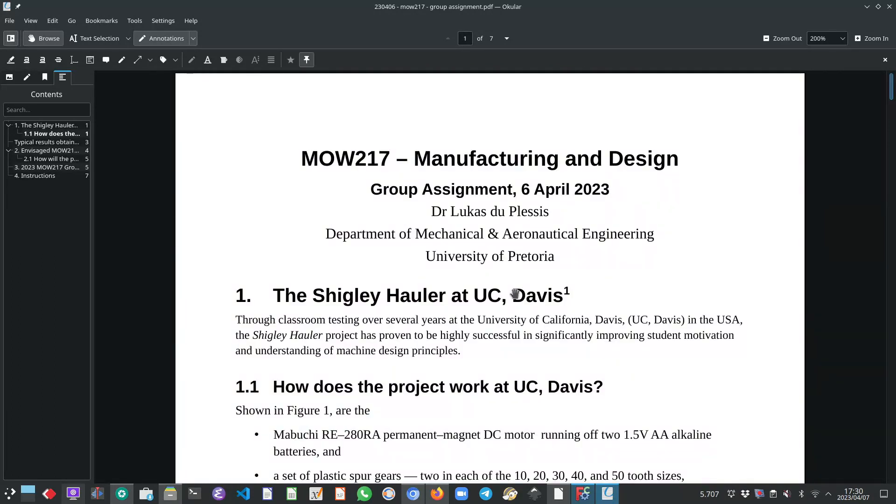